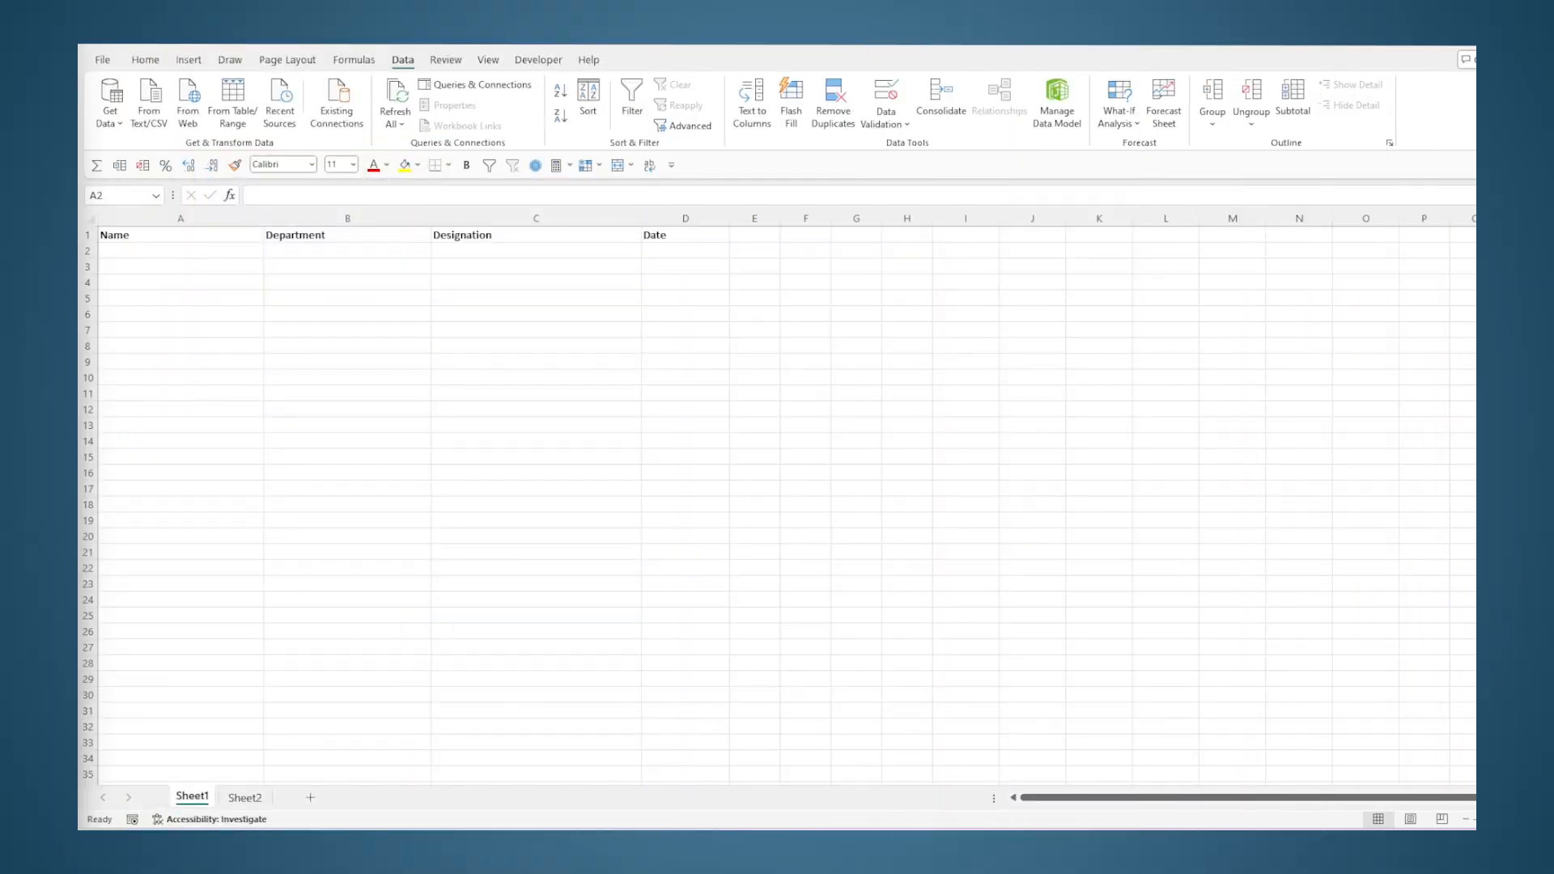
Step: Preview the Department and Designation drop-downs and Sheet2's lists, then return to the employee sheet
{"action": "left_click", "coordinate": [180, 250]}
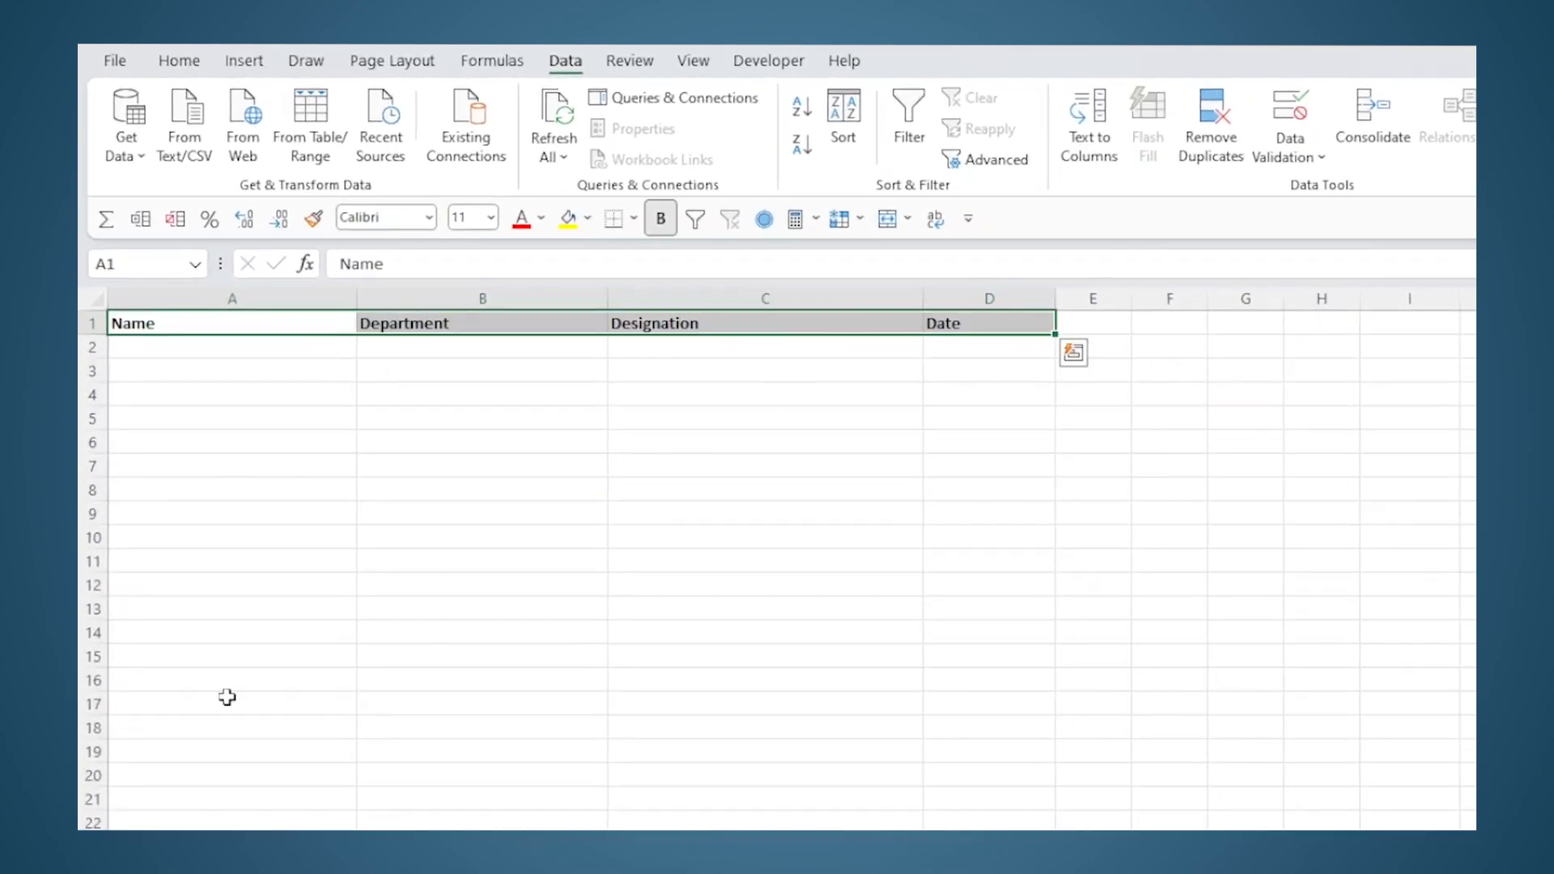
{"action": "mouse_move", "coordinate": [275, 348]}
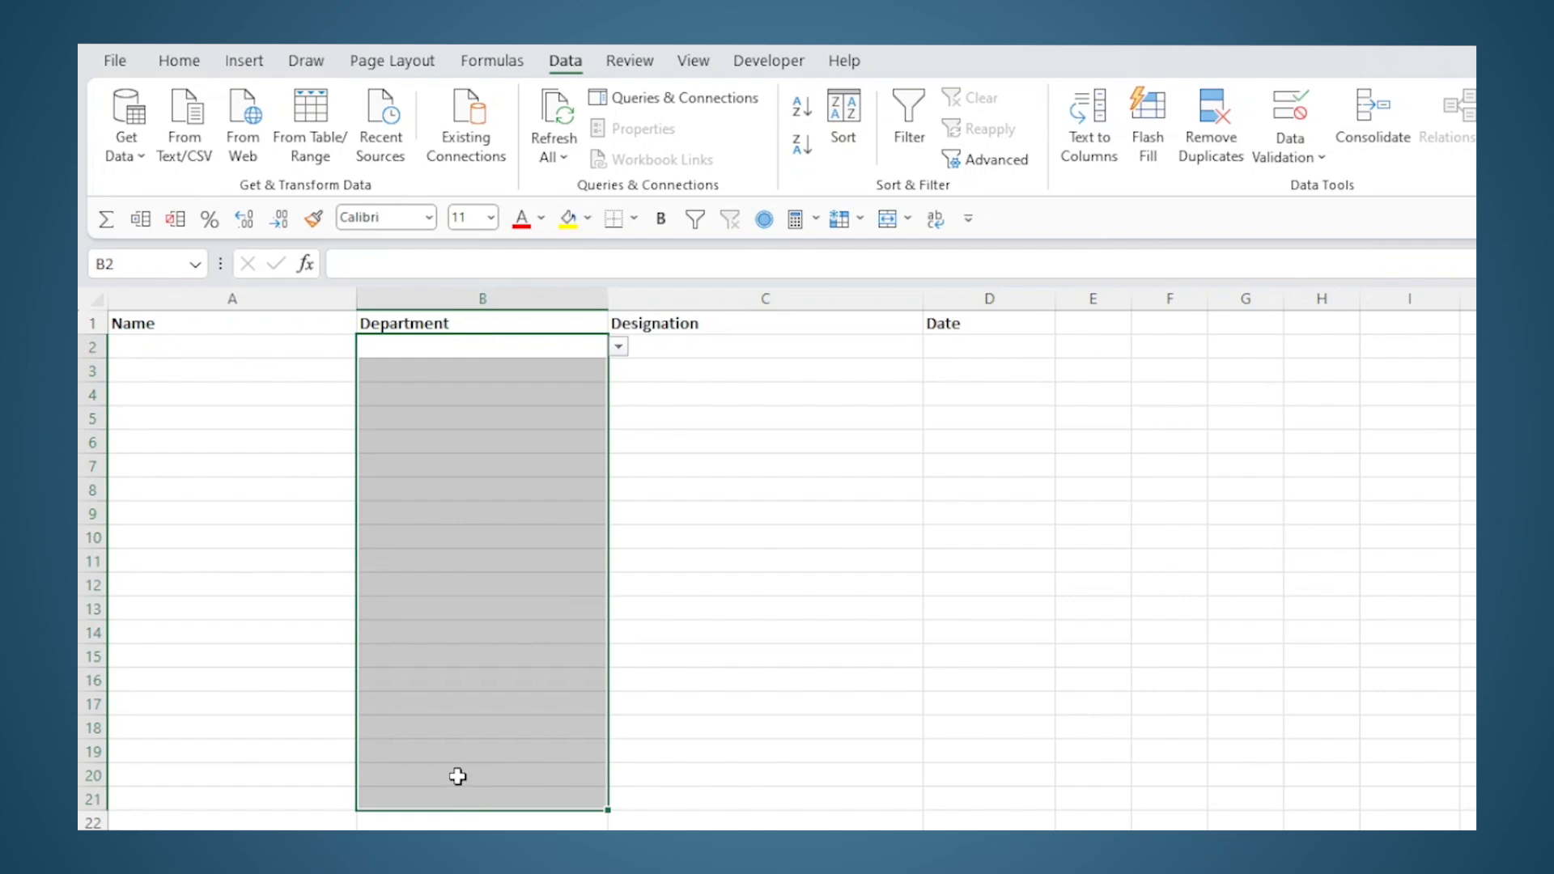
{"action": "left_click", "coordinate": [617, 346]}
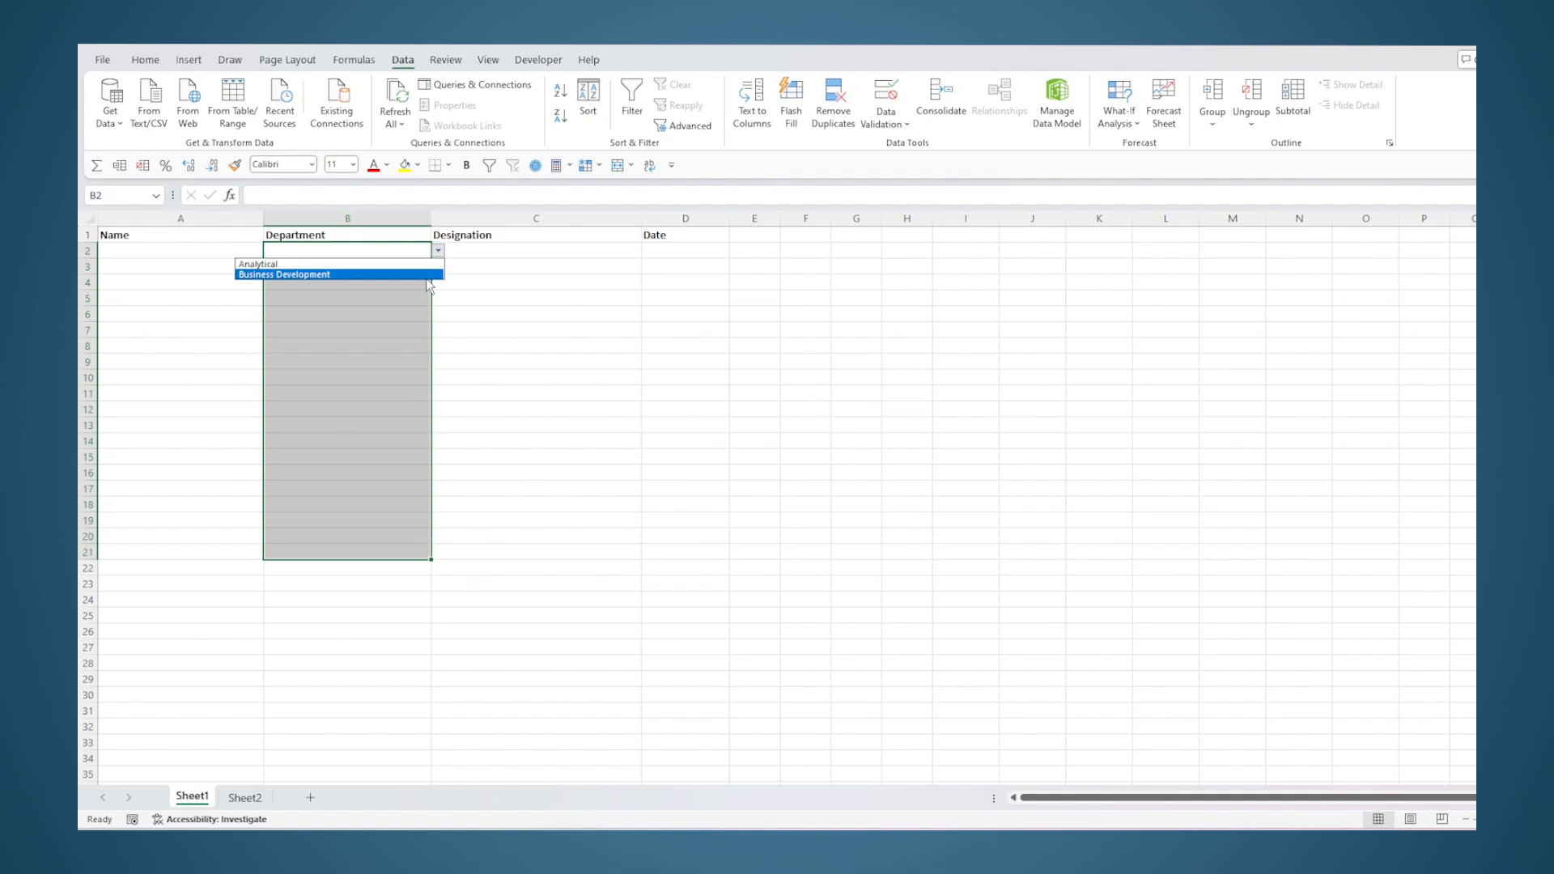
{"action": "mouse_move", "coordinate": [236, 796]}
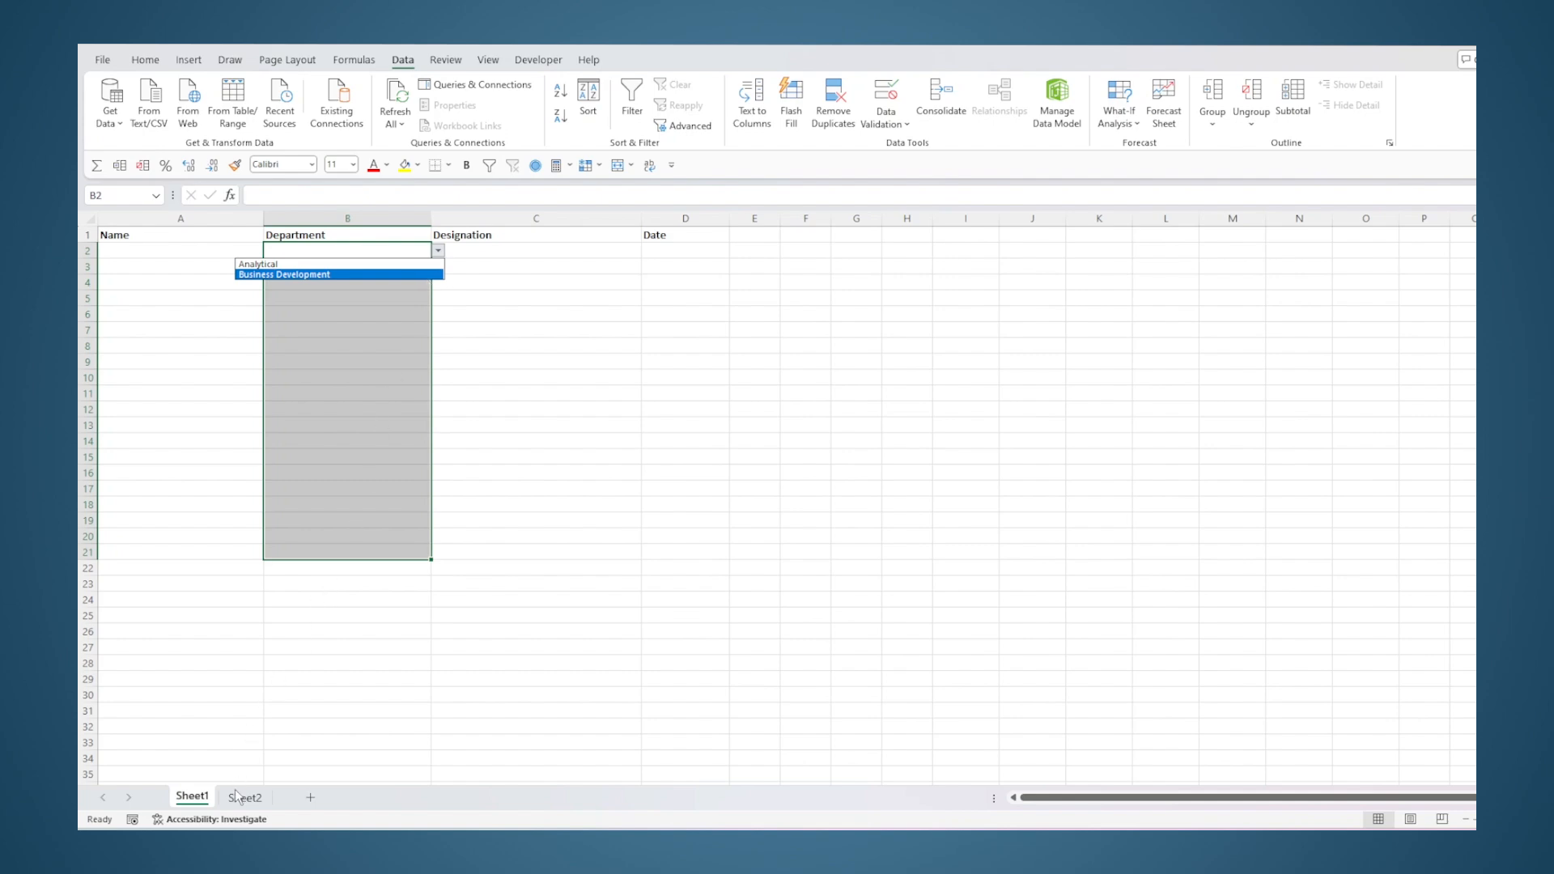
{"action": "left_click", "coordinate": [244, 796]}
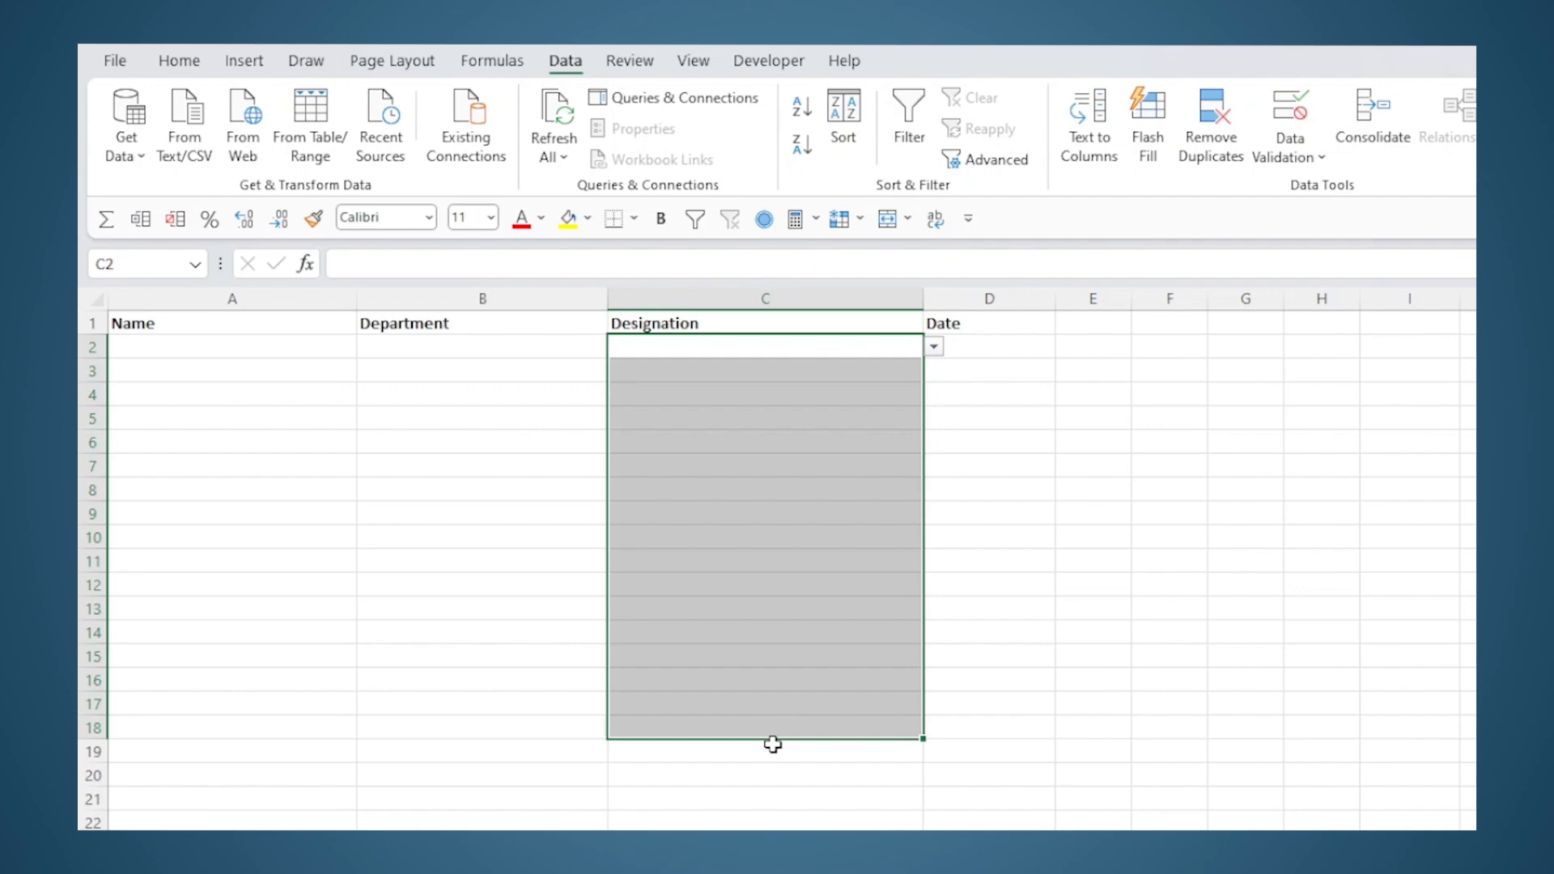
{"action": "left_click", "coordinate": [931, 346]}
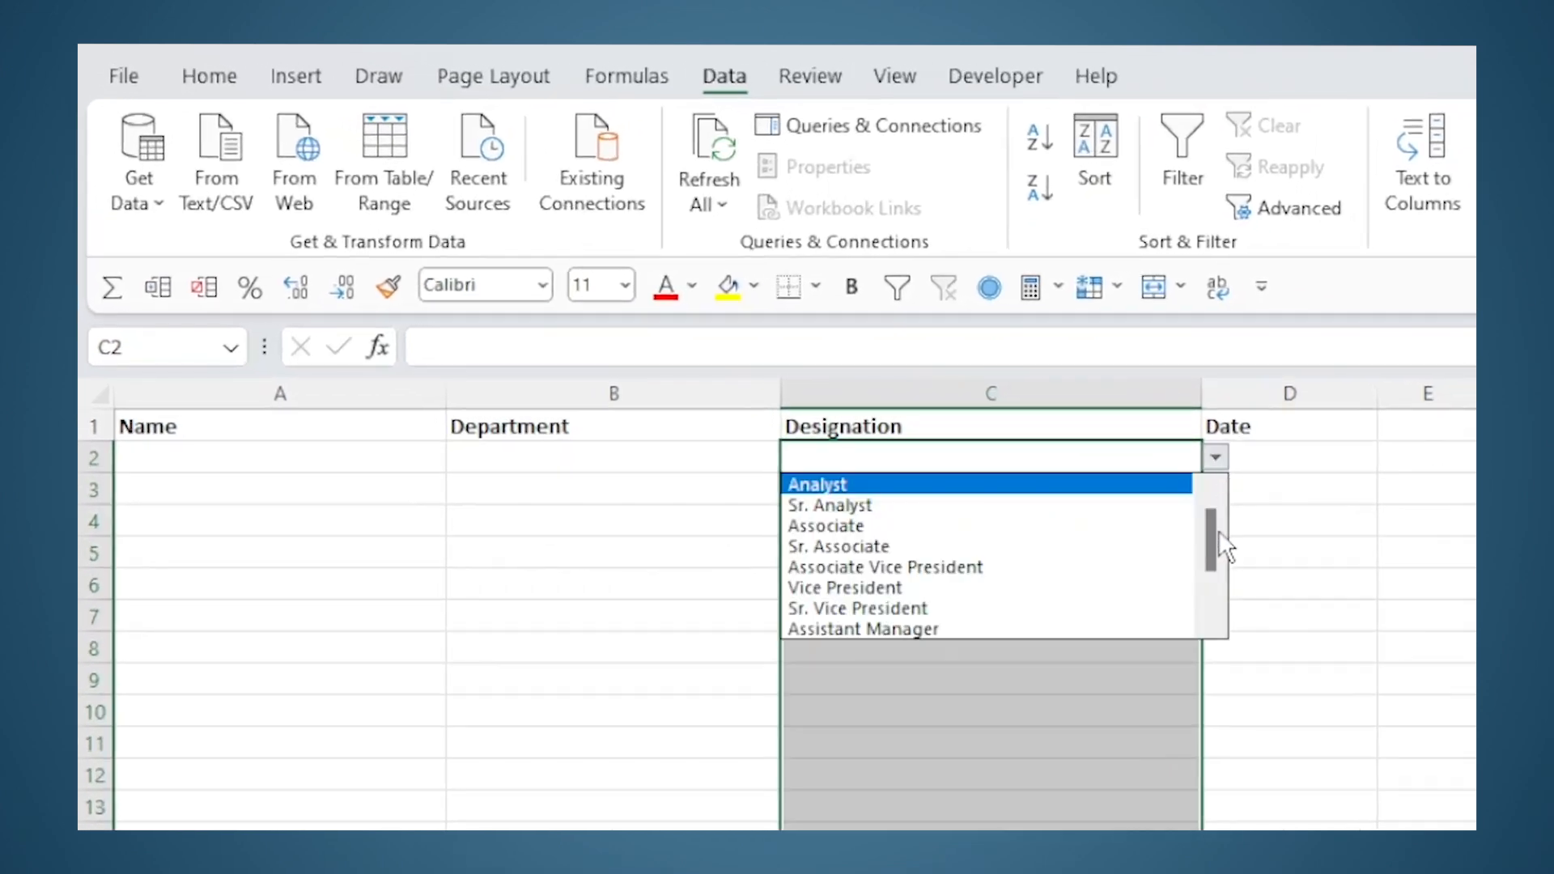
{"action": "left_click", "coordinate": [244, 797]}
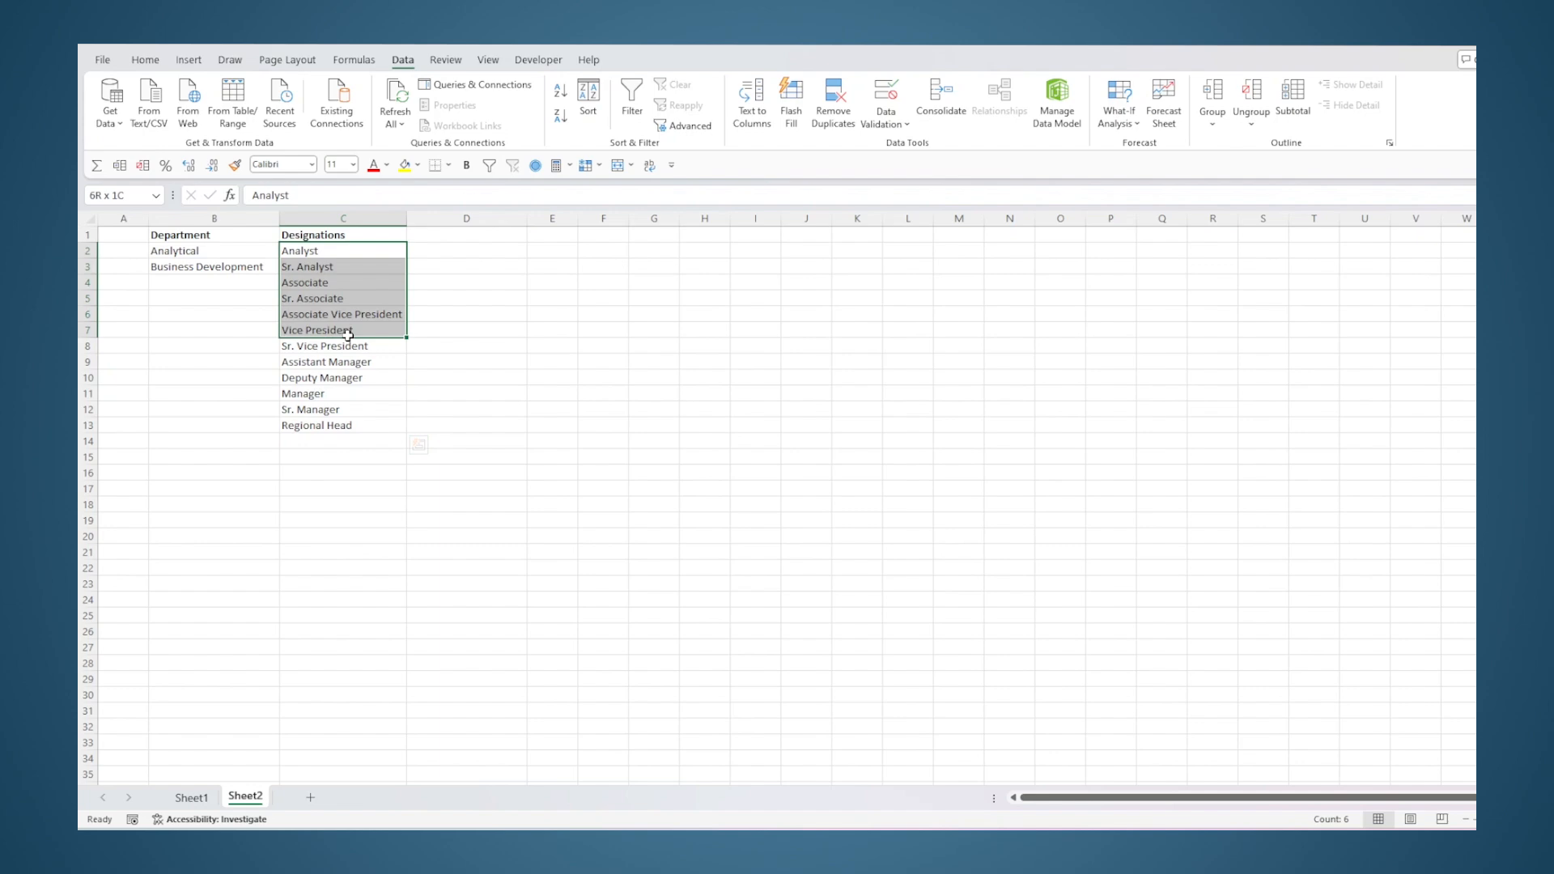
{"action": "left_click", "coordinate": [191, 796]}
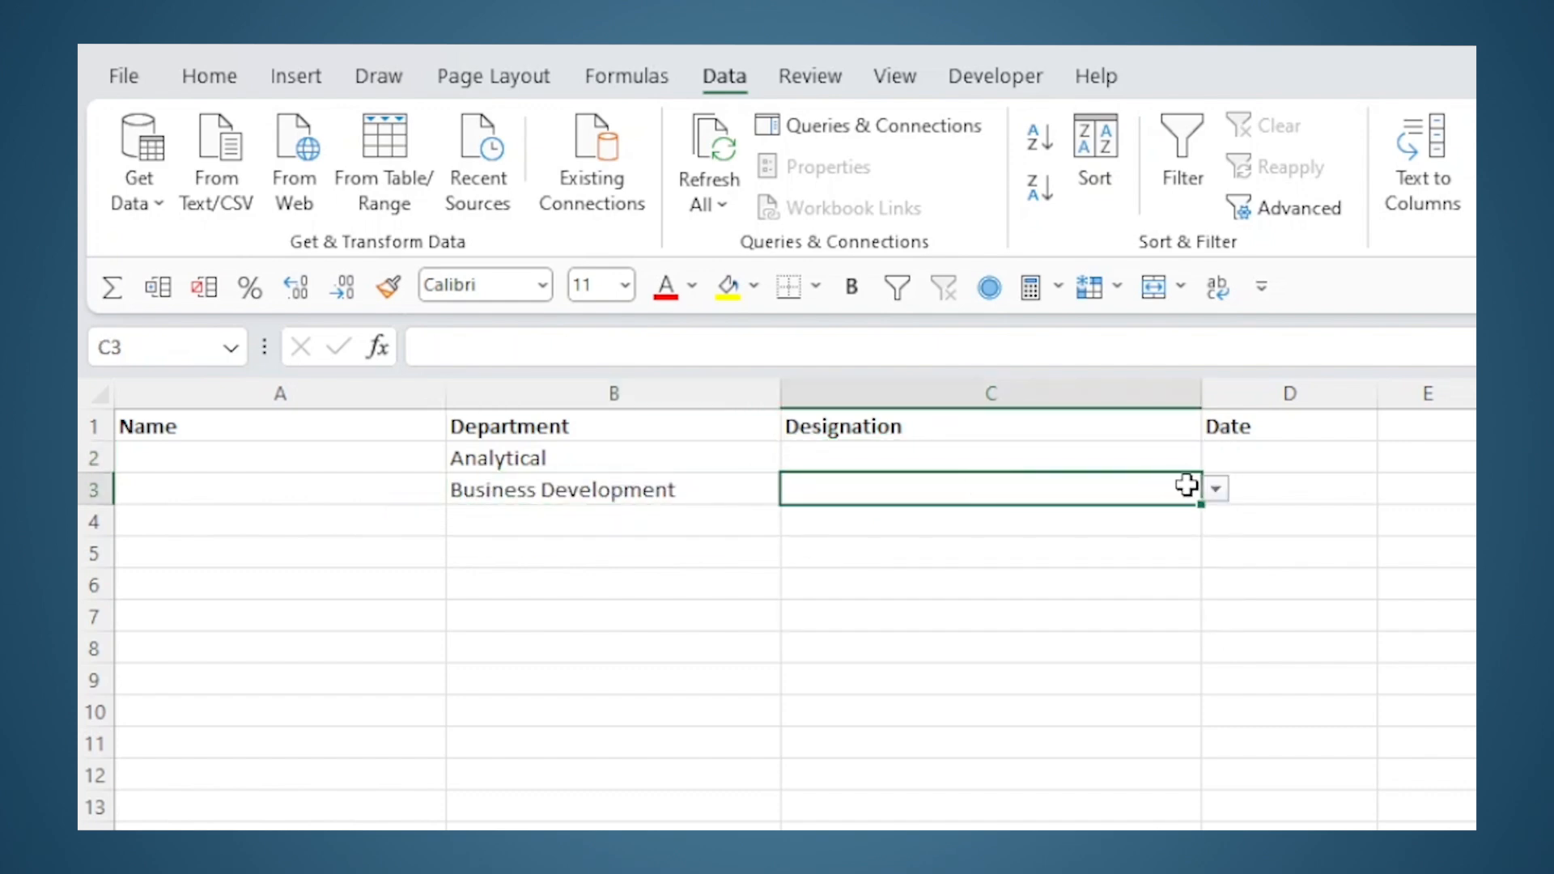
Step: Paste the designation/department mapping into Sheet2 B17:C28 and select the designations B17:B28
{"action": "left_click", "coordinate": [1216, 489]}
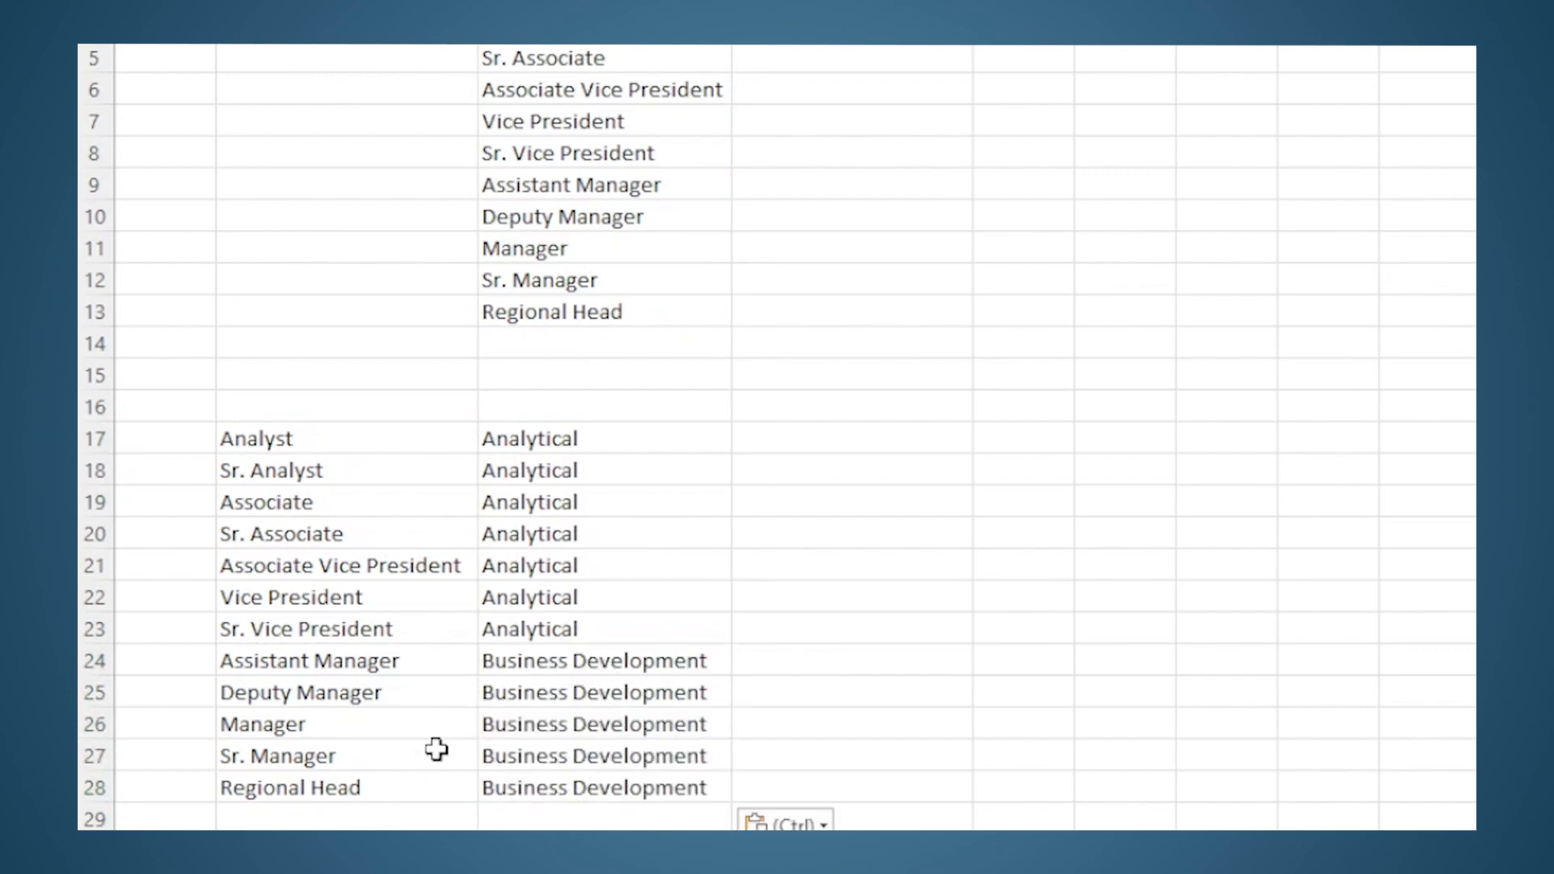
{"action": "mouse_move", "coordinate": [448, 664]}
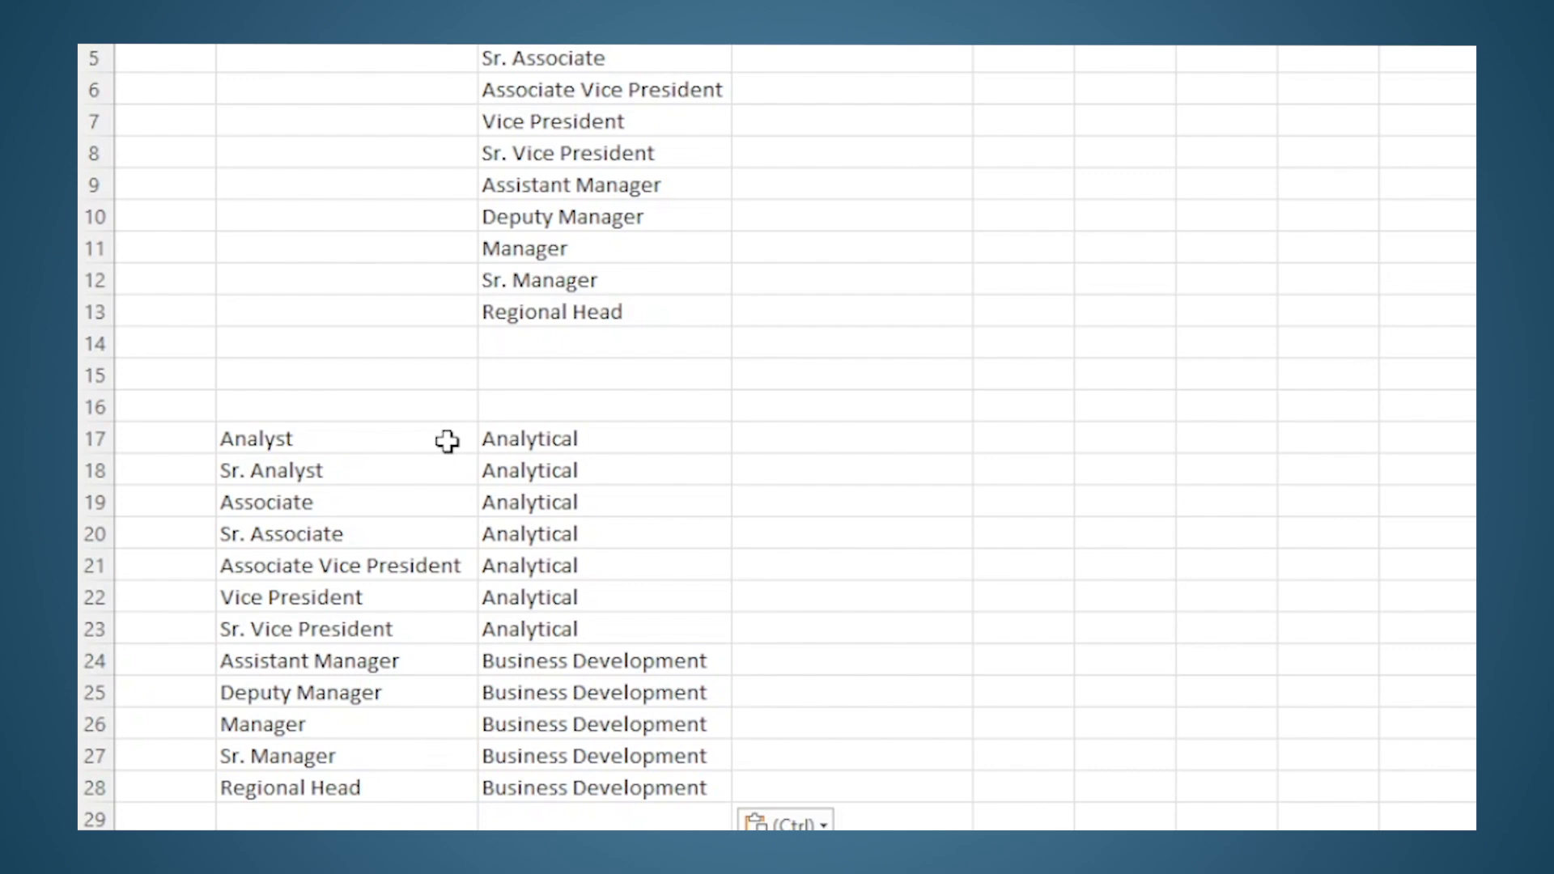
{"action": "left_click_drag", "start_coordinate": [254, 438], "coordinate": [290, 787]}
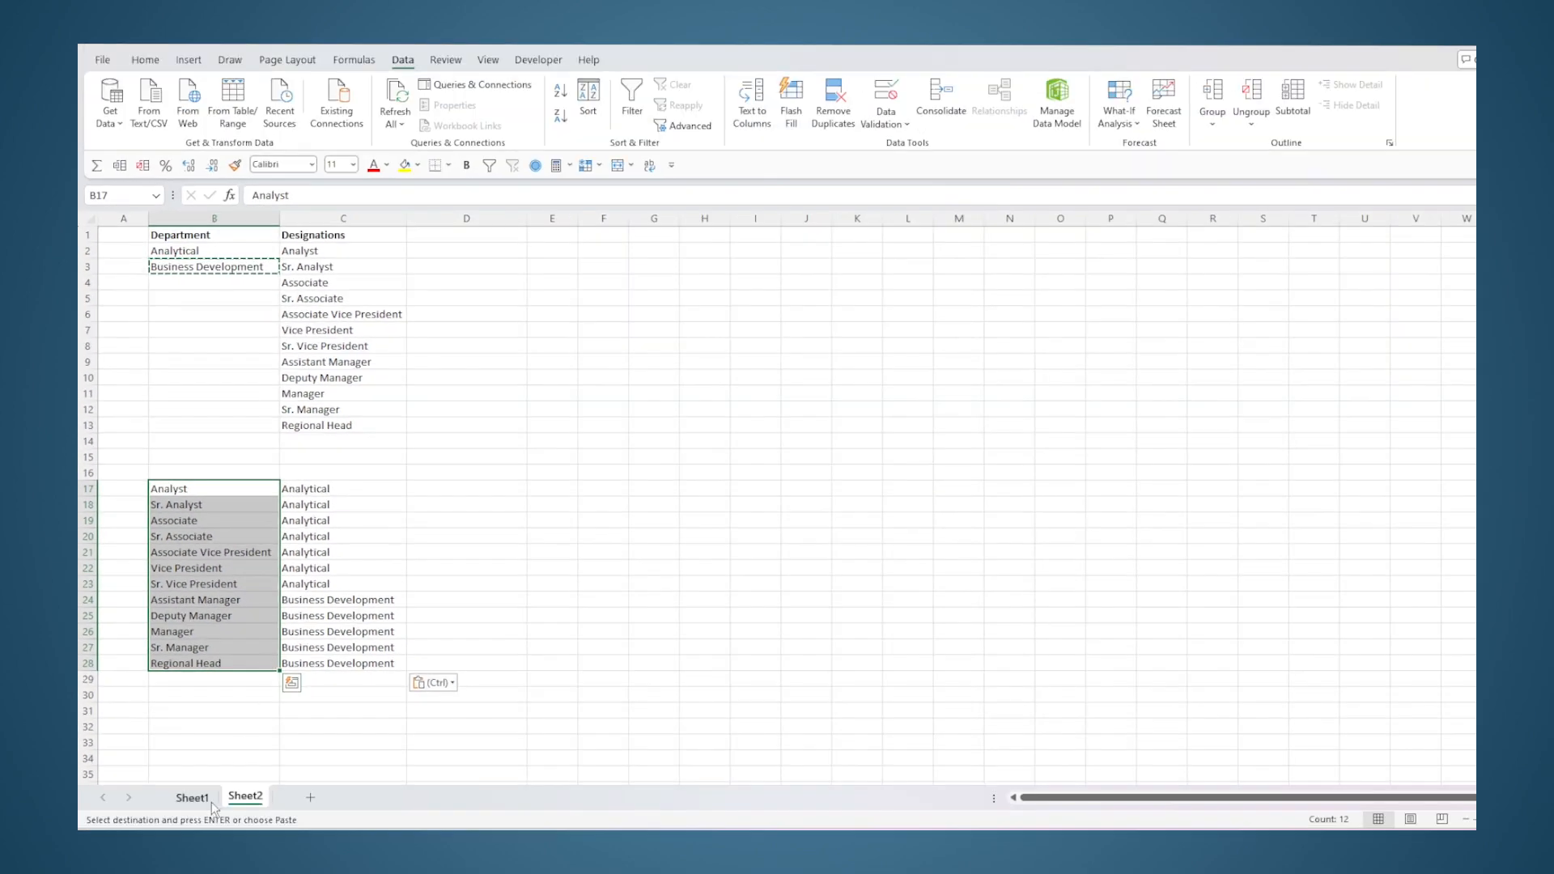
{"action": "left_click", "coordinate": [193, 798]}
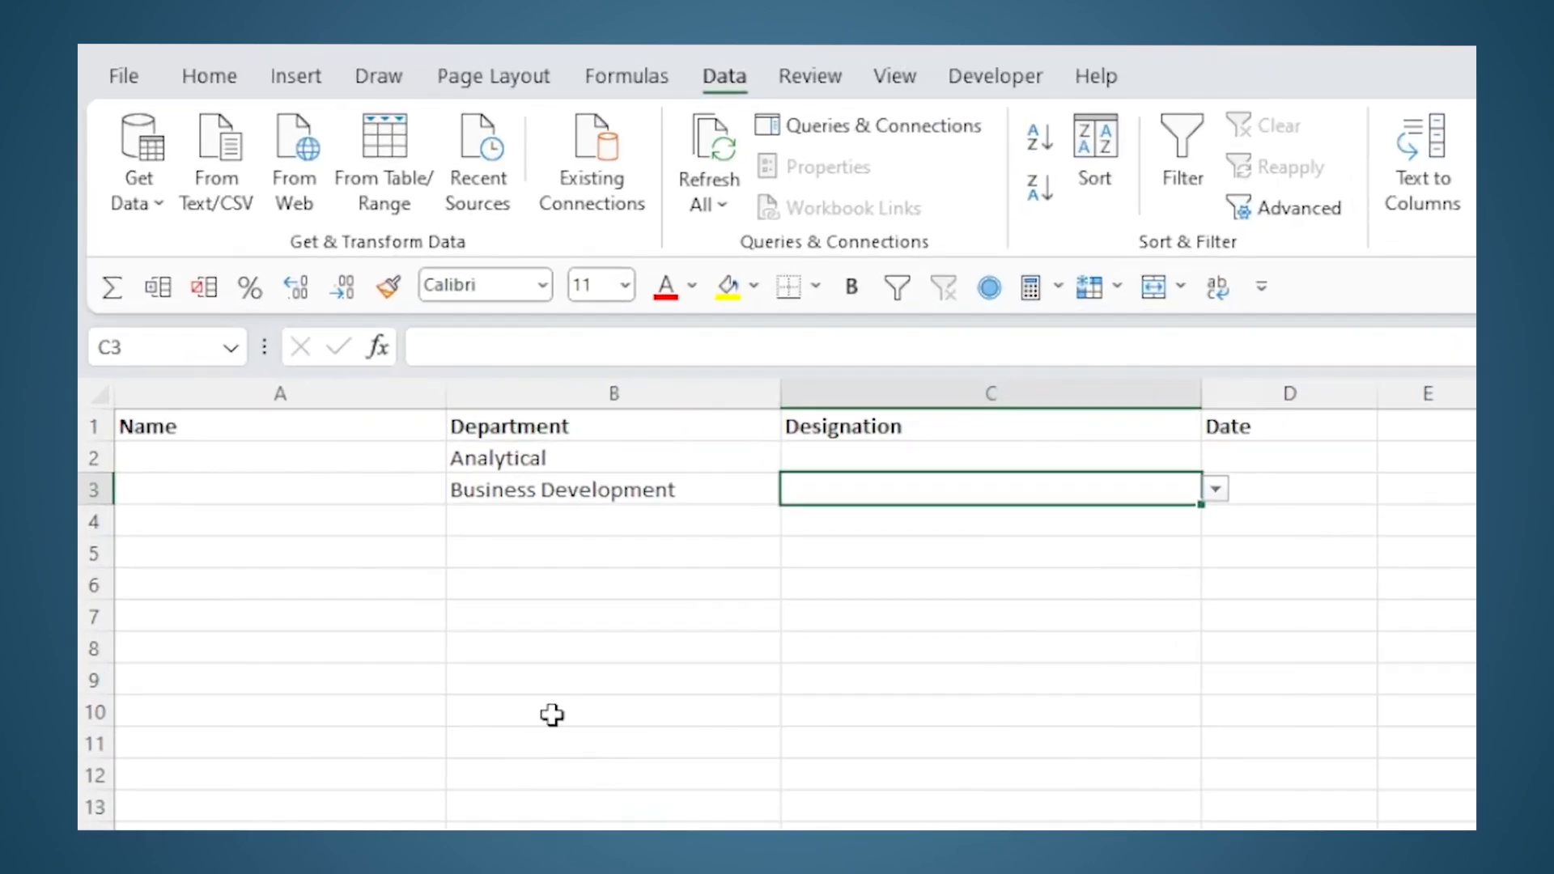
Step: Enter =Filter(Sheet2!B17:B28,Sheet2!C17:C28=Sheet1!B2 in I2, picking the ranges on Sheet2
{"action": "left_click", "coordinate": [612, 456]}
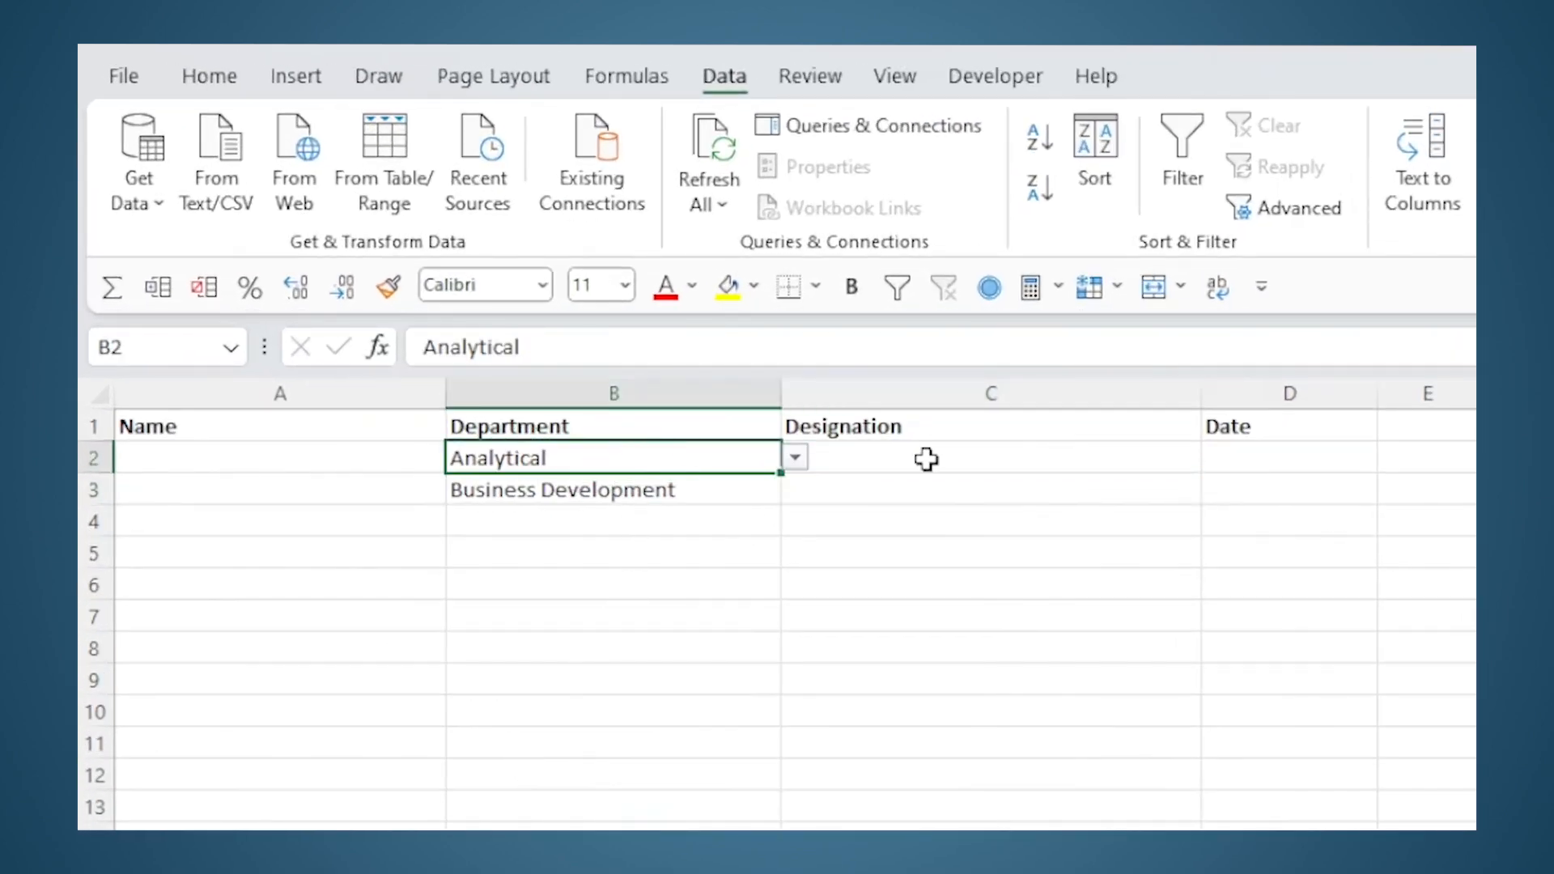
{"action": "mouse_move", "coordinate": [1335, 458]}
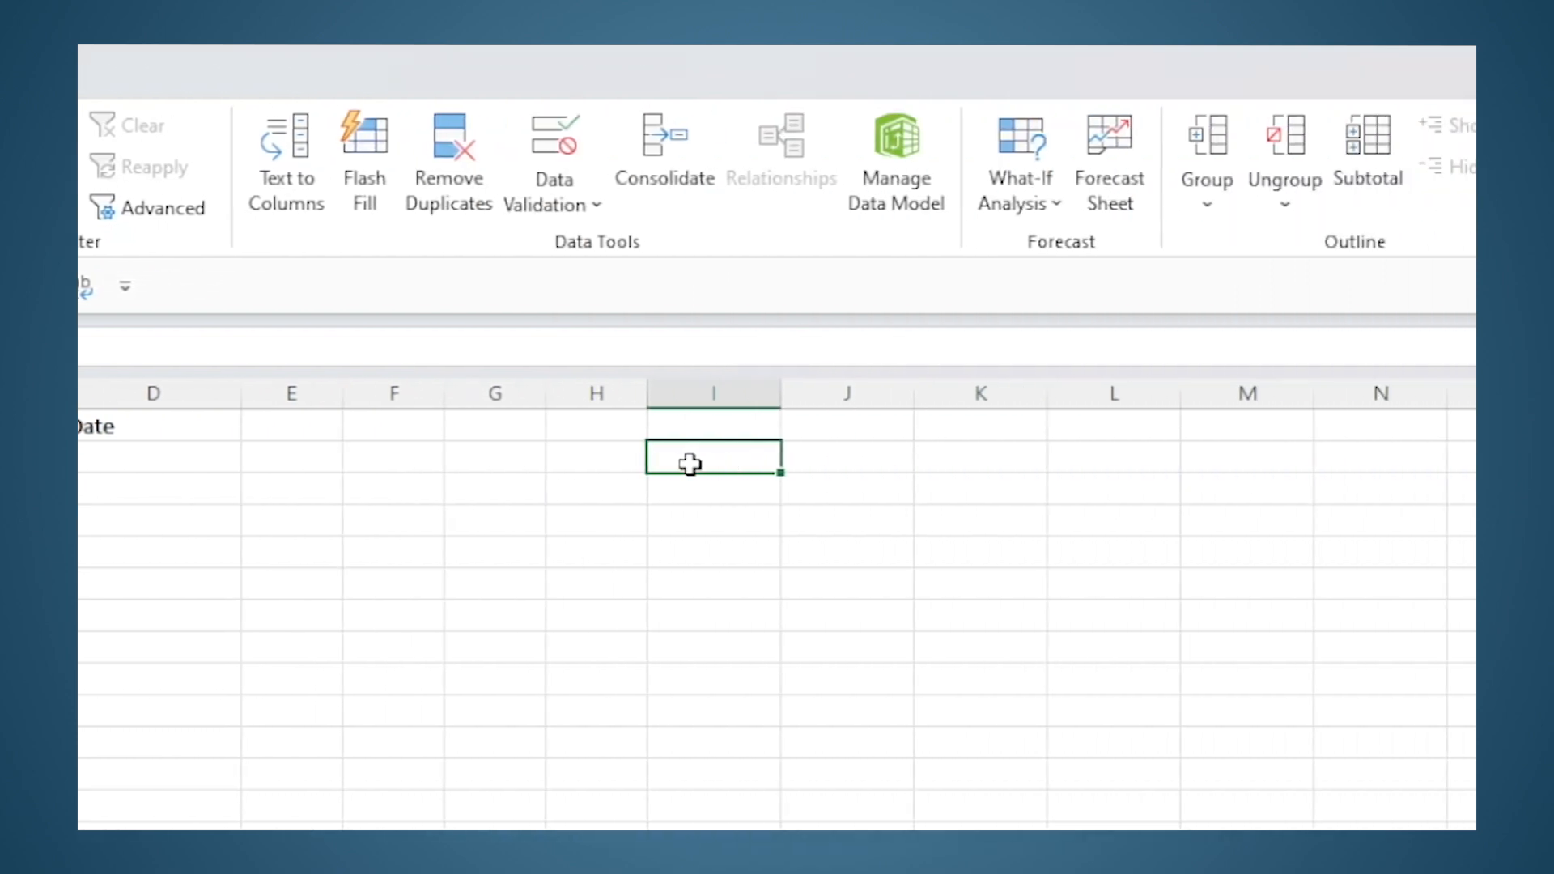
{"action": "type", "text": "=Fil"}
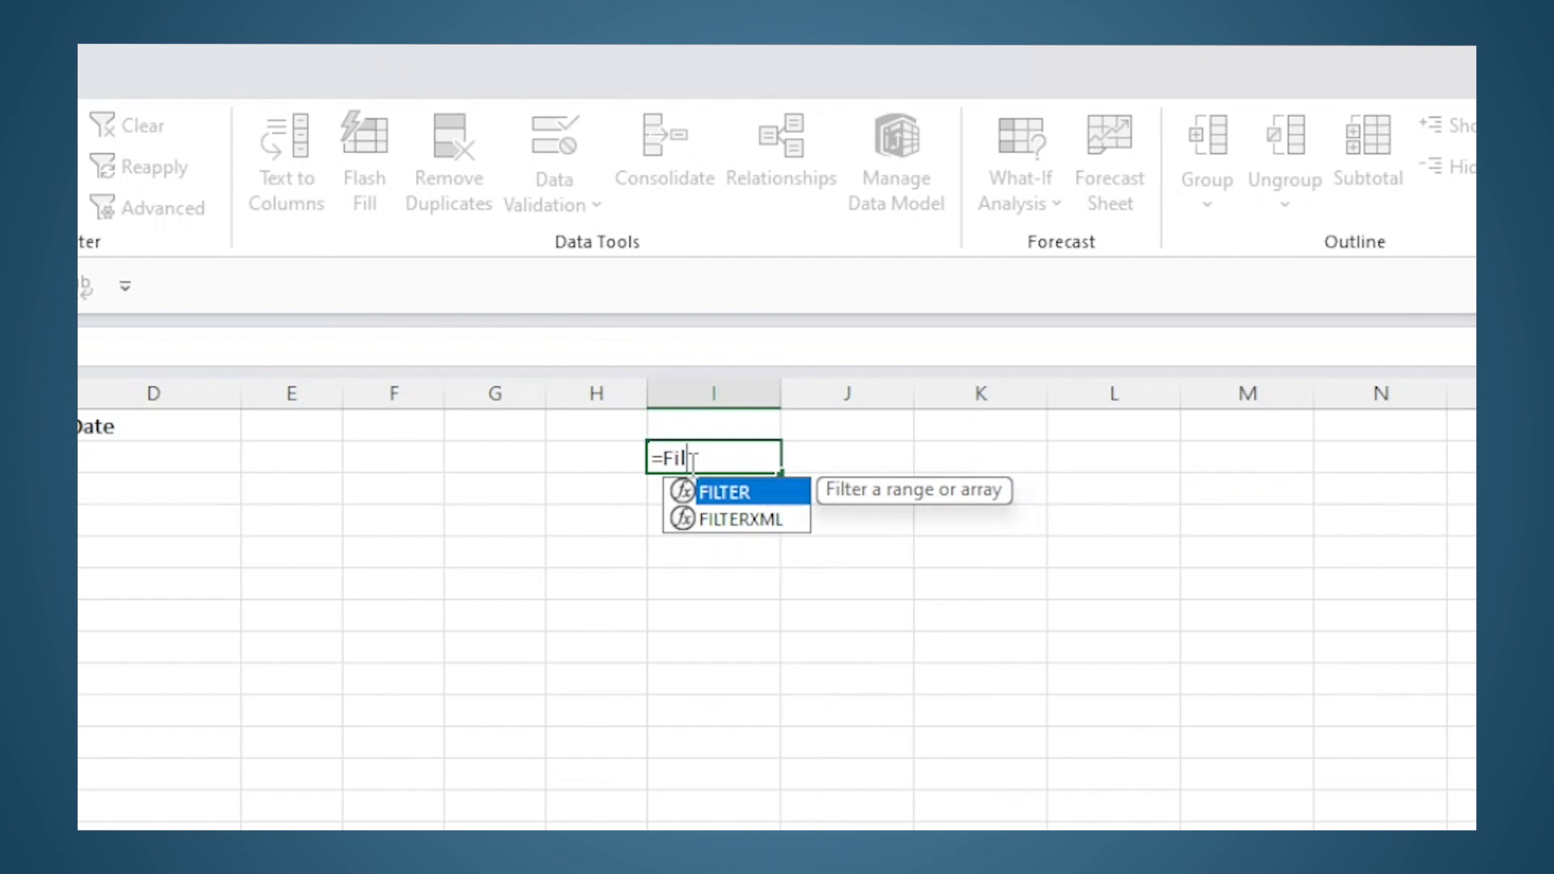
{"action": "type", "text": "ter("}
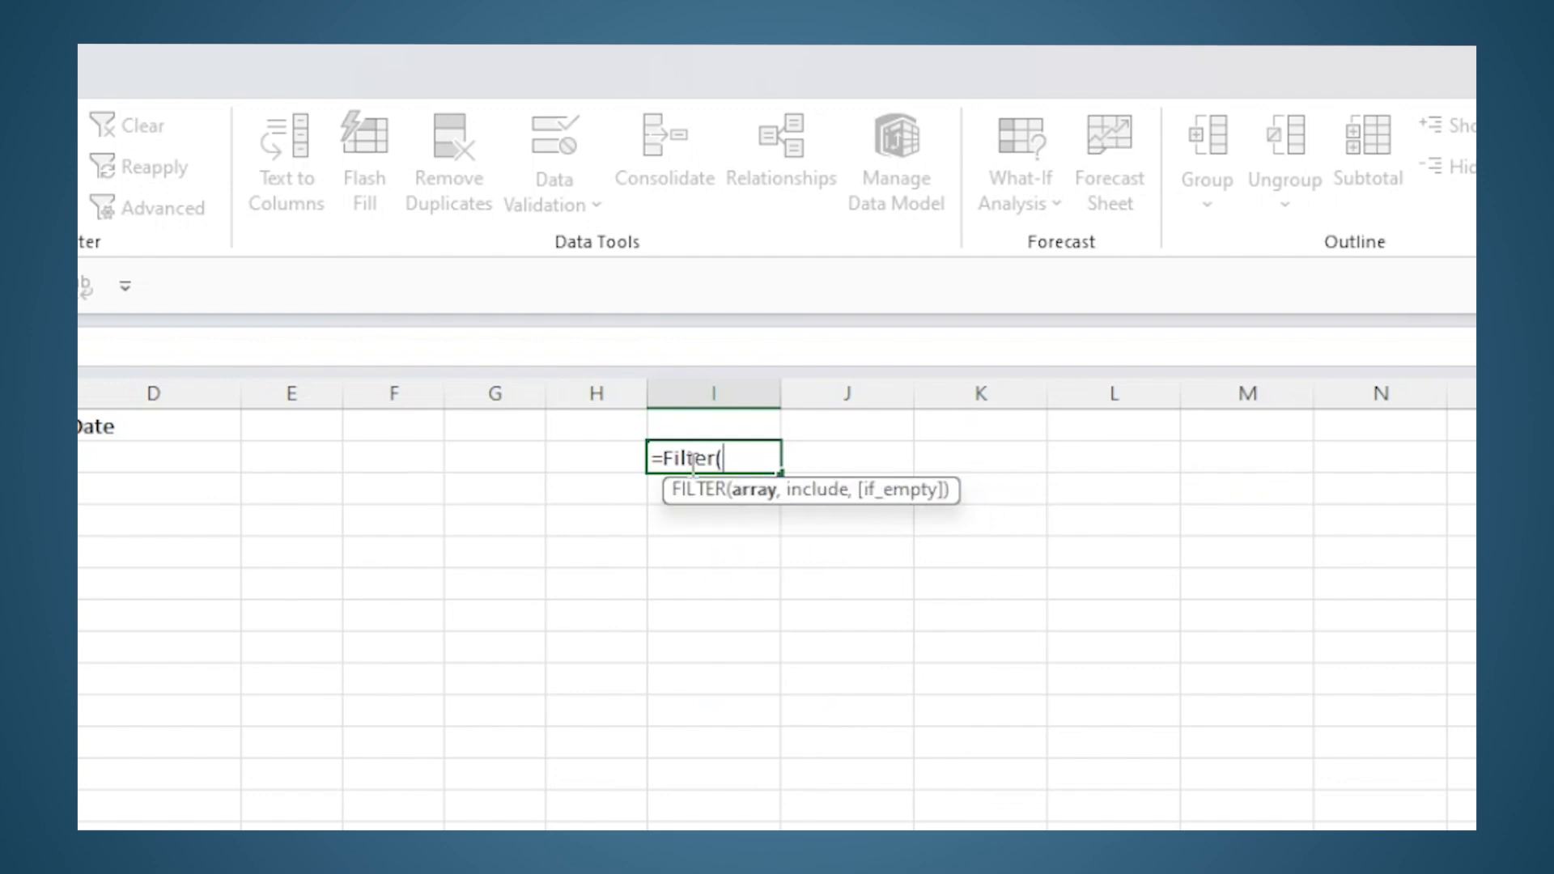
{"action": "mouse_move", "coordinate": [760, 500]}
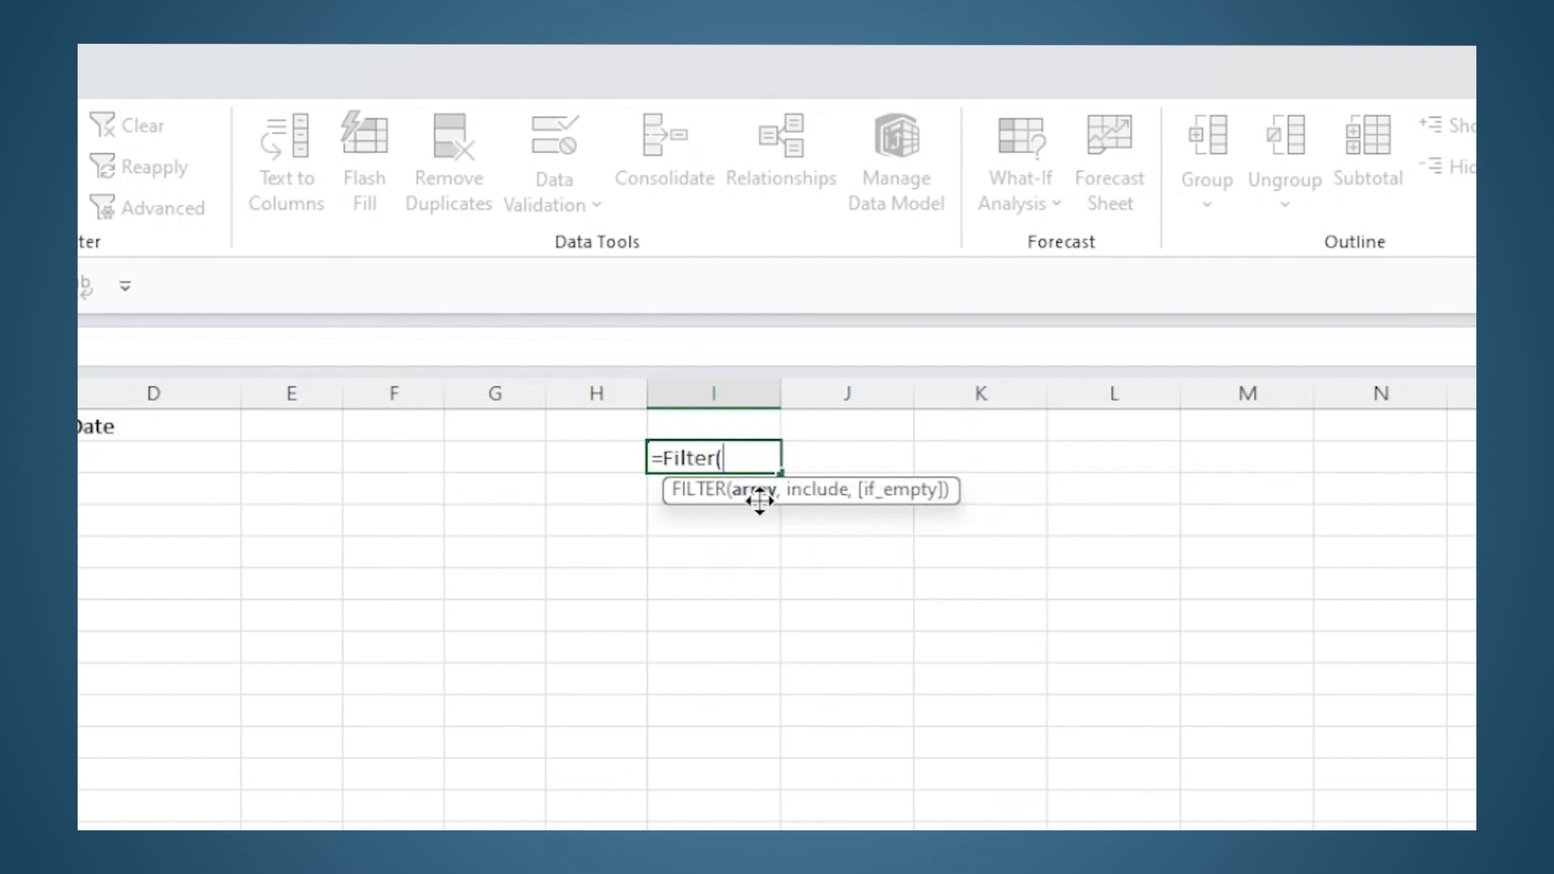
{"action": "mouse_move", "coordinate": [342, 742]}
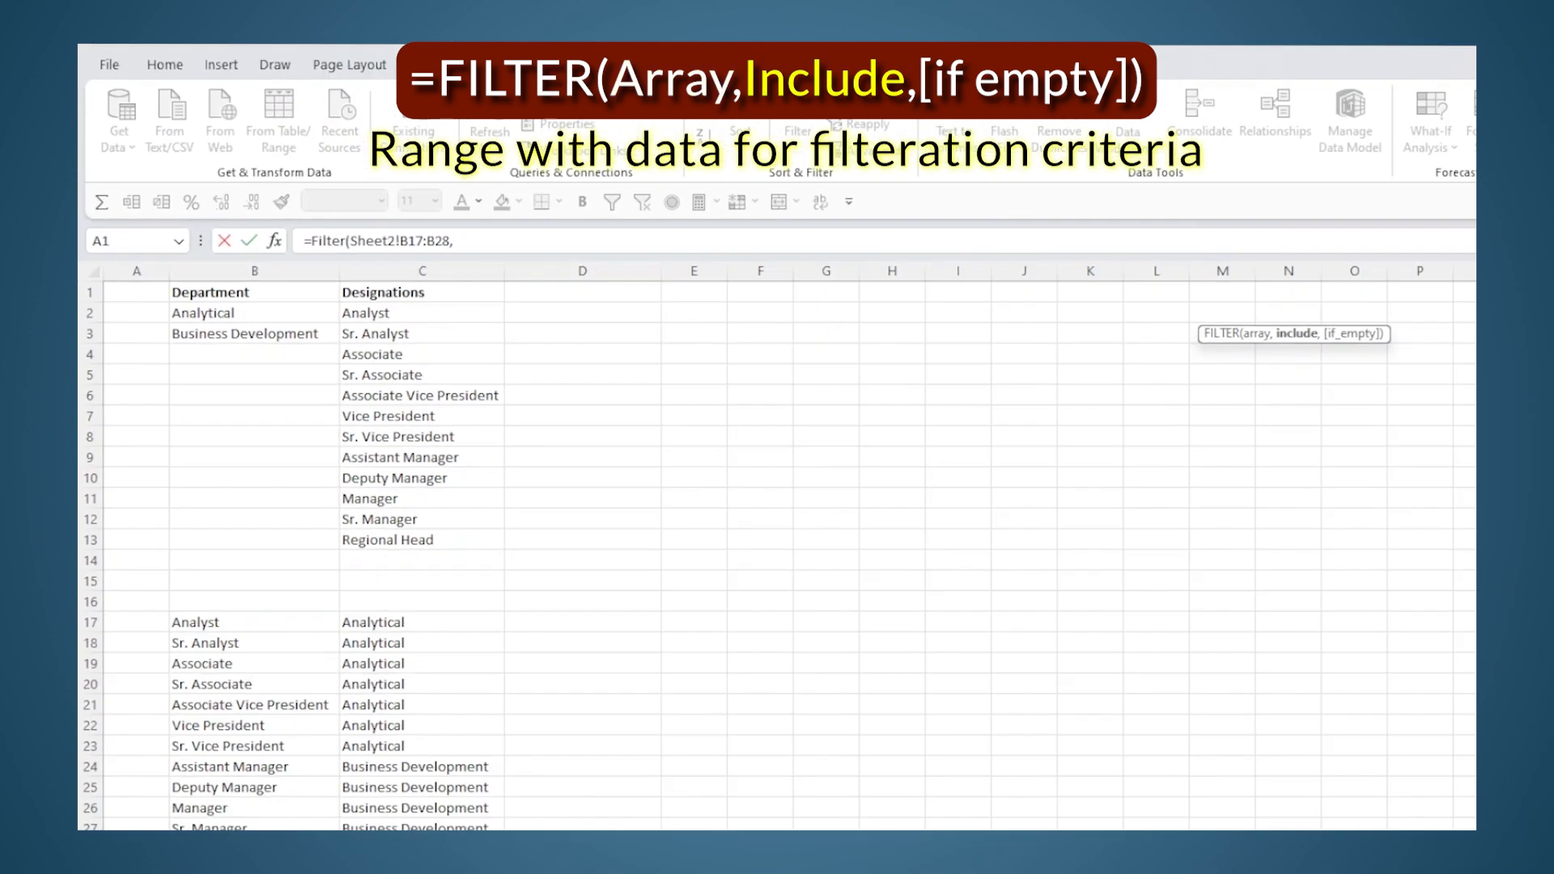
{"action": "scroll", "scroll_direction": "down", "scroll_amount": 3}
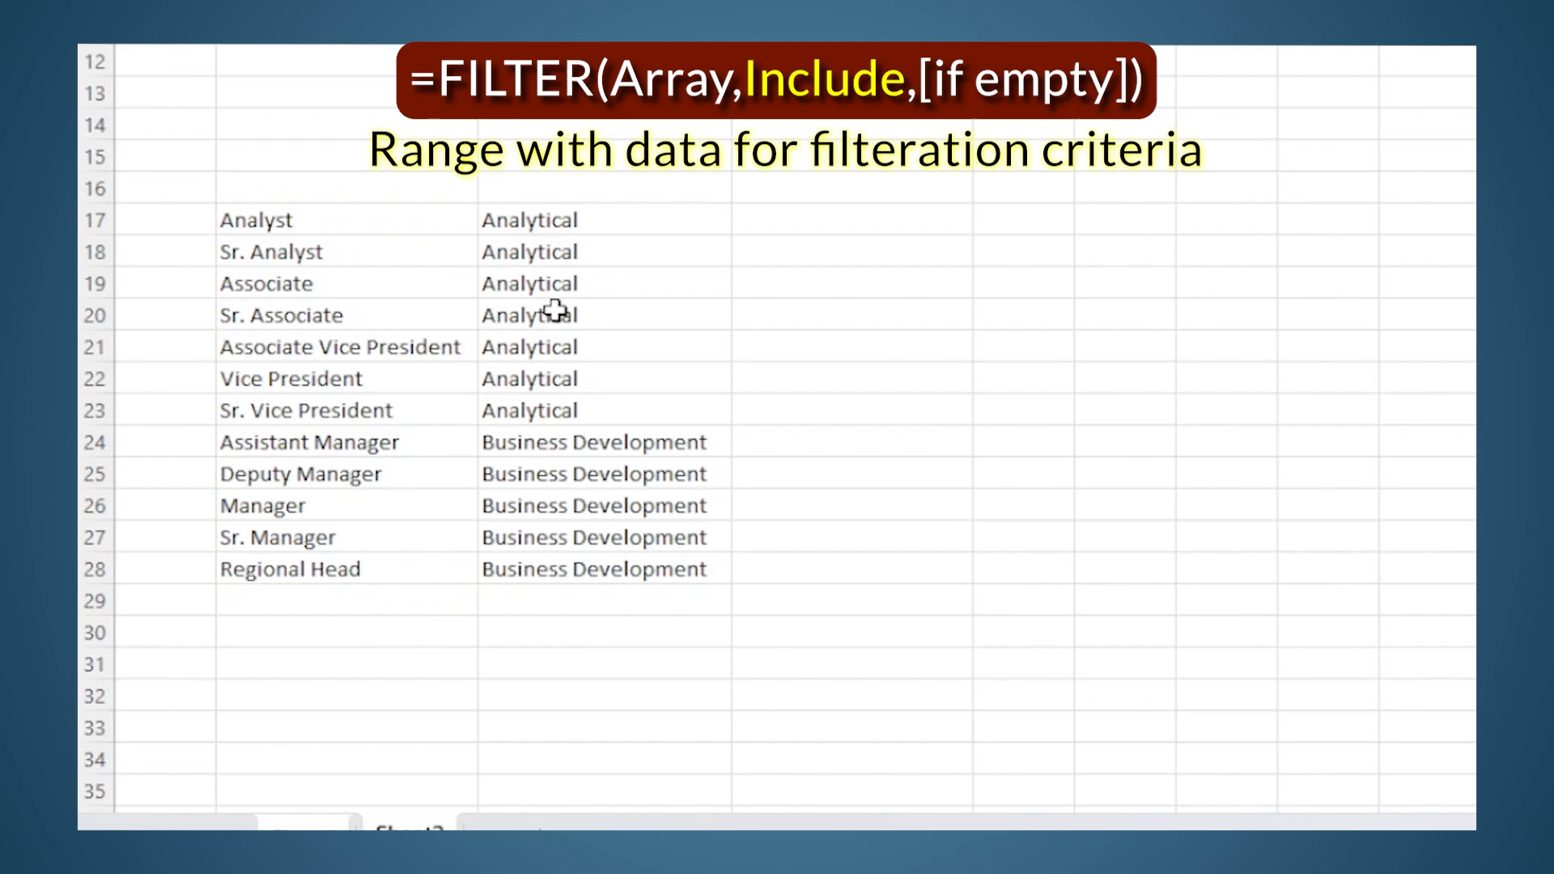
{"action": "mouse_move", "coordinate": [599, 237]}
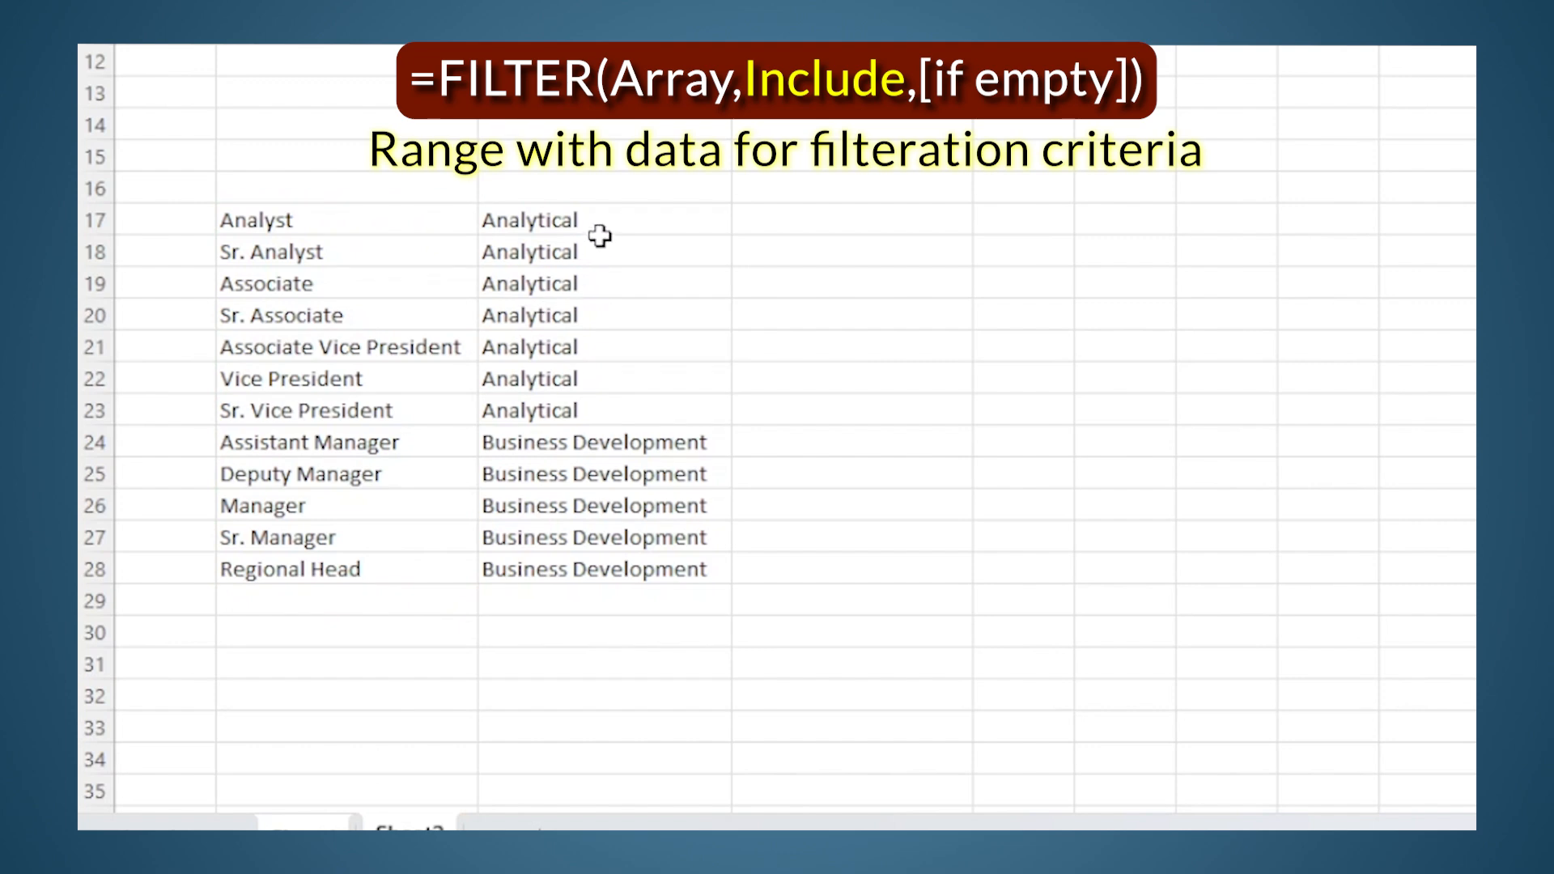
{"action": "mouse_move", "coordinate": [617, 217]}
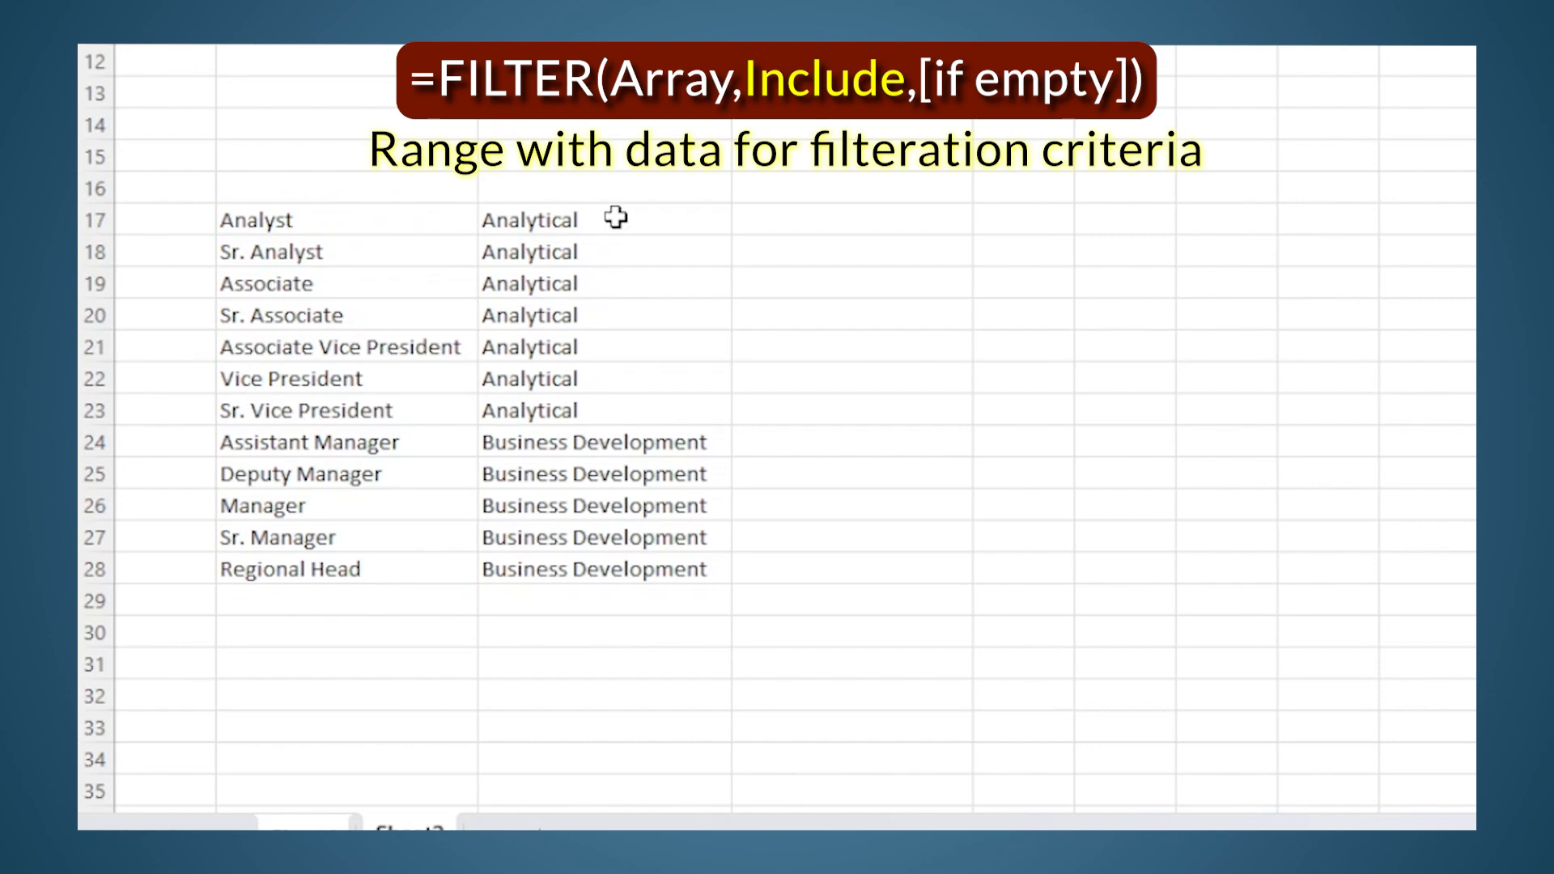
{"action": "left_click_drag", "start_coordinate": [615, 220], "coordinate": [615, 505]}
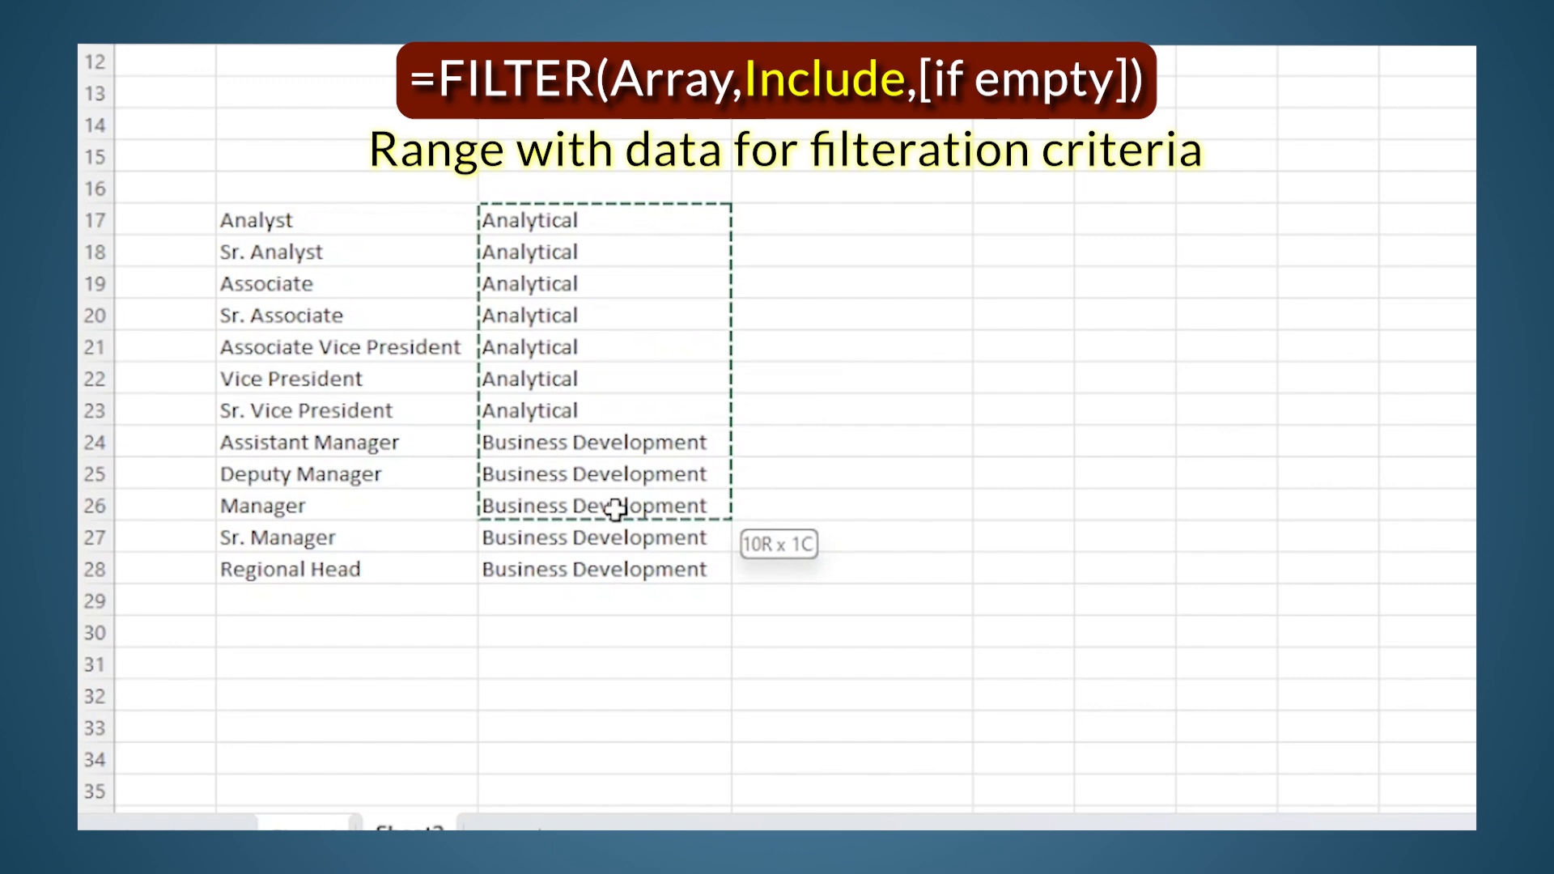
{"action": "left_click_drag", "start_coordinate": [615, 505], "coordinate": [615, 568]}
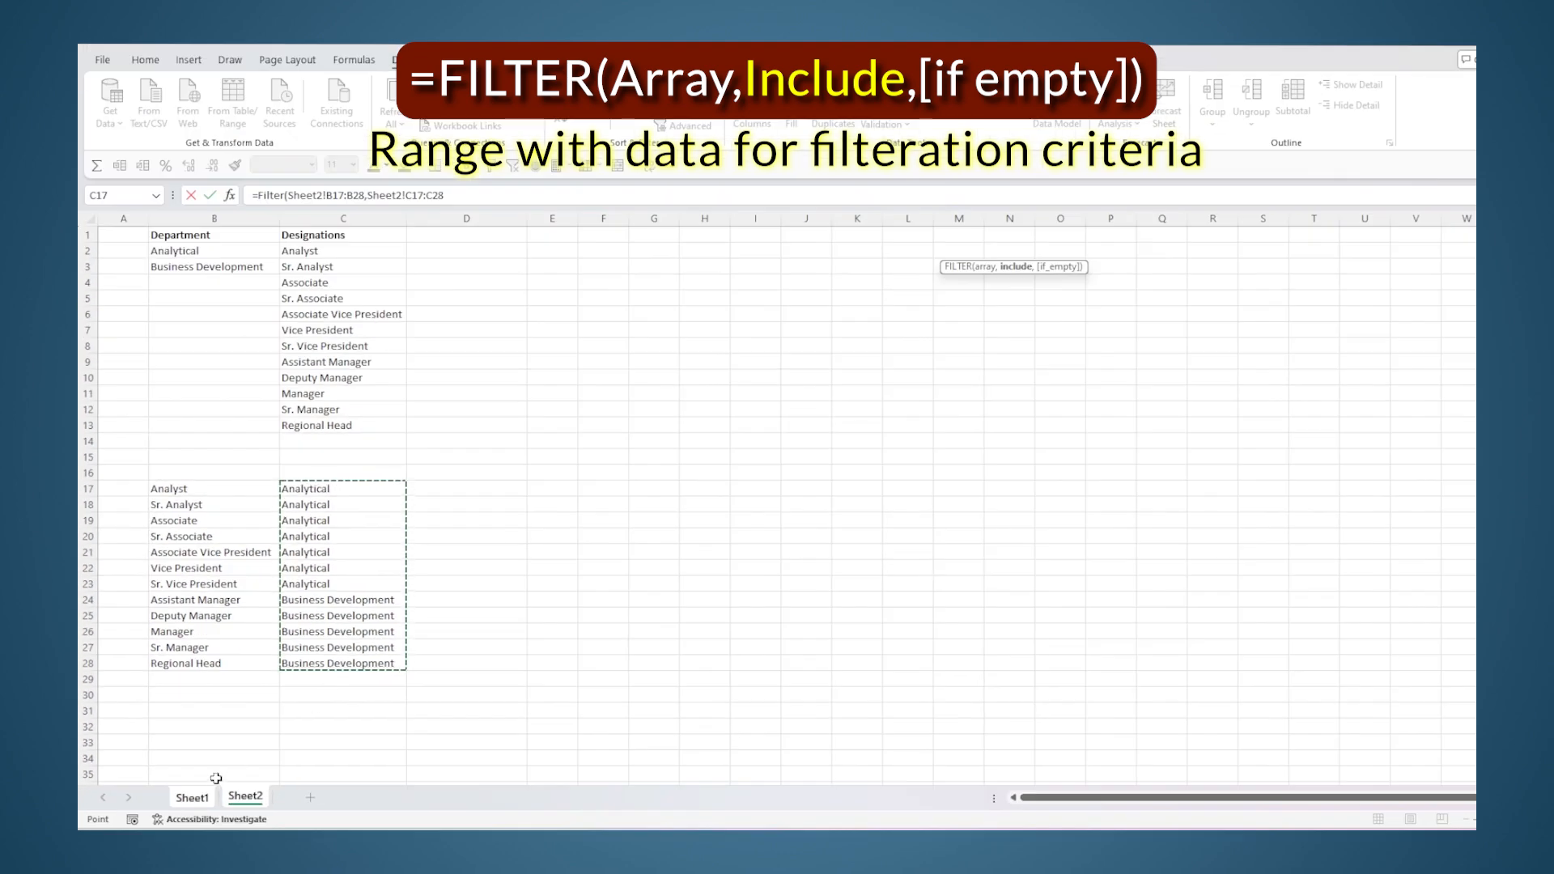
{"action": "left_click", "coordinate": [191, 797]}
{"action": "type", "text": "=Sheet1!B2"}
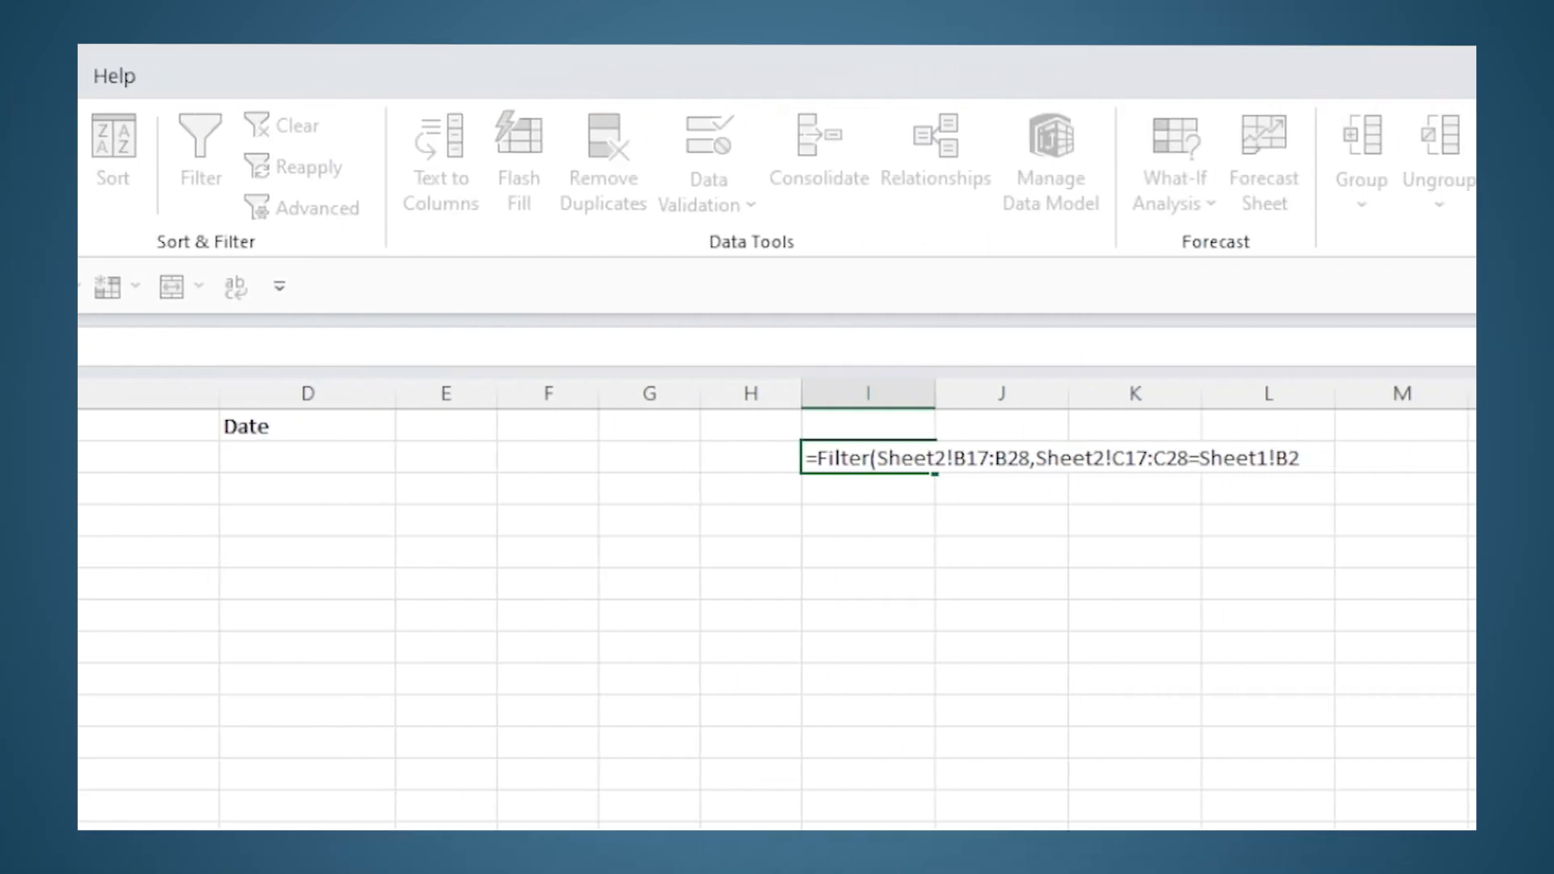
Step: Commit the FILTER formula in I2 and reopen it to make the range references absolute with F4
{"action": "key", "text": "Enter"}
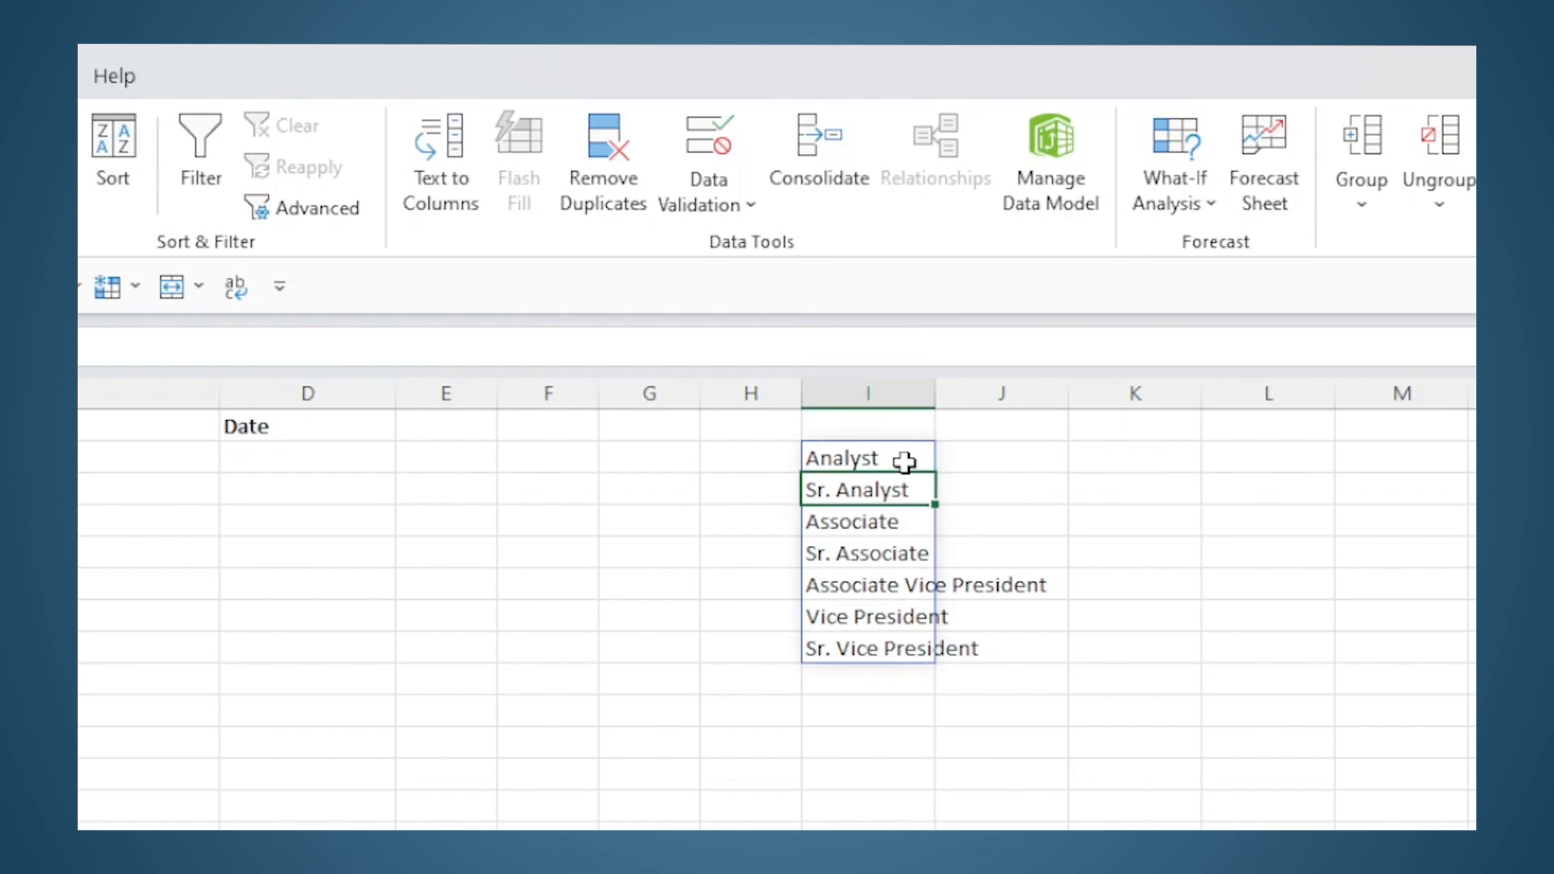
{"action": "left_click", "coordinate": [867, 456]}
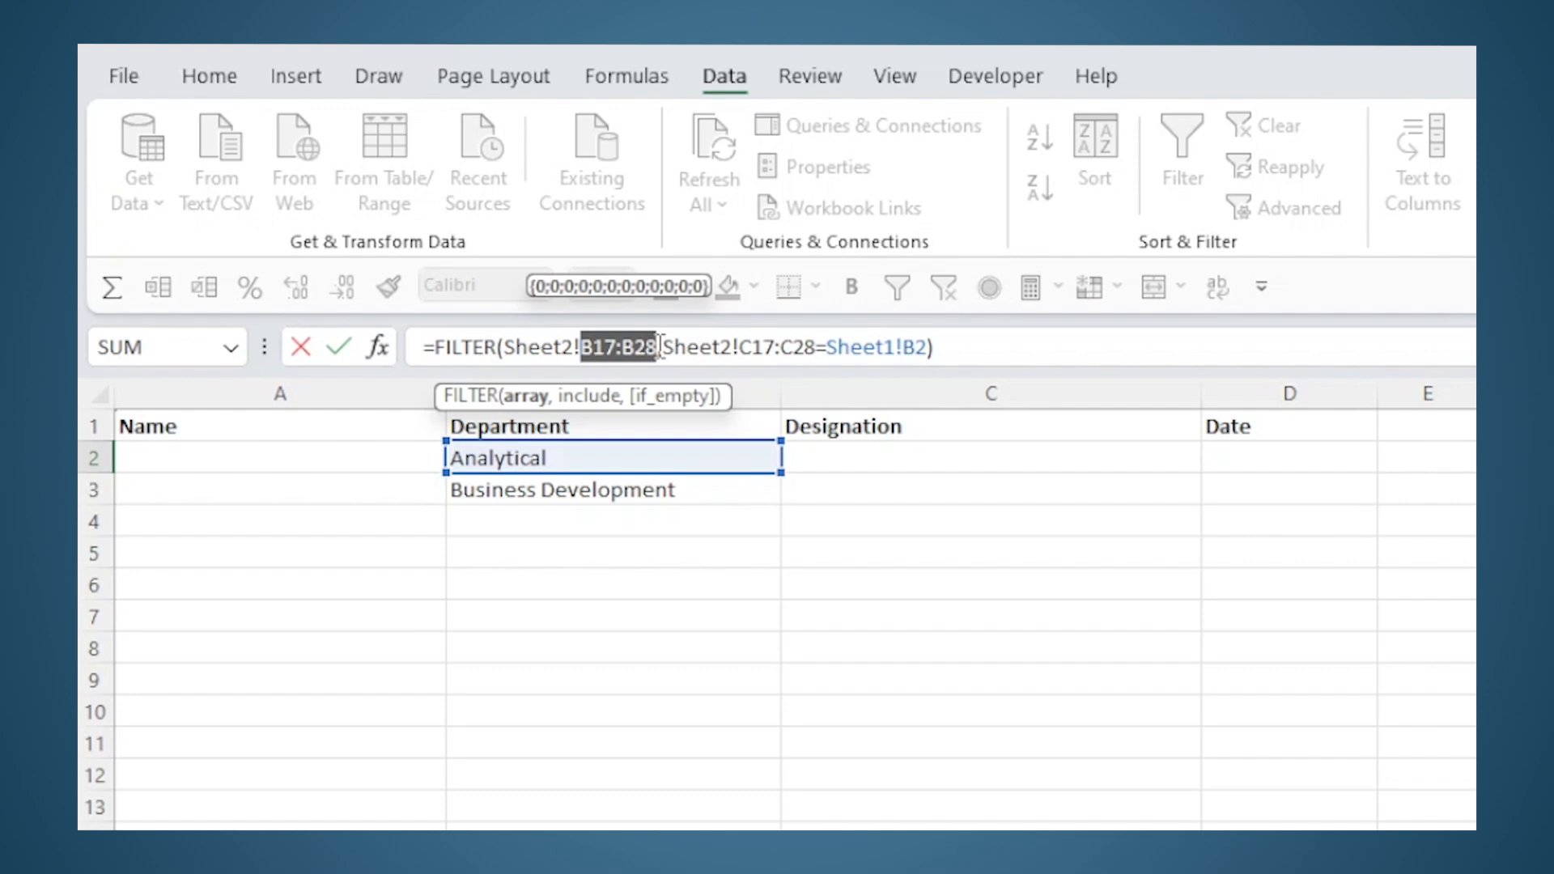
{"action": "key", "text": "f4"}
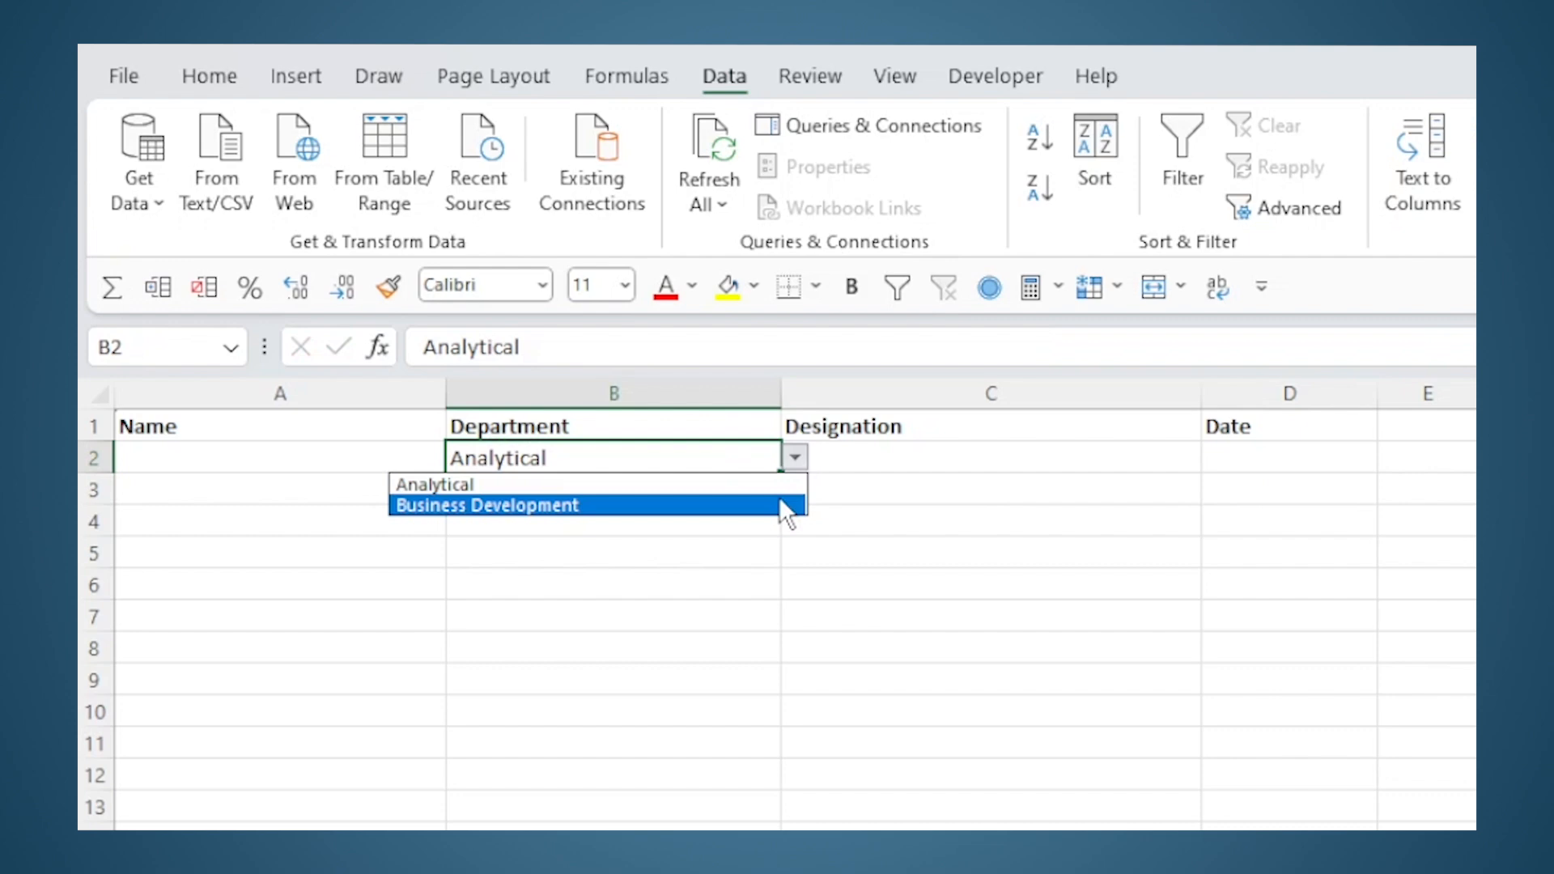
Step: Switch B2 to Business Development and check the helper list against the filtered helper table
{"action": "left_click", "coordinate": [485, 505]}
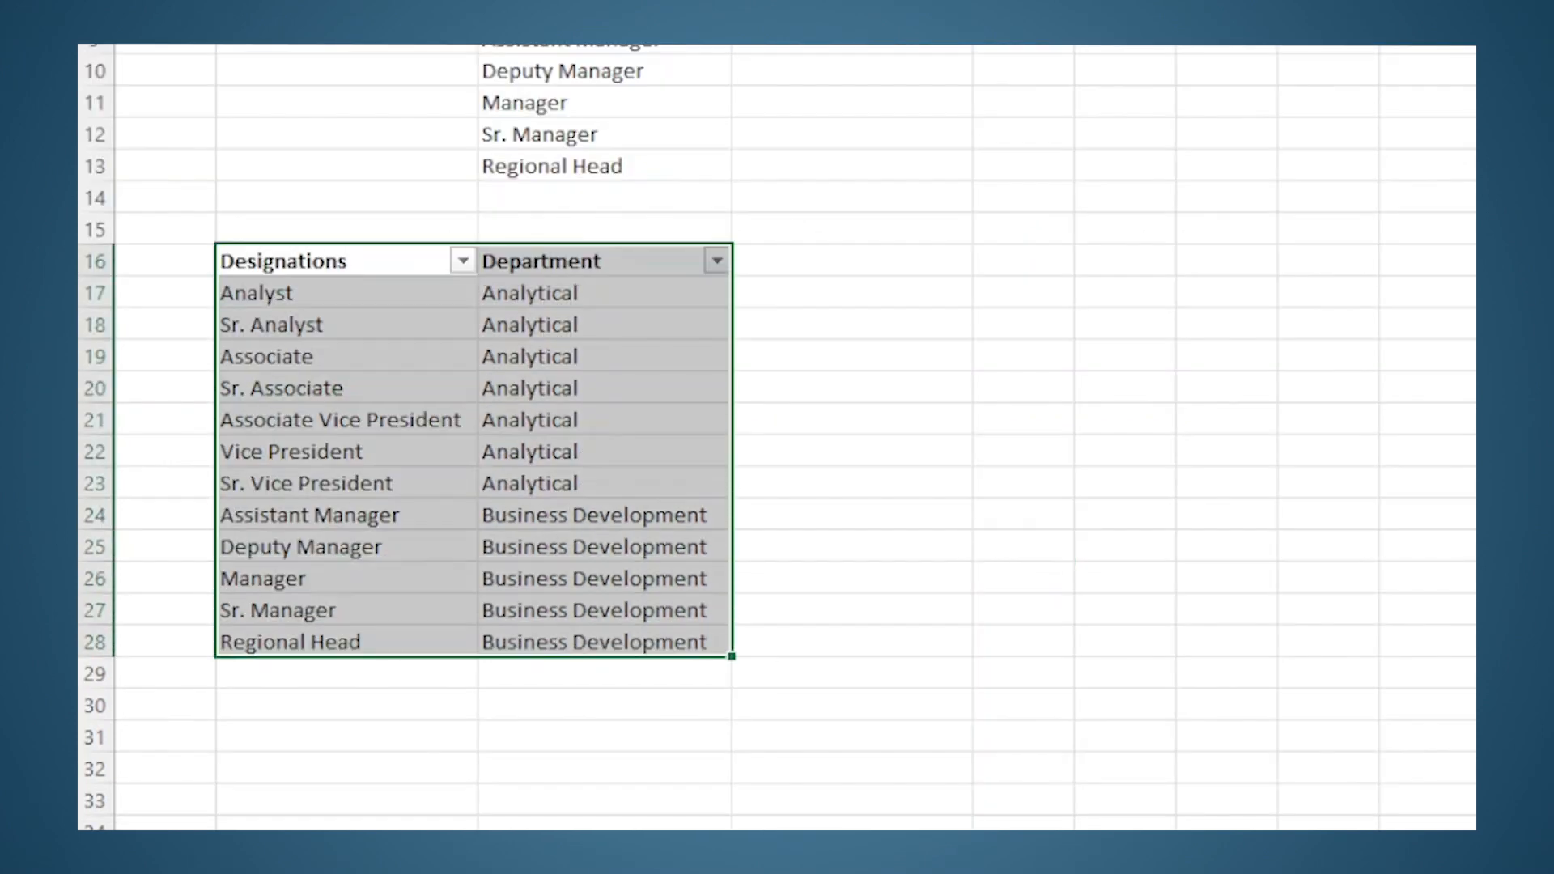
{"action": "left_click", "coordinate": [715, 260]}
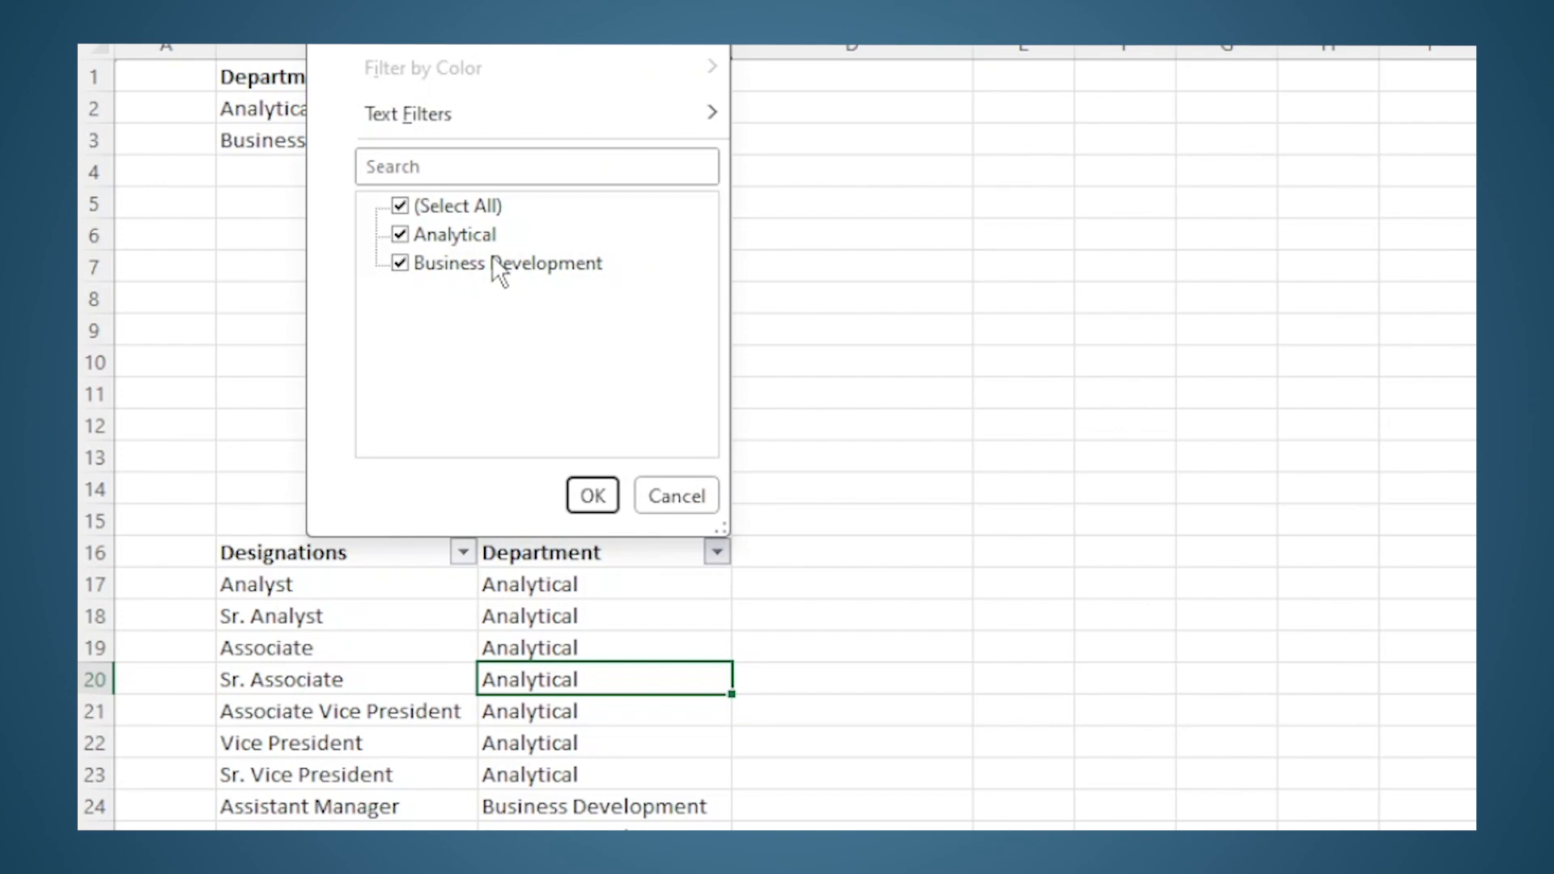
{"action": "left_click", "coordinate": [592, 495]}
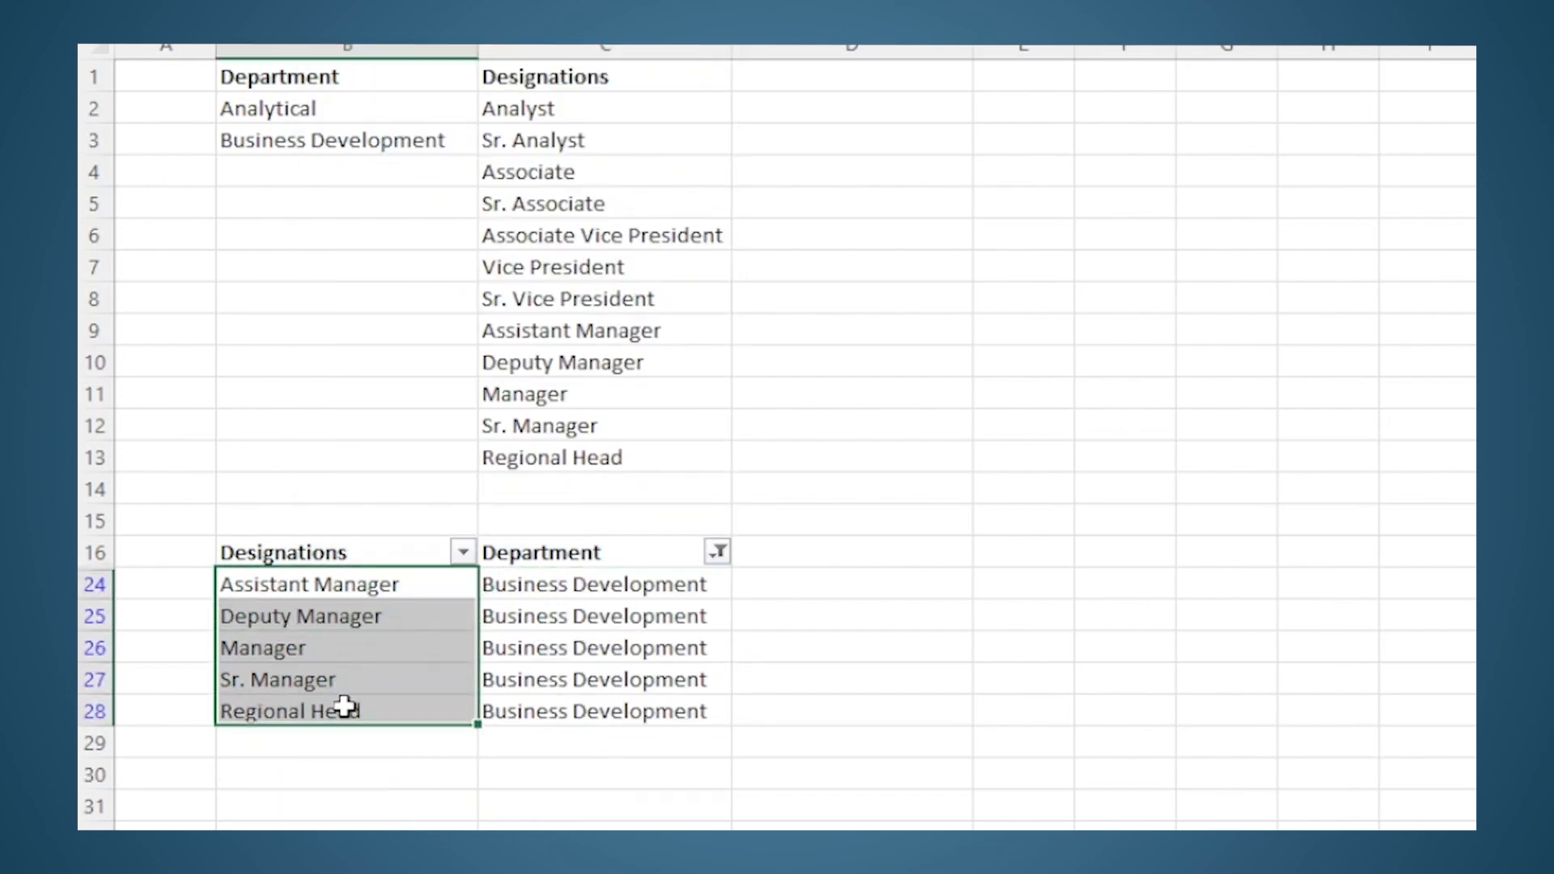
{"action": "left_click", "coordinate": [191, 803]}
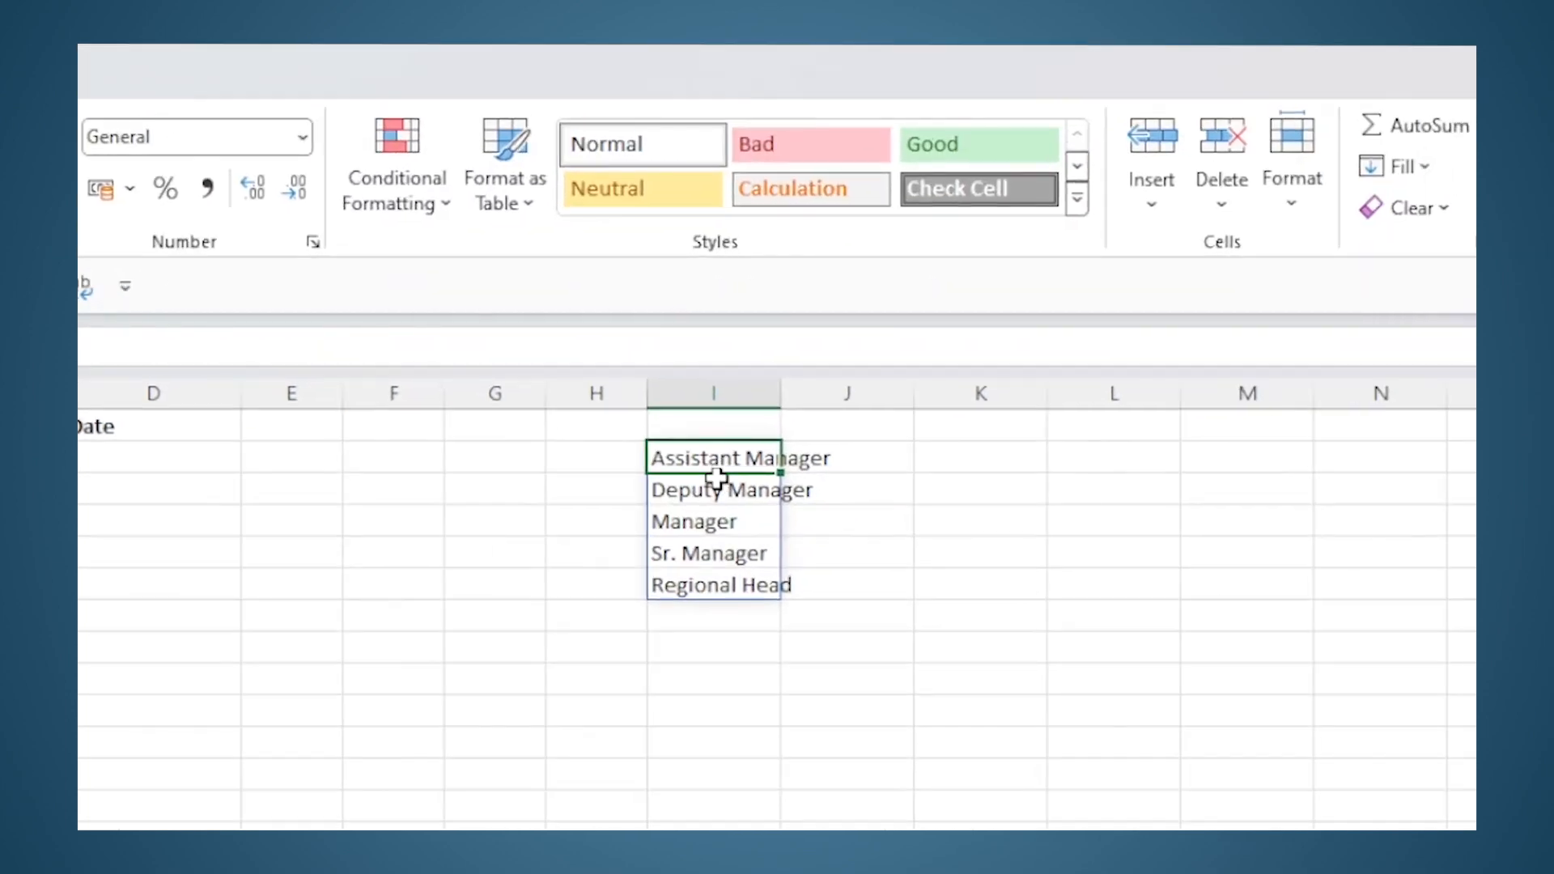
{"action": "left_click", "coordinate": [714, 553]}
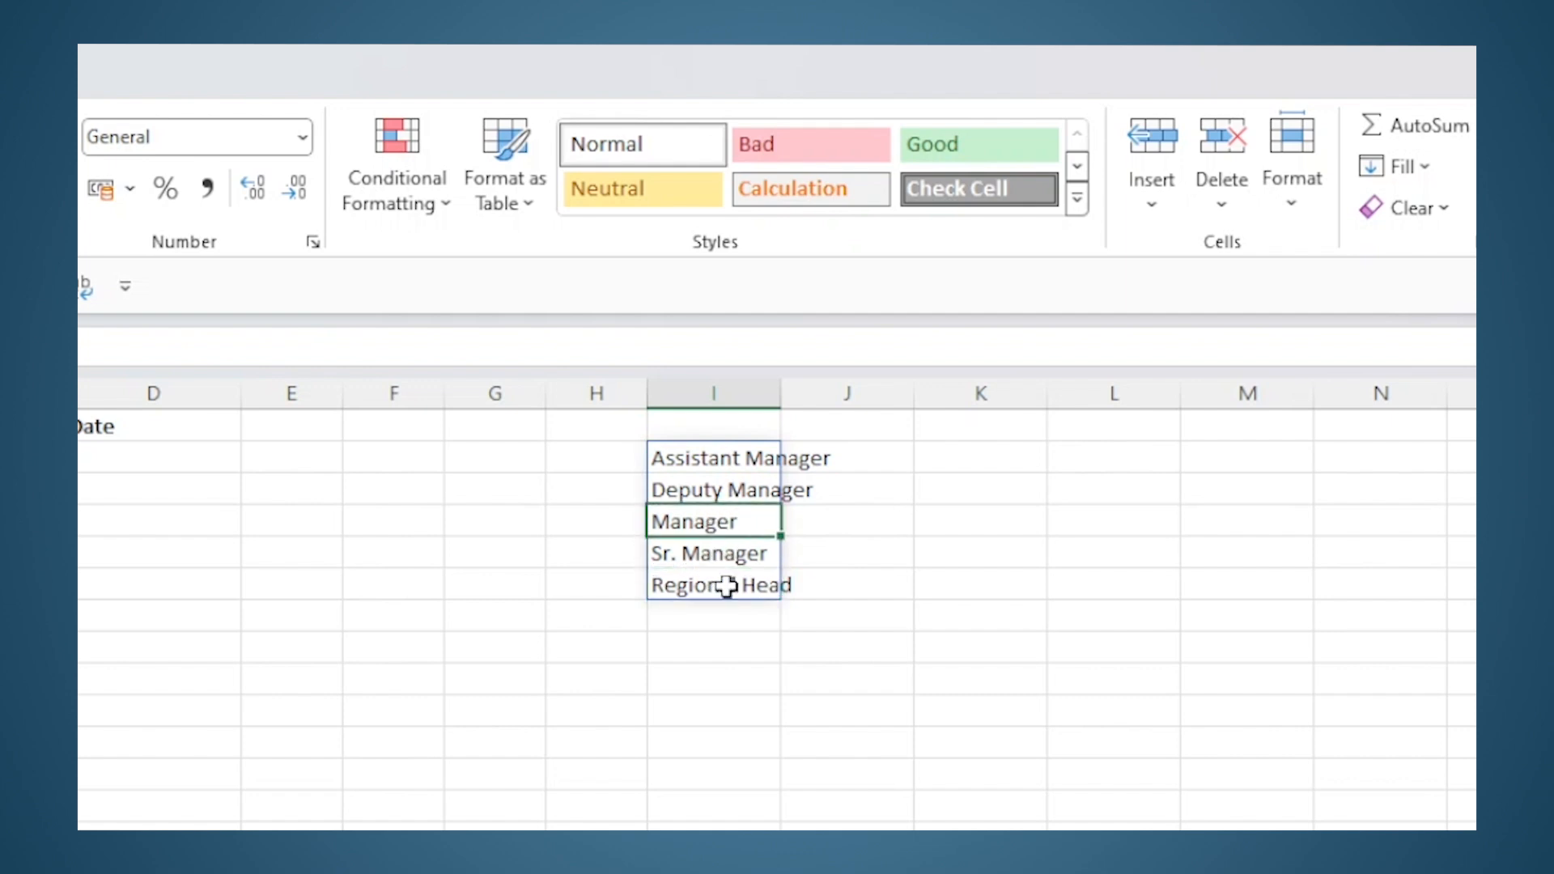
{"action": "type", "text": "asdasdsa"}
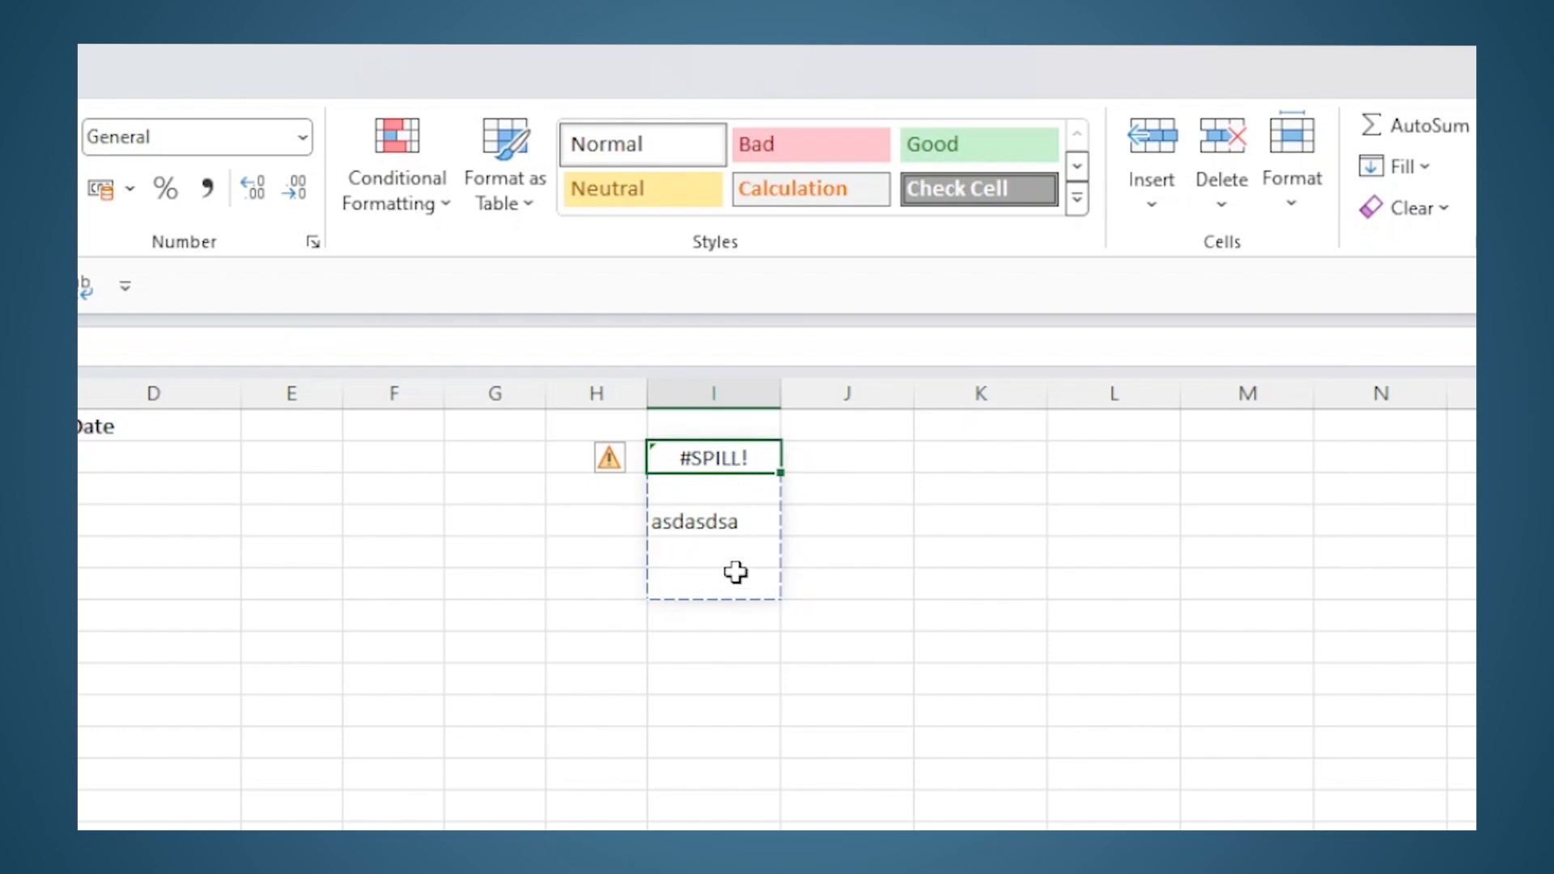
{"action": "mouse_move", "coordinate": [735, 548]}
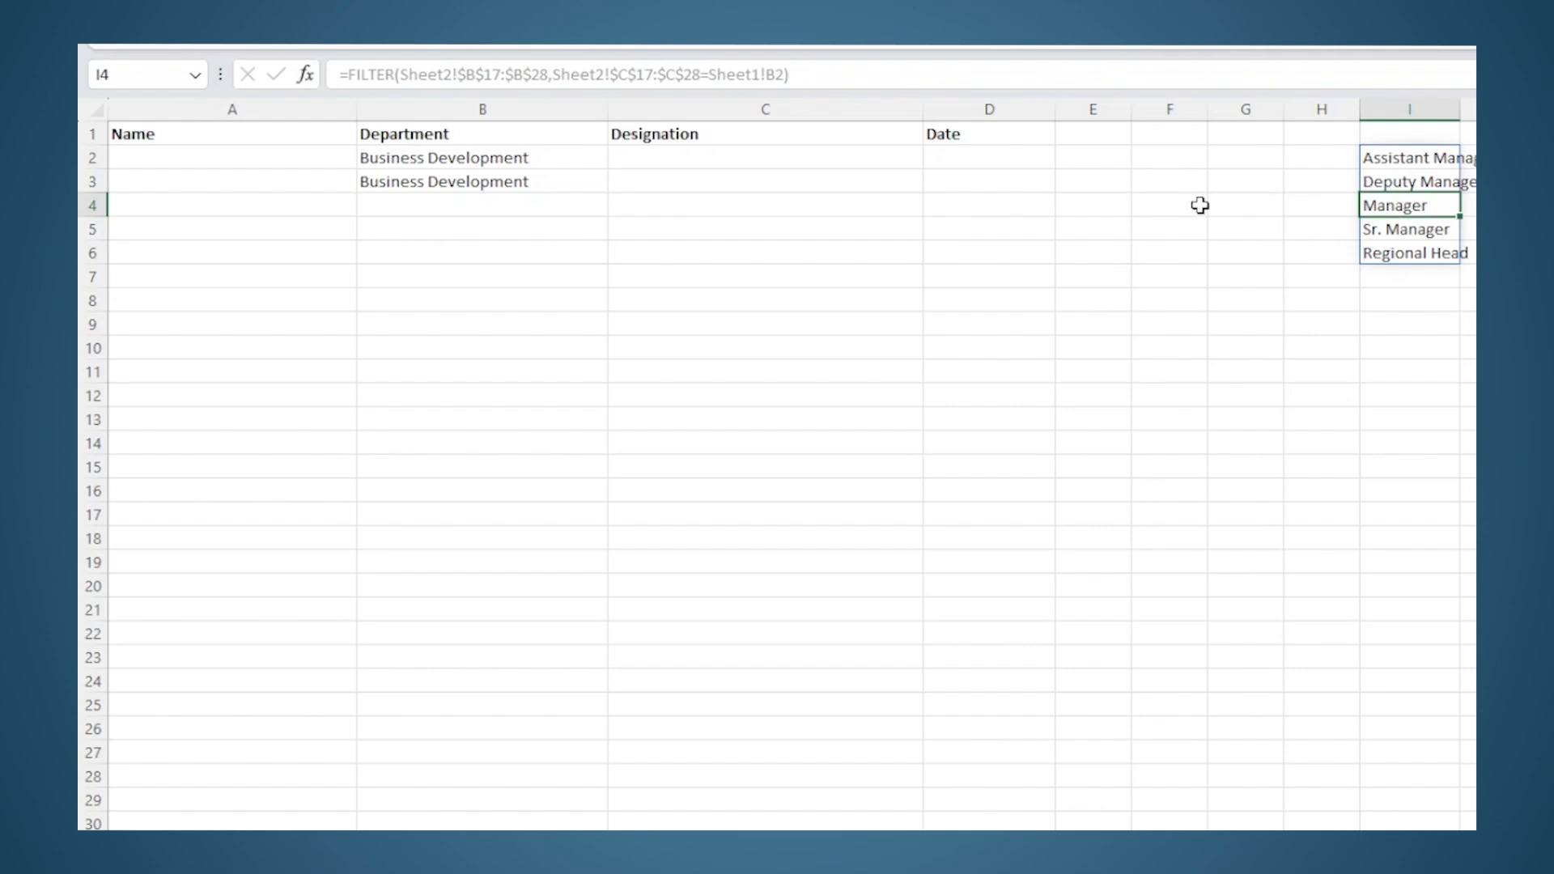
Step: Move down the employee rows and pick Analytical as B4's department
{"action": "left_click", "coordinate": [232, 157]}
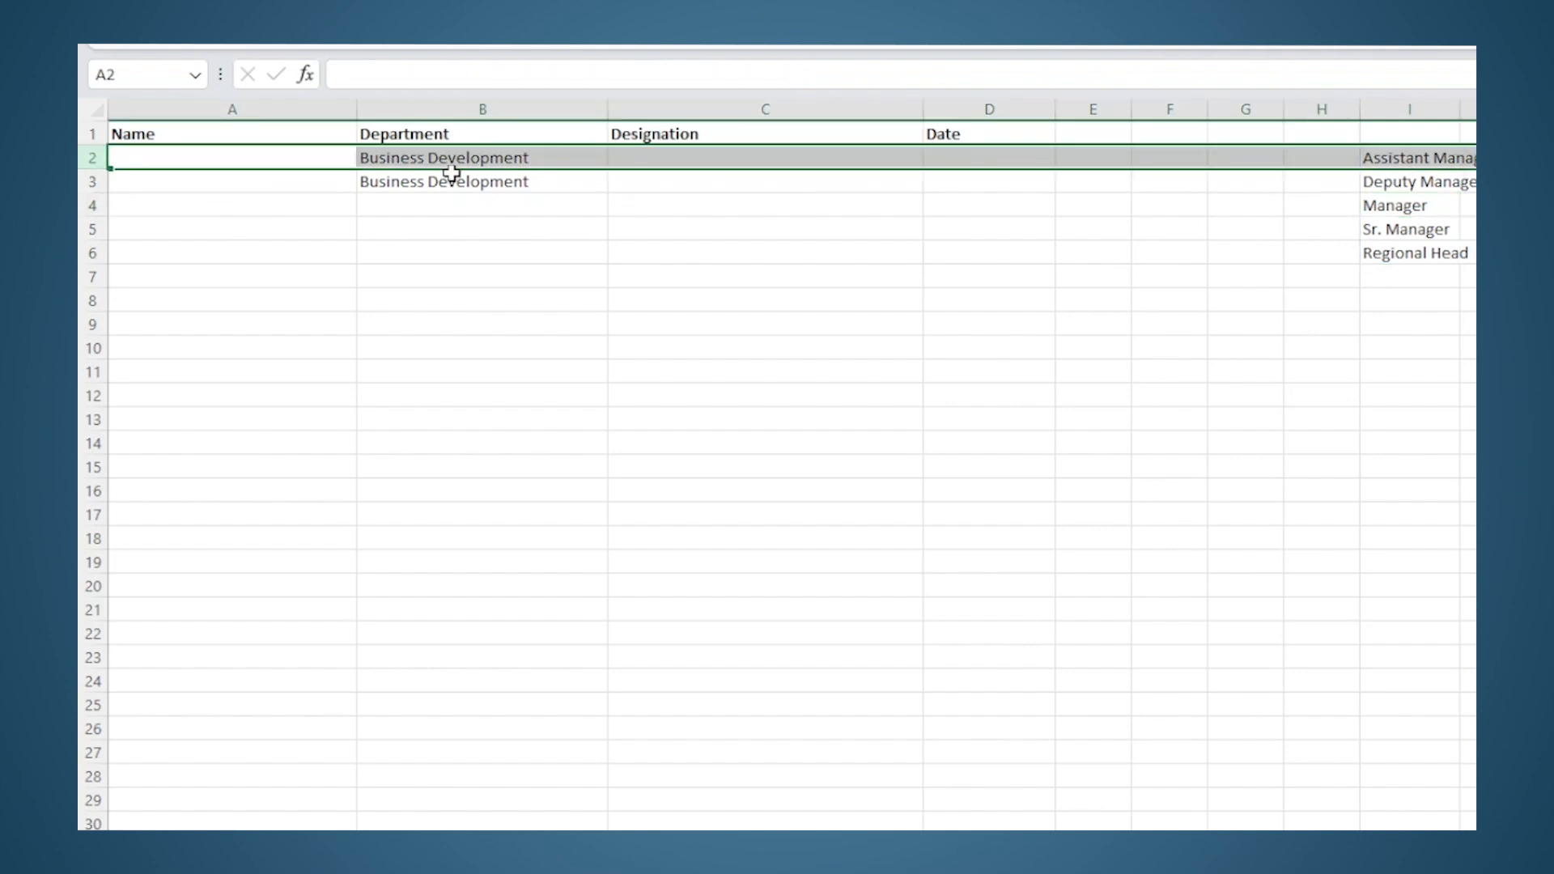
{"action": "left_click", "coordinate": [482, 179]}
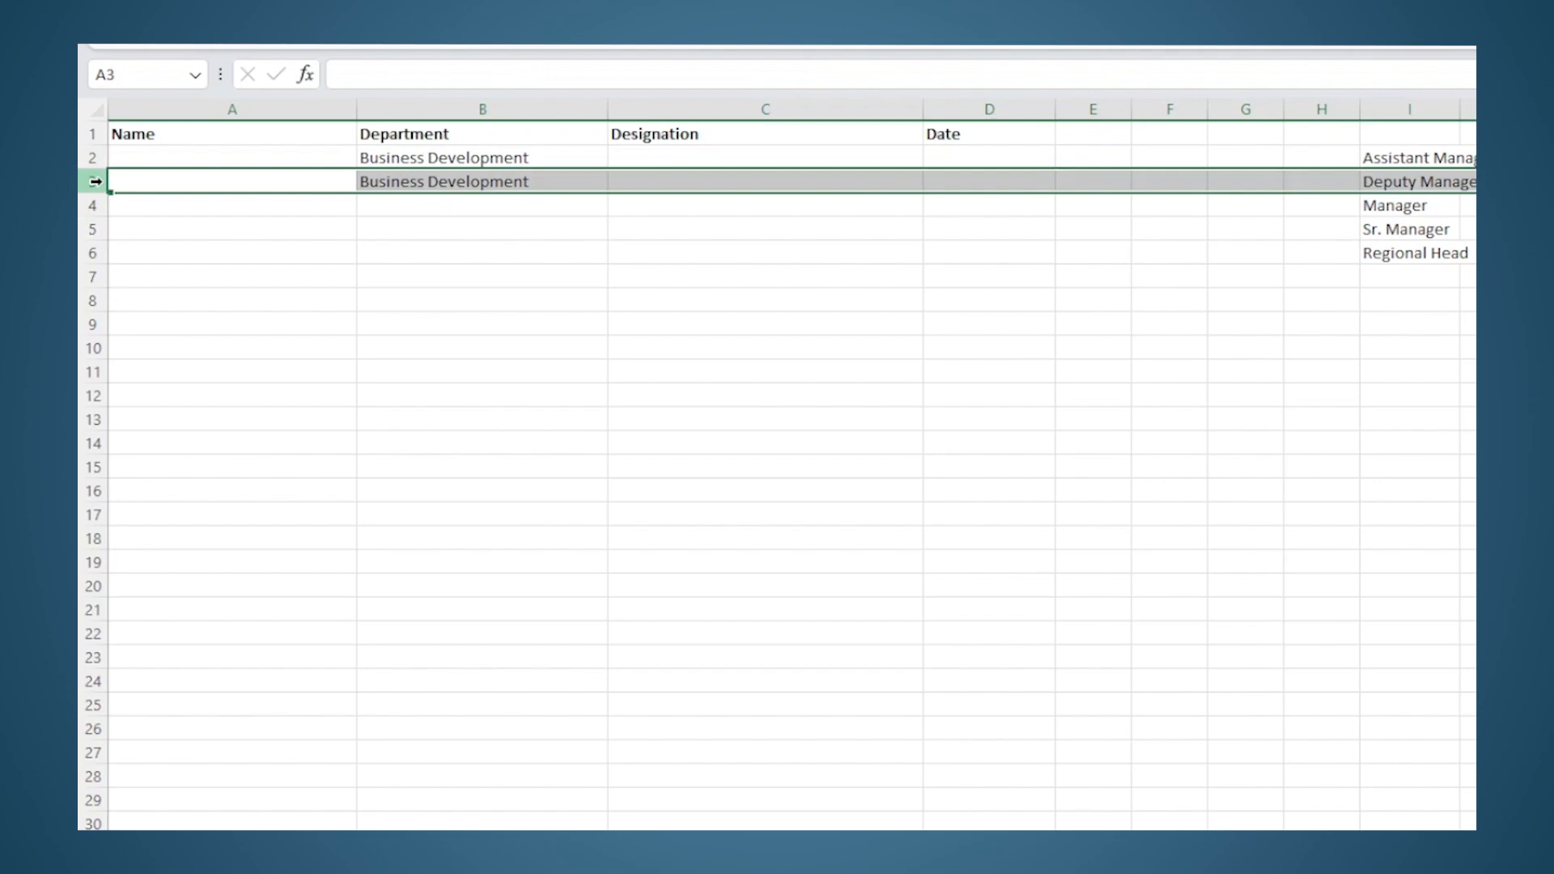
{"action": "key", "text": "Down"}
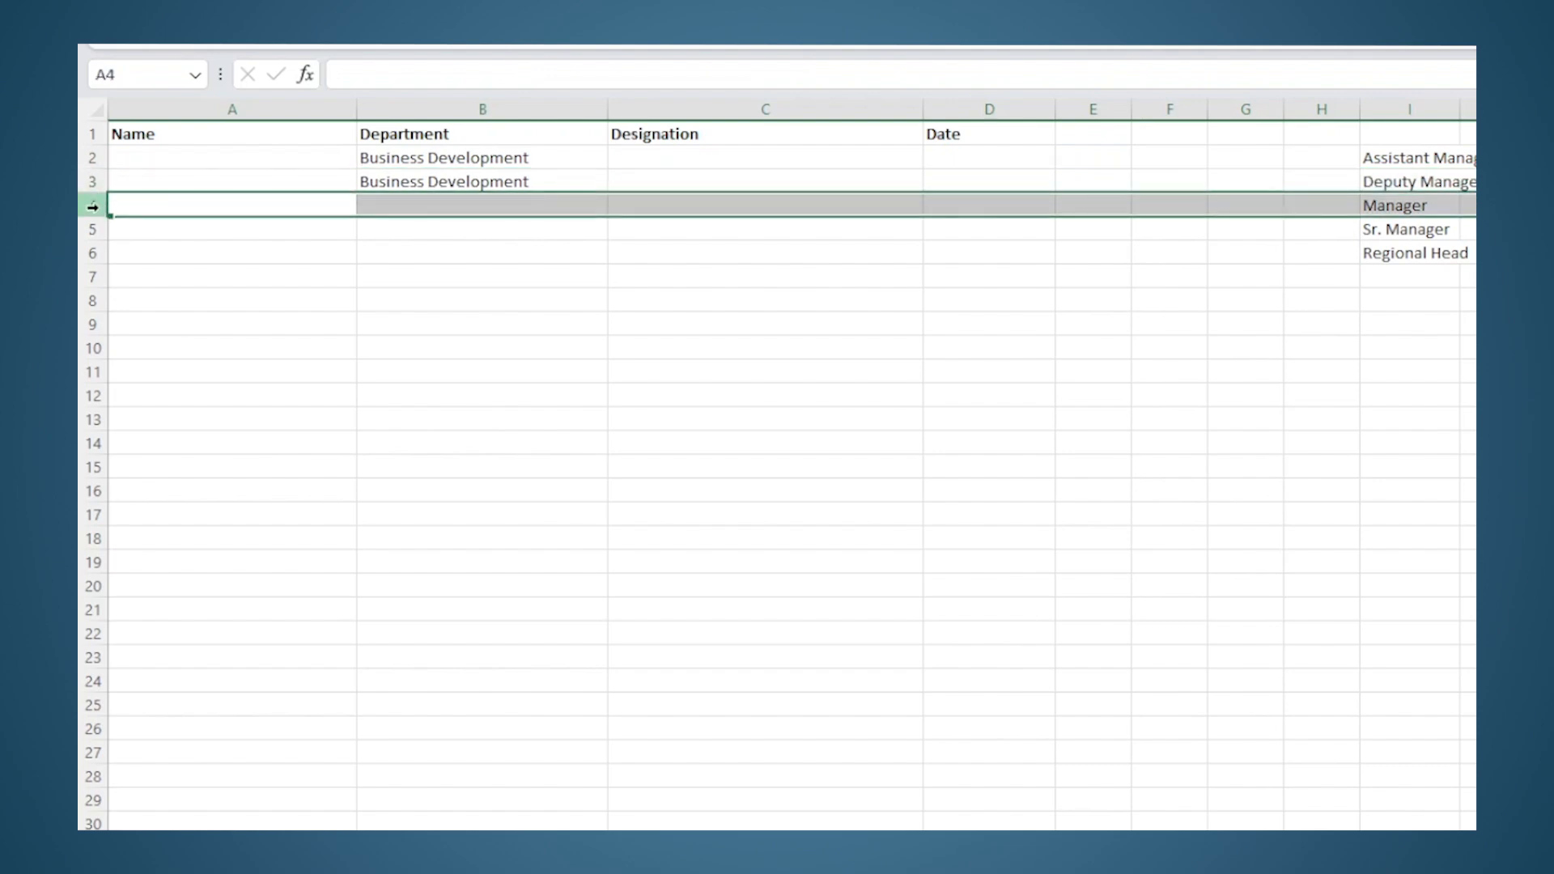
{"action": "left_click", "coordinate": [617, 203]}
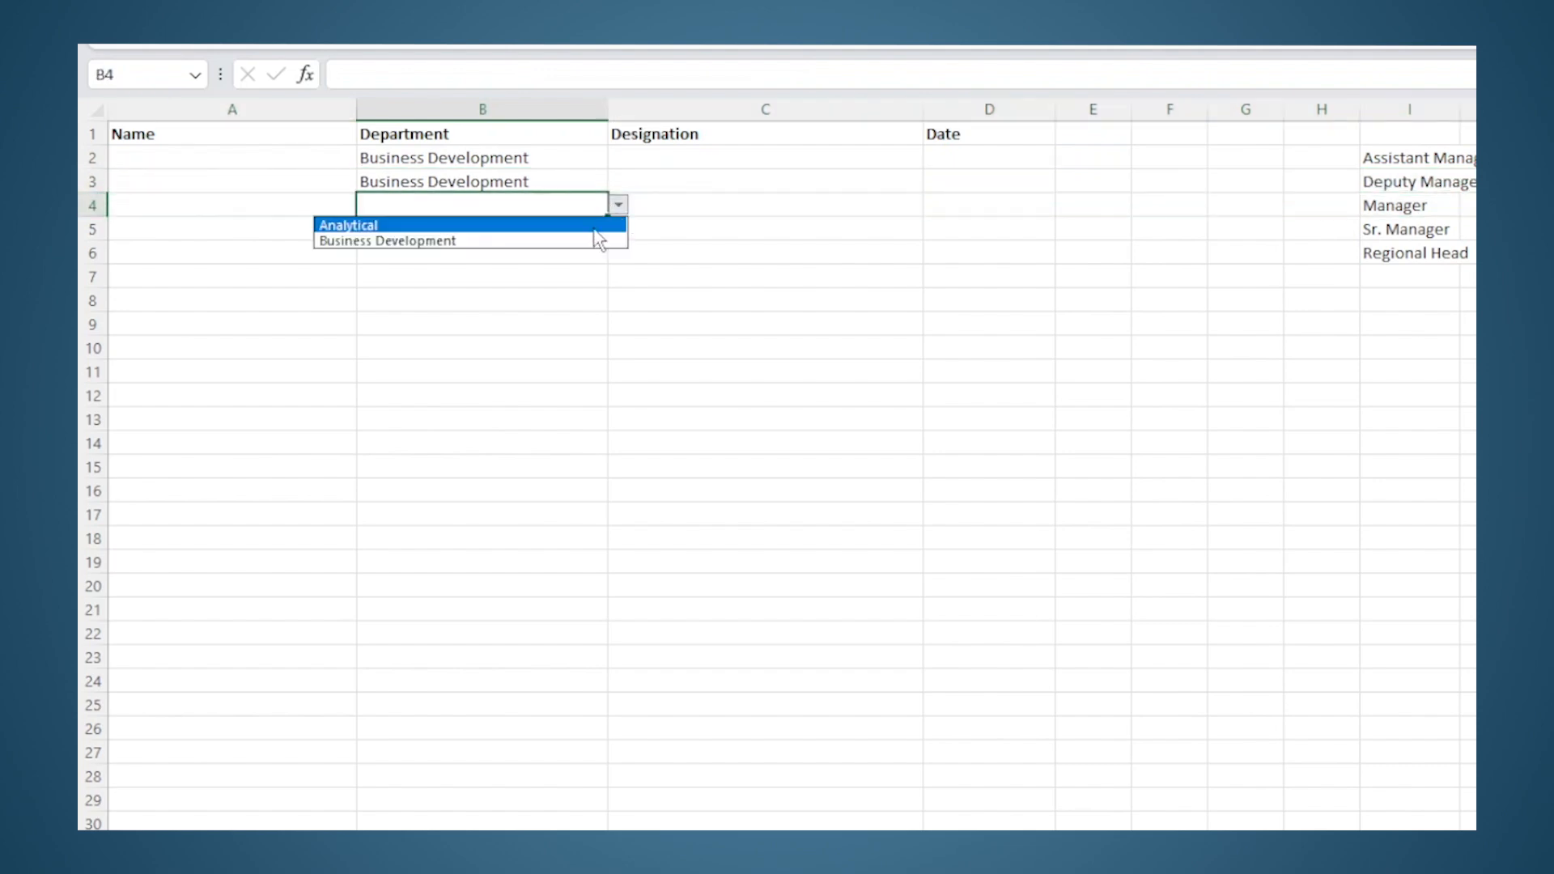
{"action": "left_click", "coordinate": [348, 225]}
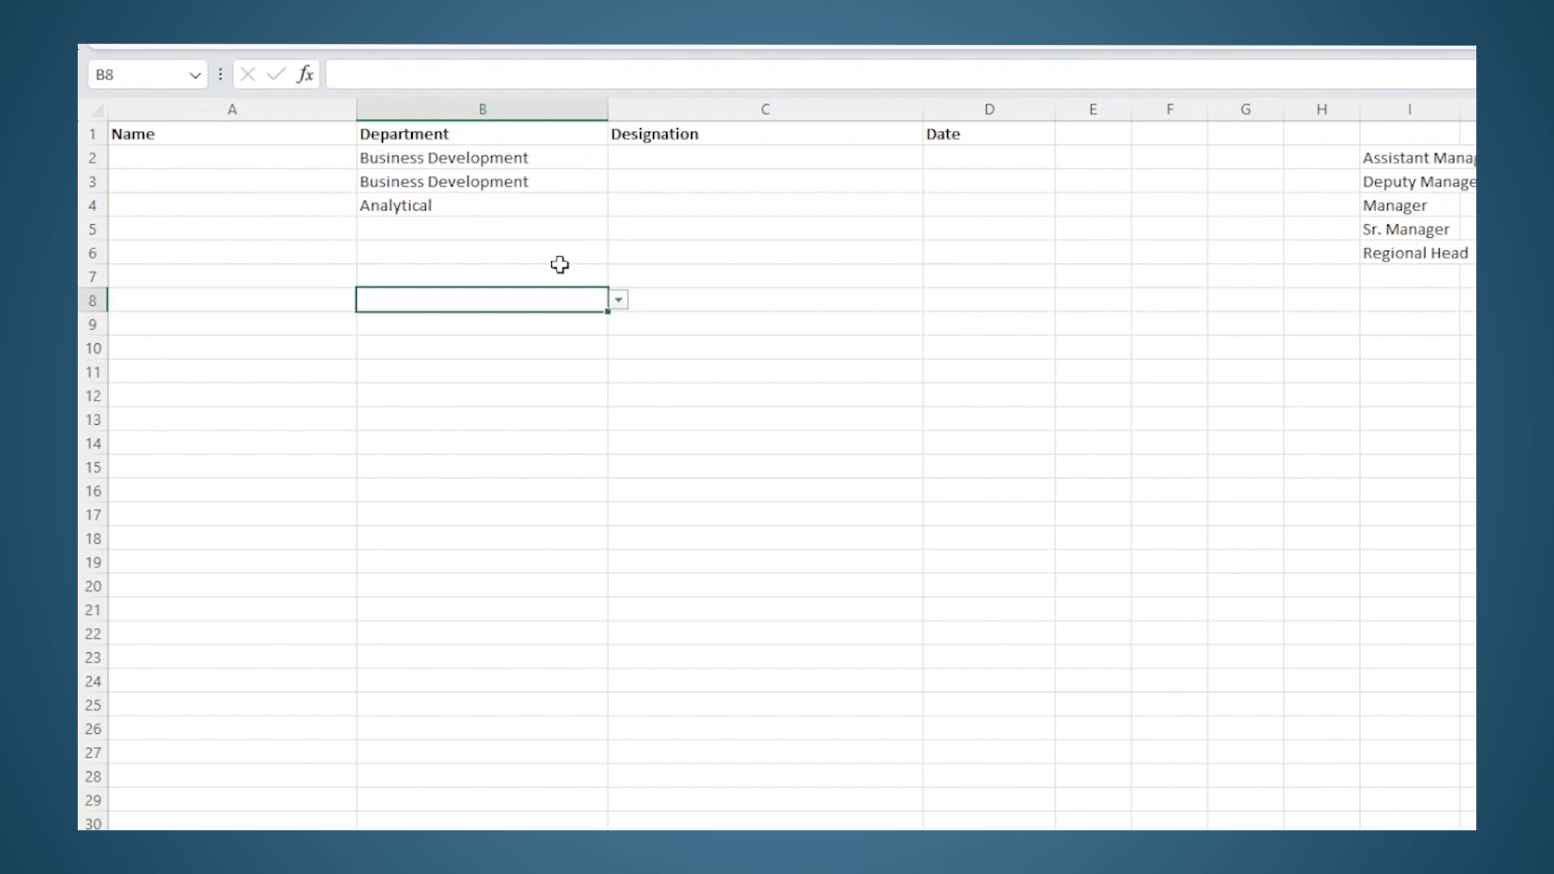
{"action": "left_click", "coordinate": [1407, 205]}
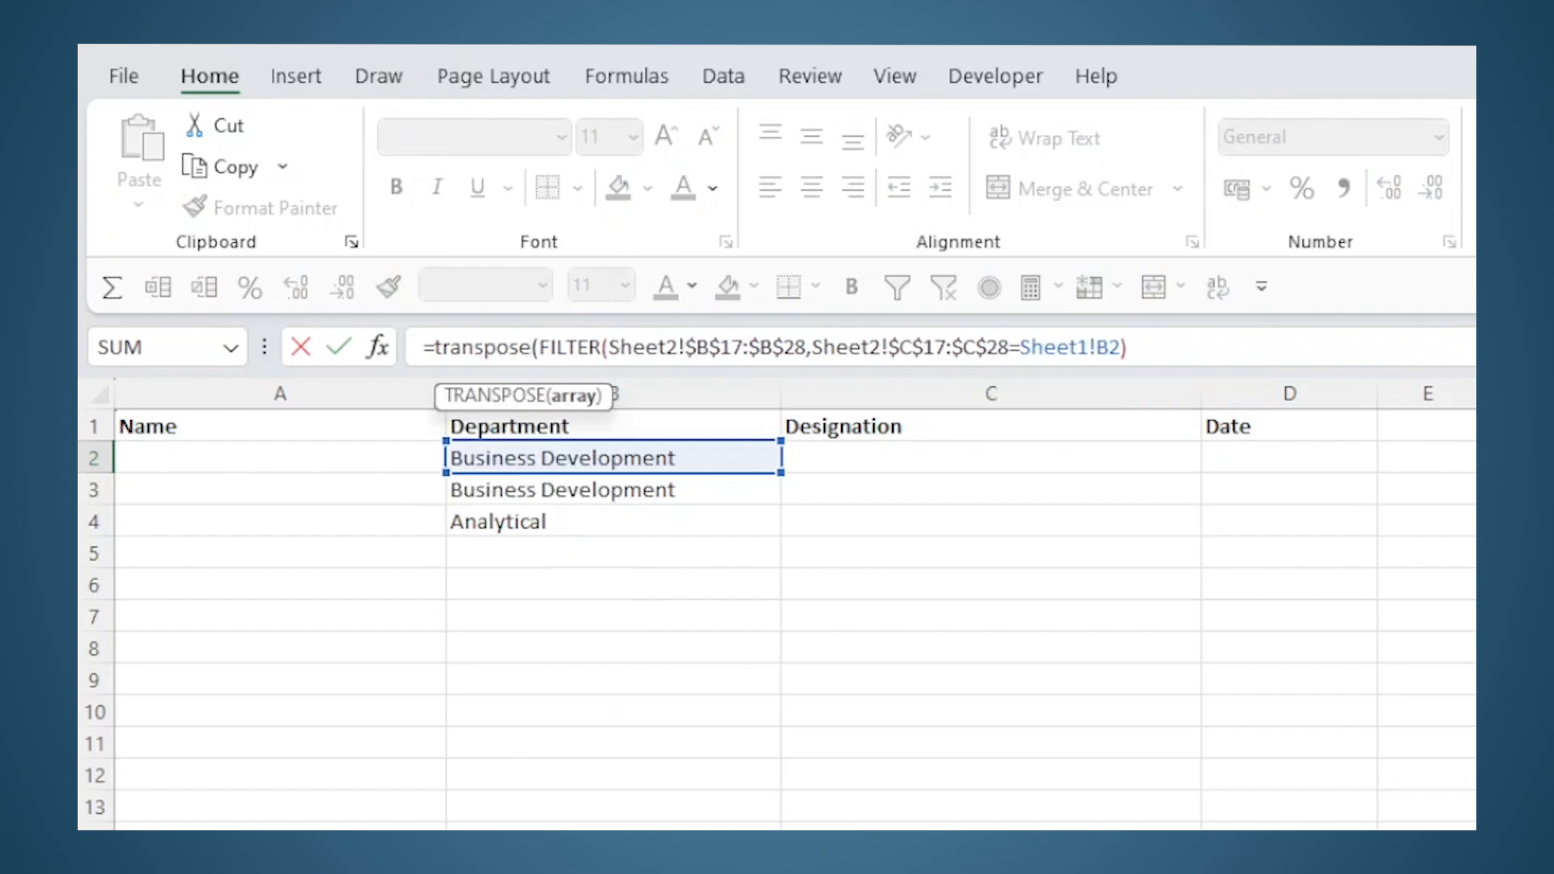
{"action": "mouse_move", "coordinate": [1193, 352]}
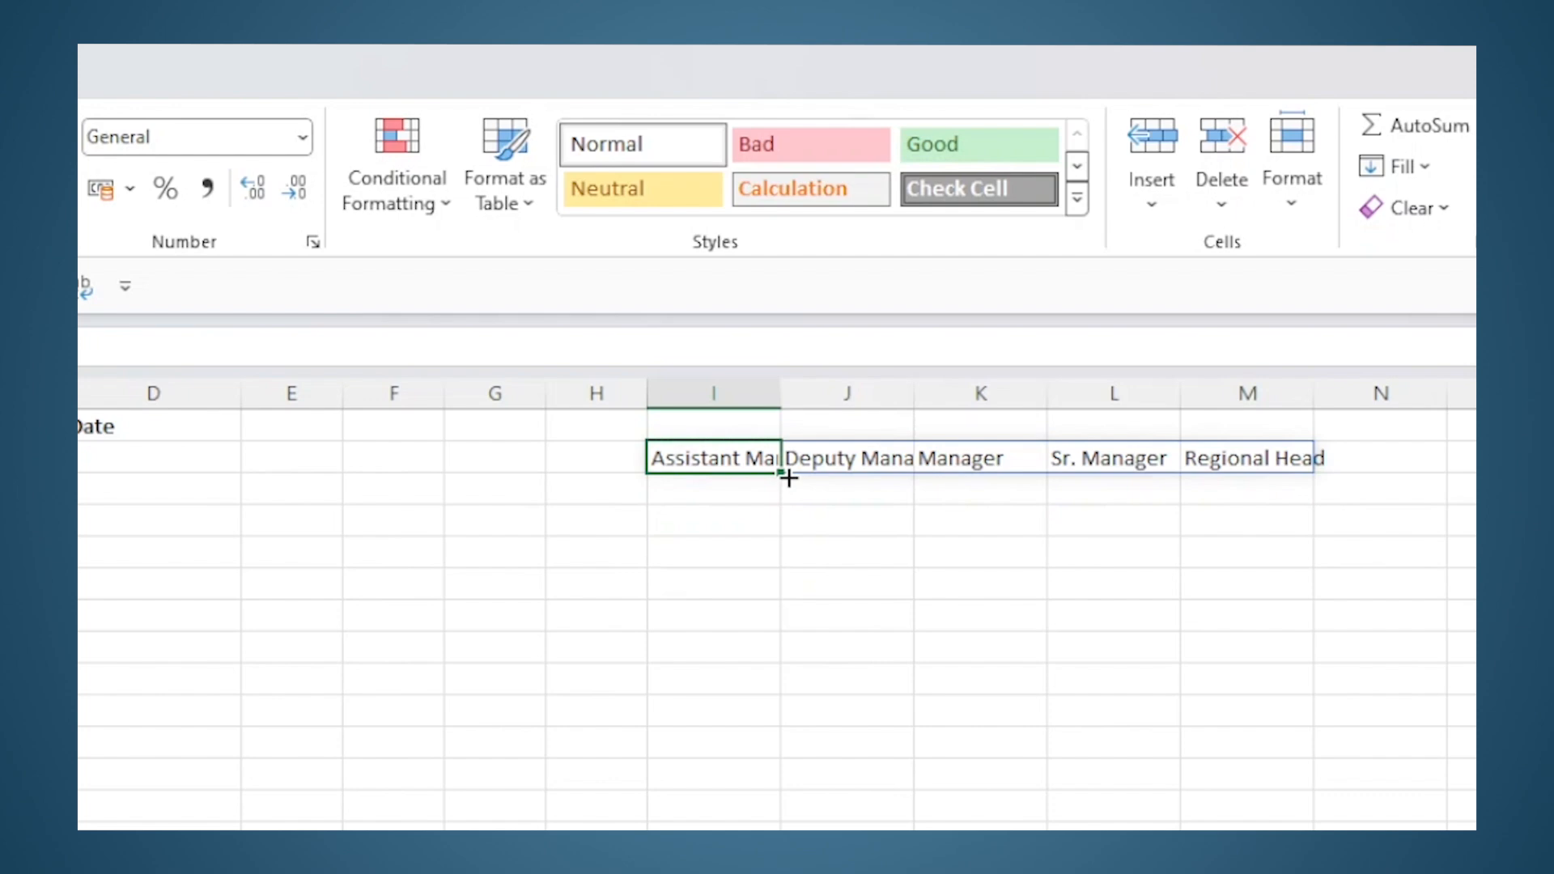
Step: Fill I2's helper formula down column I and inspect the copies in rows 3 and 4
{"action": "left_click", "coordinate": [712, 489]}
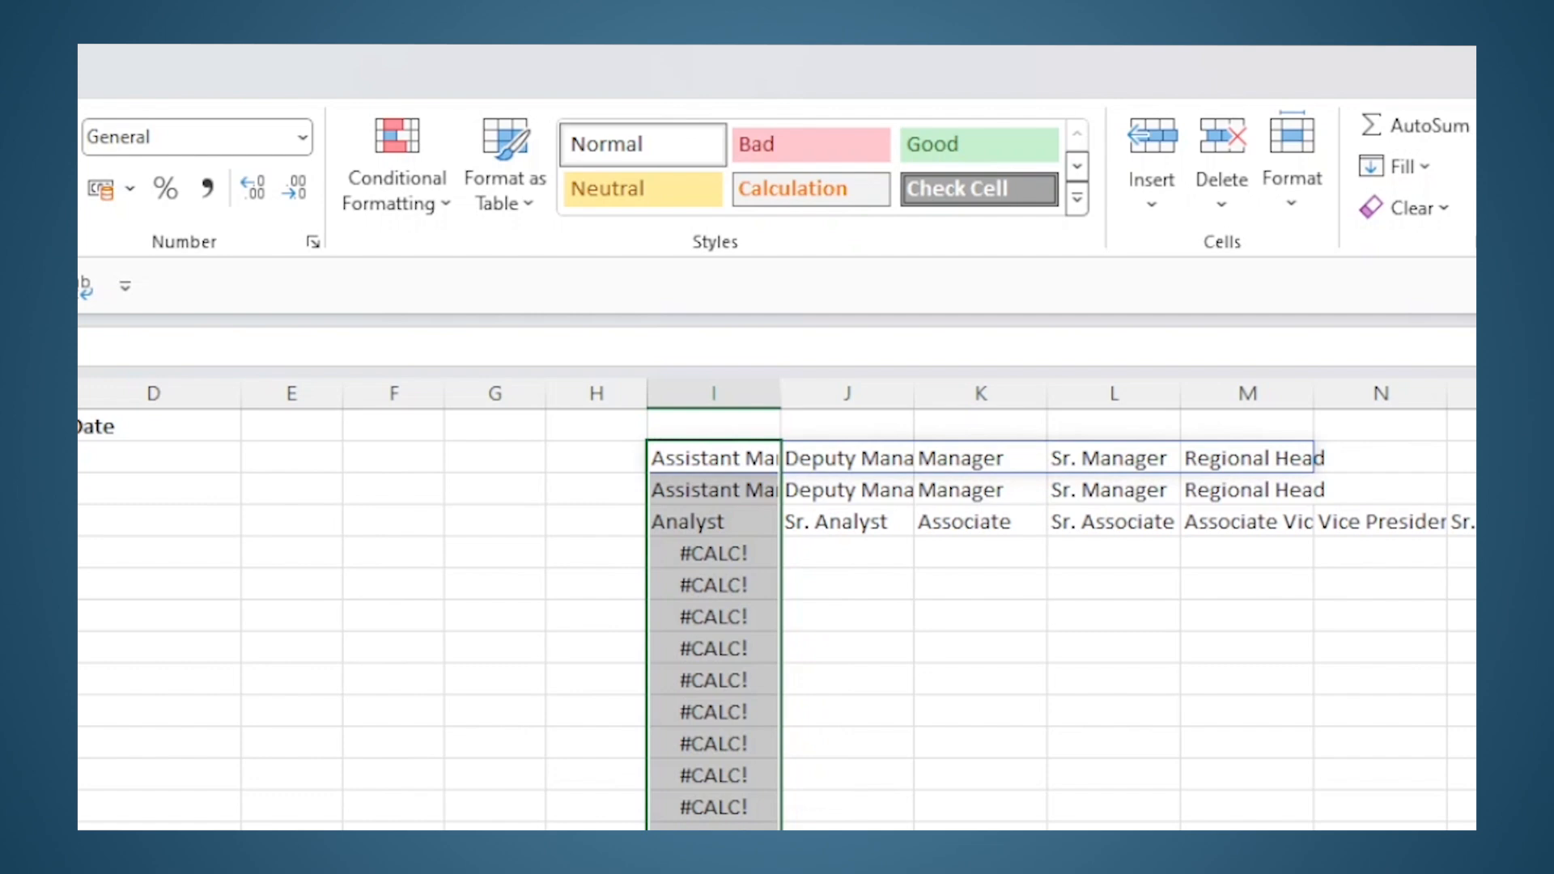
{"action": "left_click", "coordinate": [713, 457]}
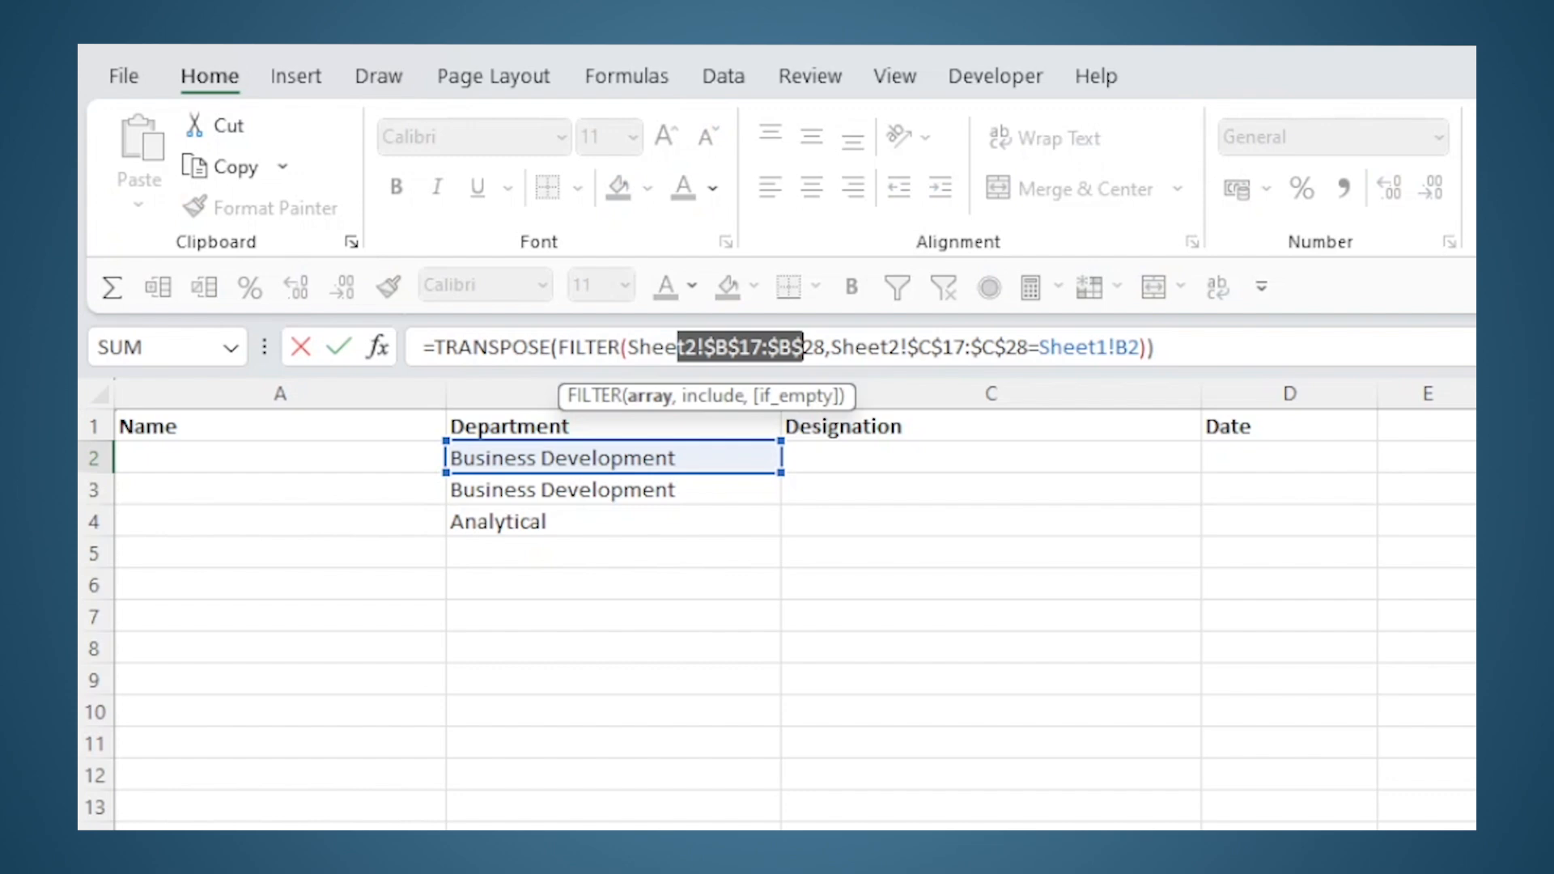
{"action": "mouse_move", "coordinate": [711, 457]}
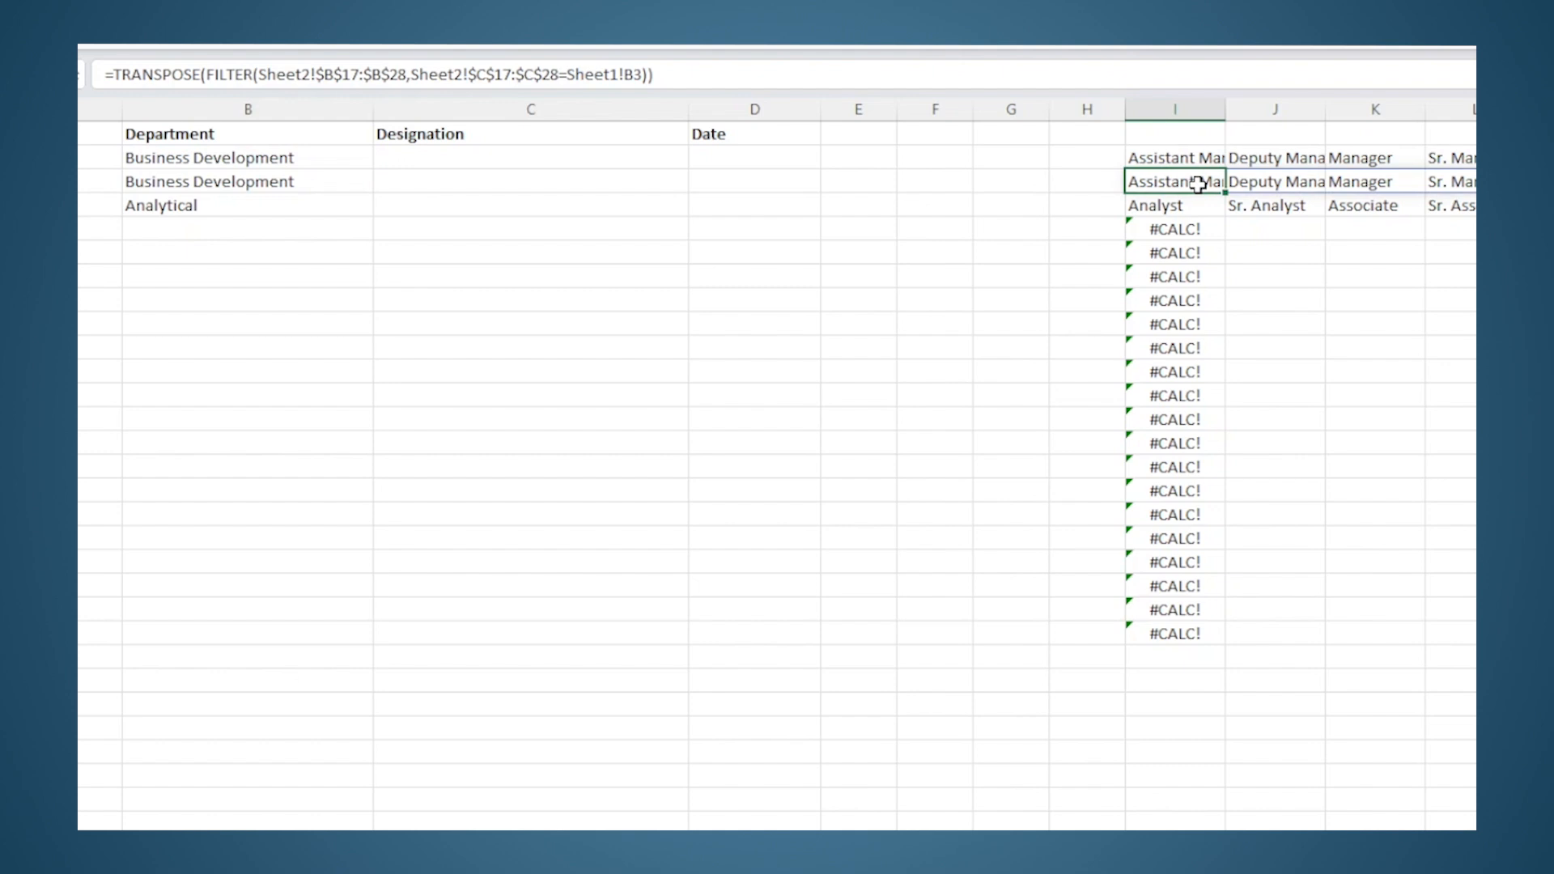
{"action": "left_click", "coordinate": [1175, 205]}
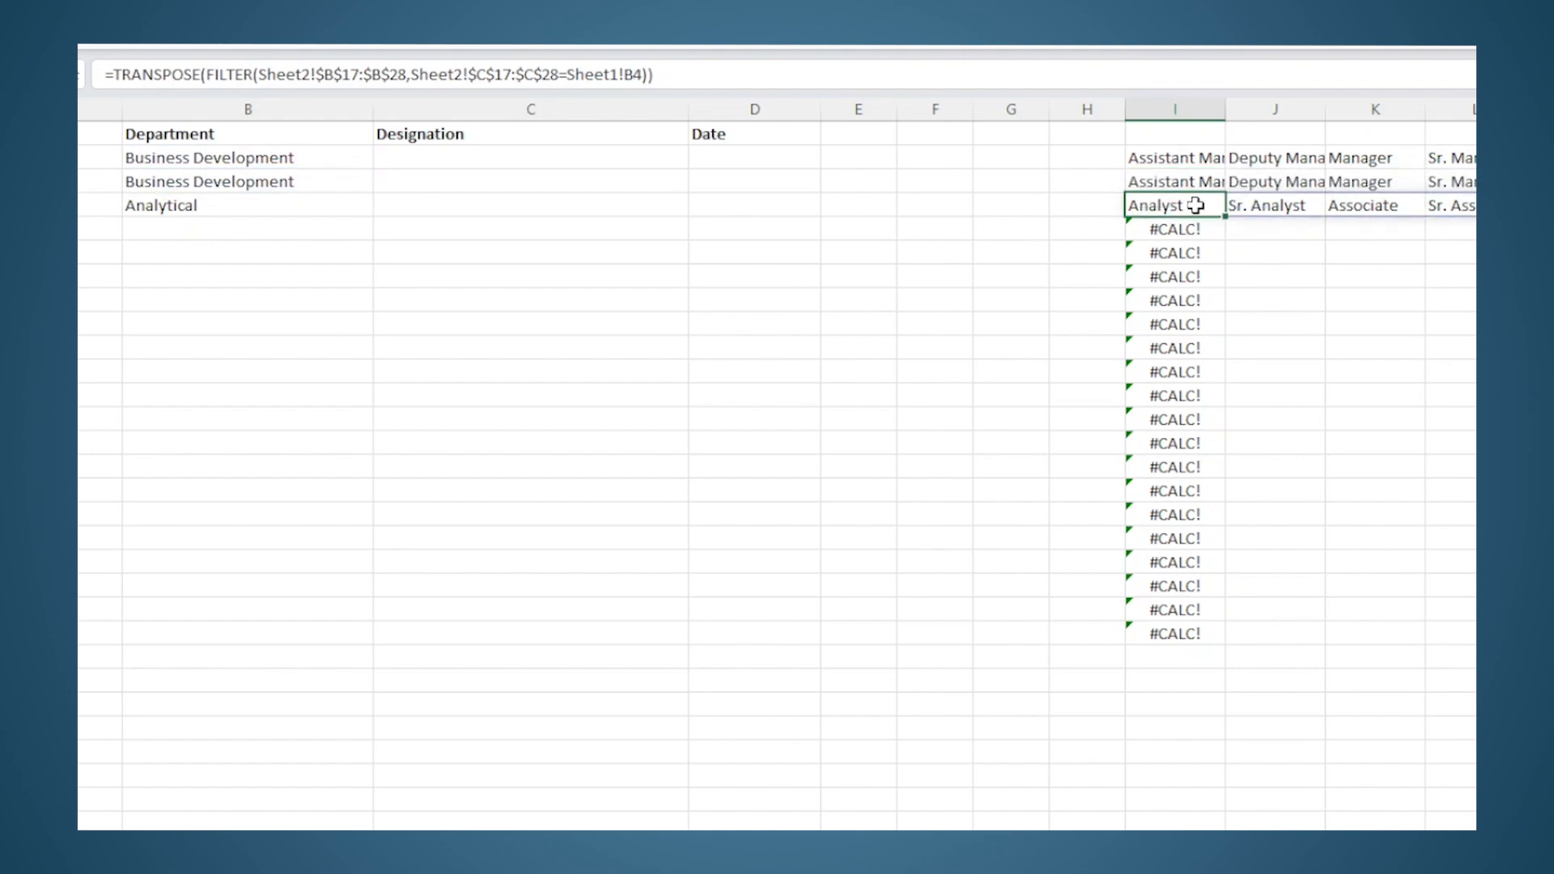
{"action": "left_click", "coordinate": [1174, 228]}
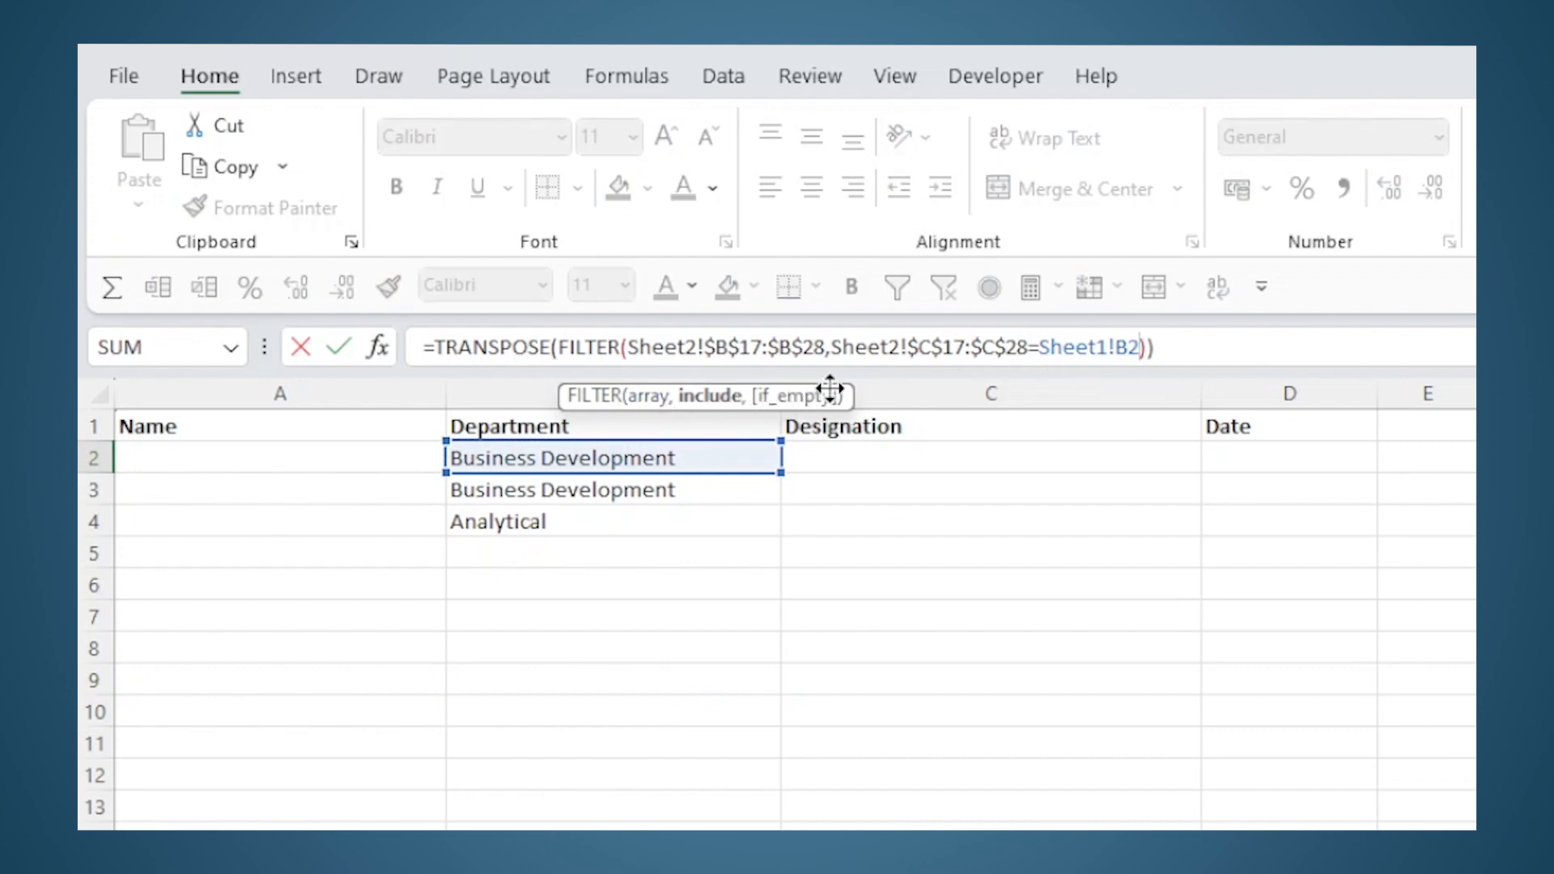
Step: Add "" as FILTER's if_empty argument so unmatched rows return empty text instead of #CALC!
{"action": "type", "text": ","}
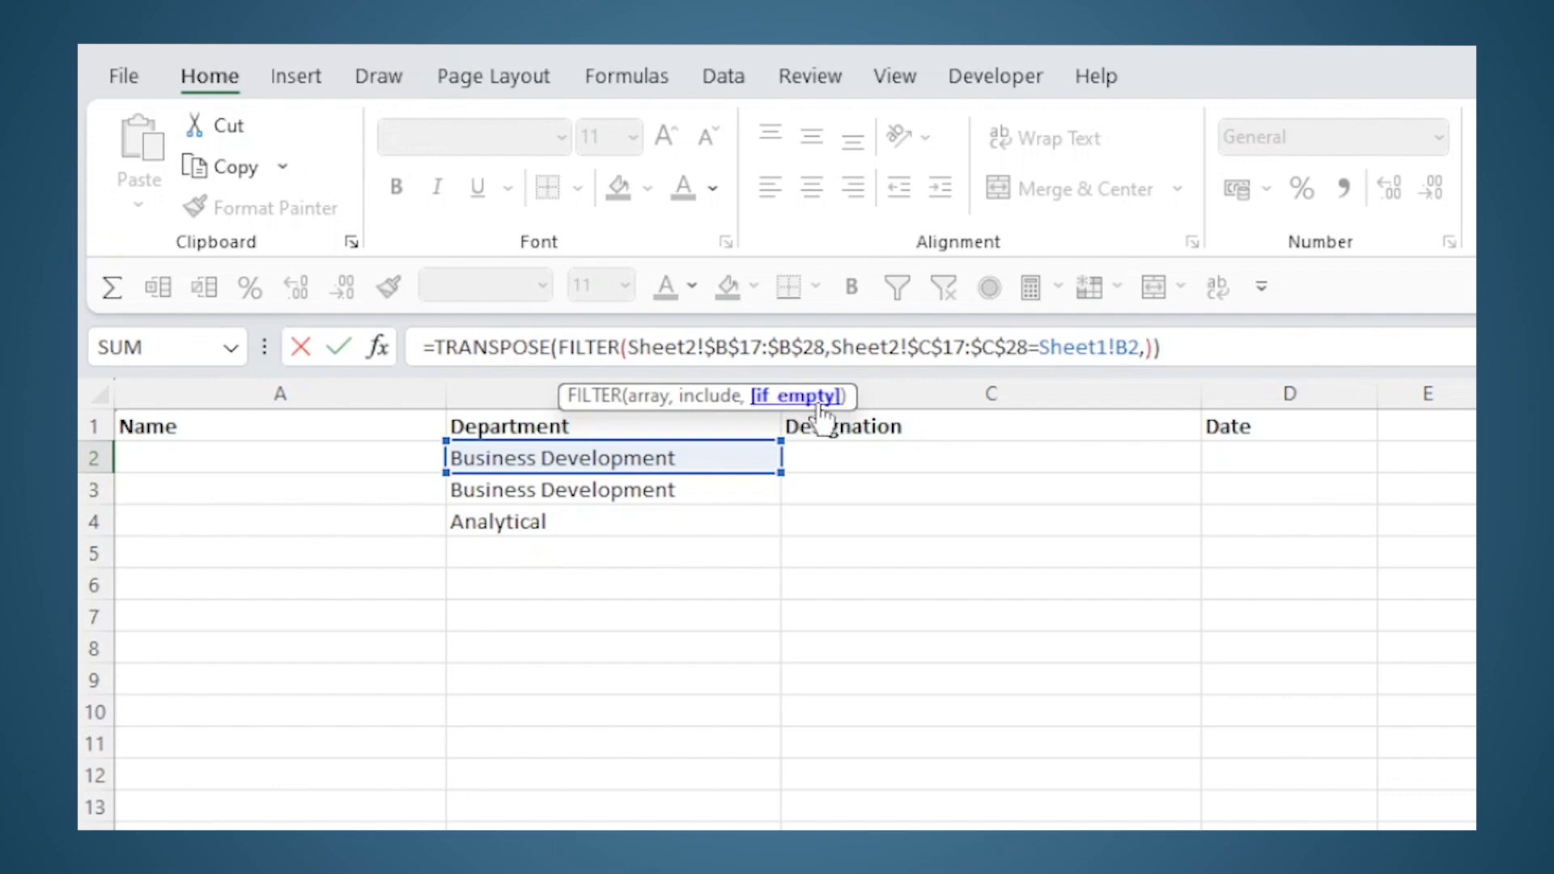
{"action": "type", "text": "\"\""}
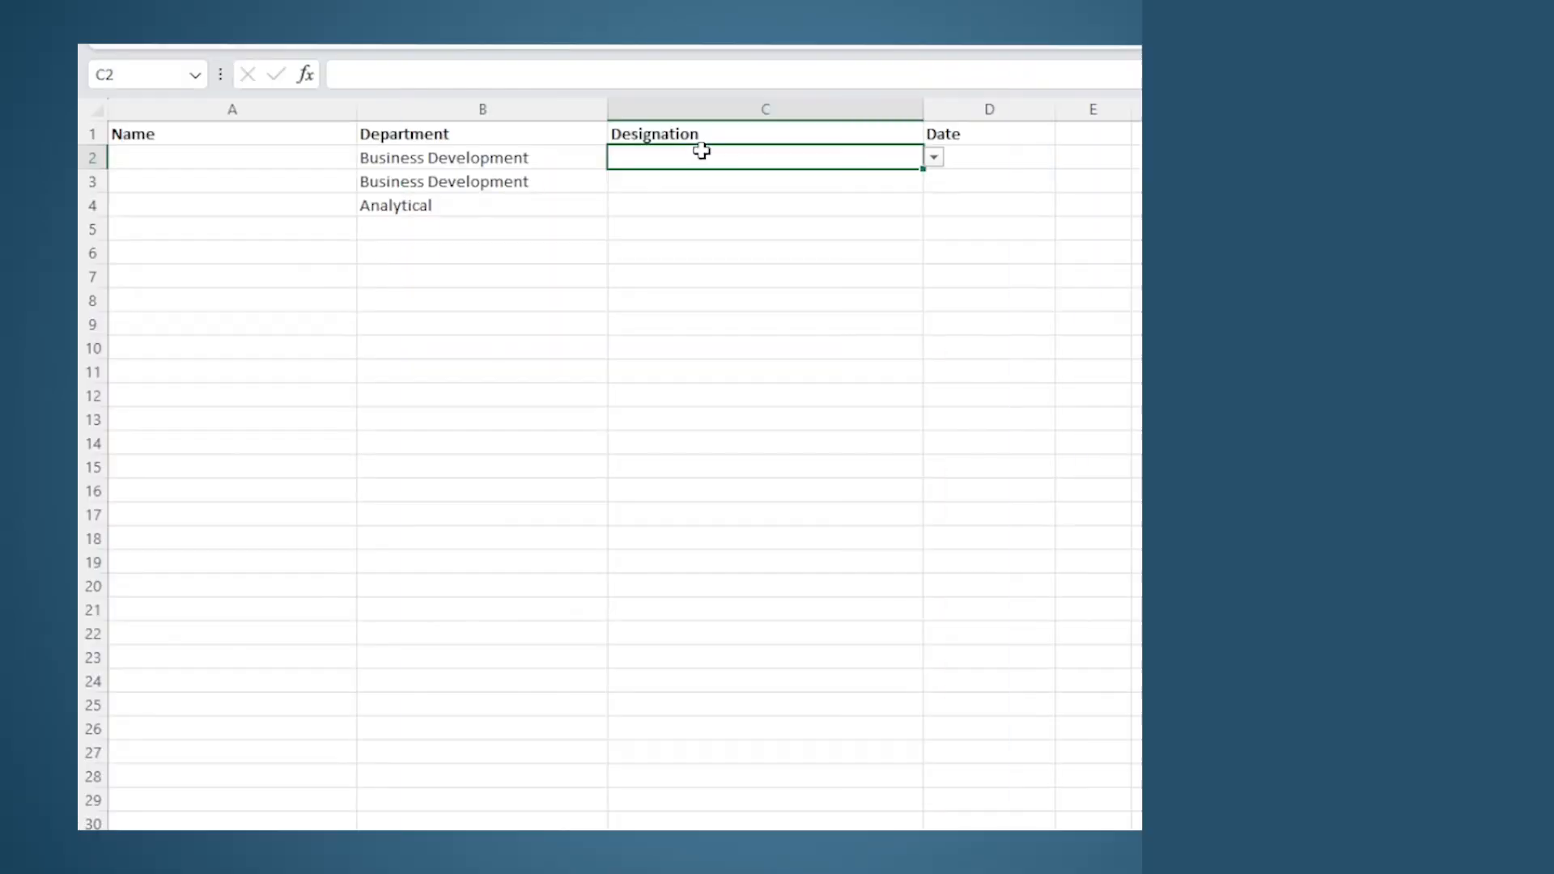
Step: With the Designation cells from C2 down selected, bring up Data Validation from the Data tools
{"action": "scroll", "scroll_direction": "down", "scroll_amount": 3}
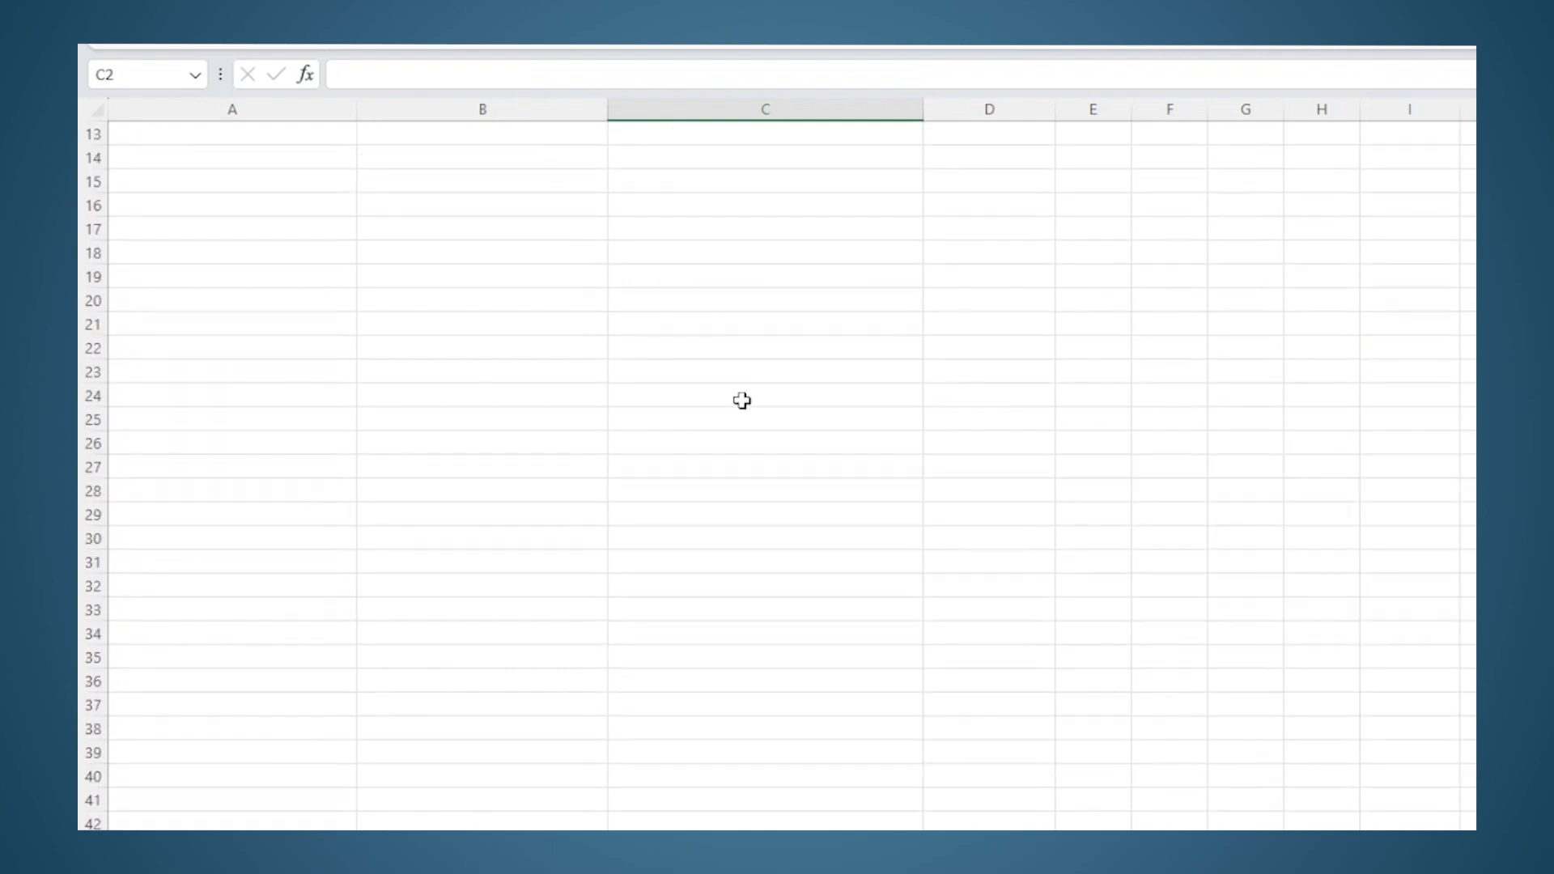
{"action": "scroll", "scroll_direction": "down", "scroll_amount": 3}
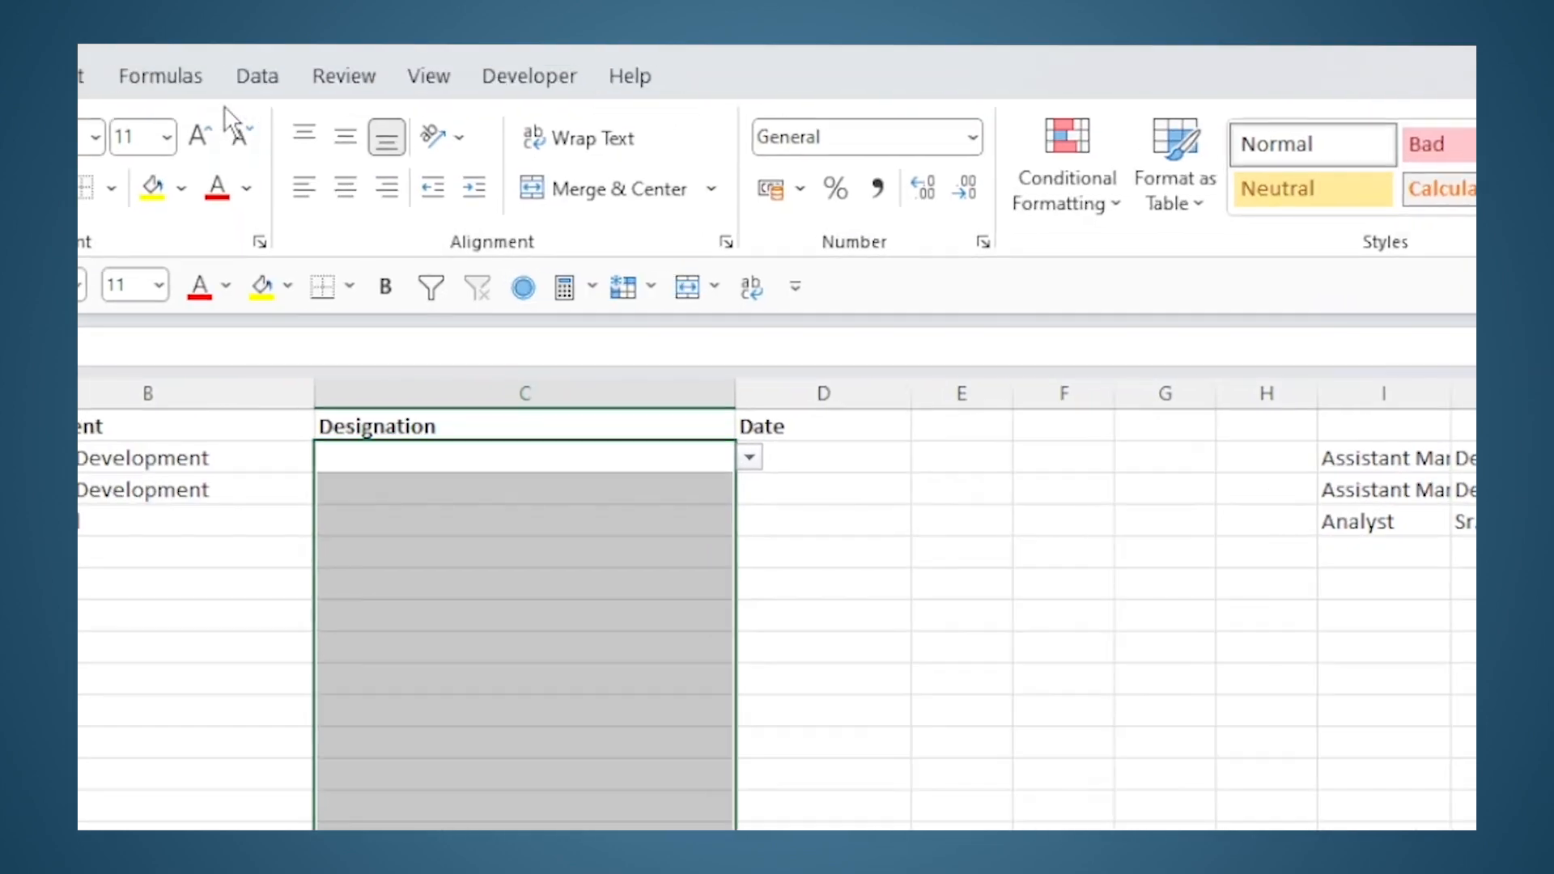
{"action": "left_click", "coordinate": [258, 76]}
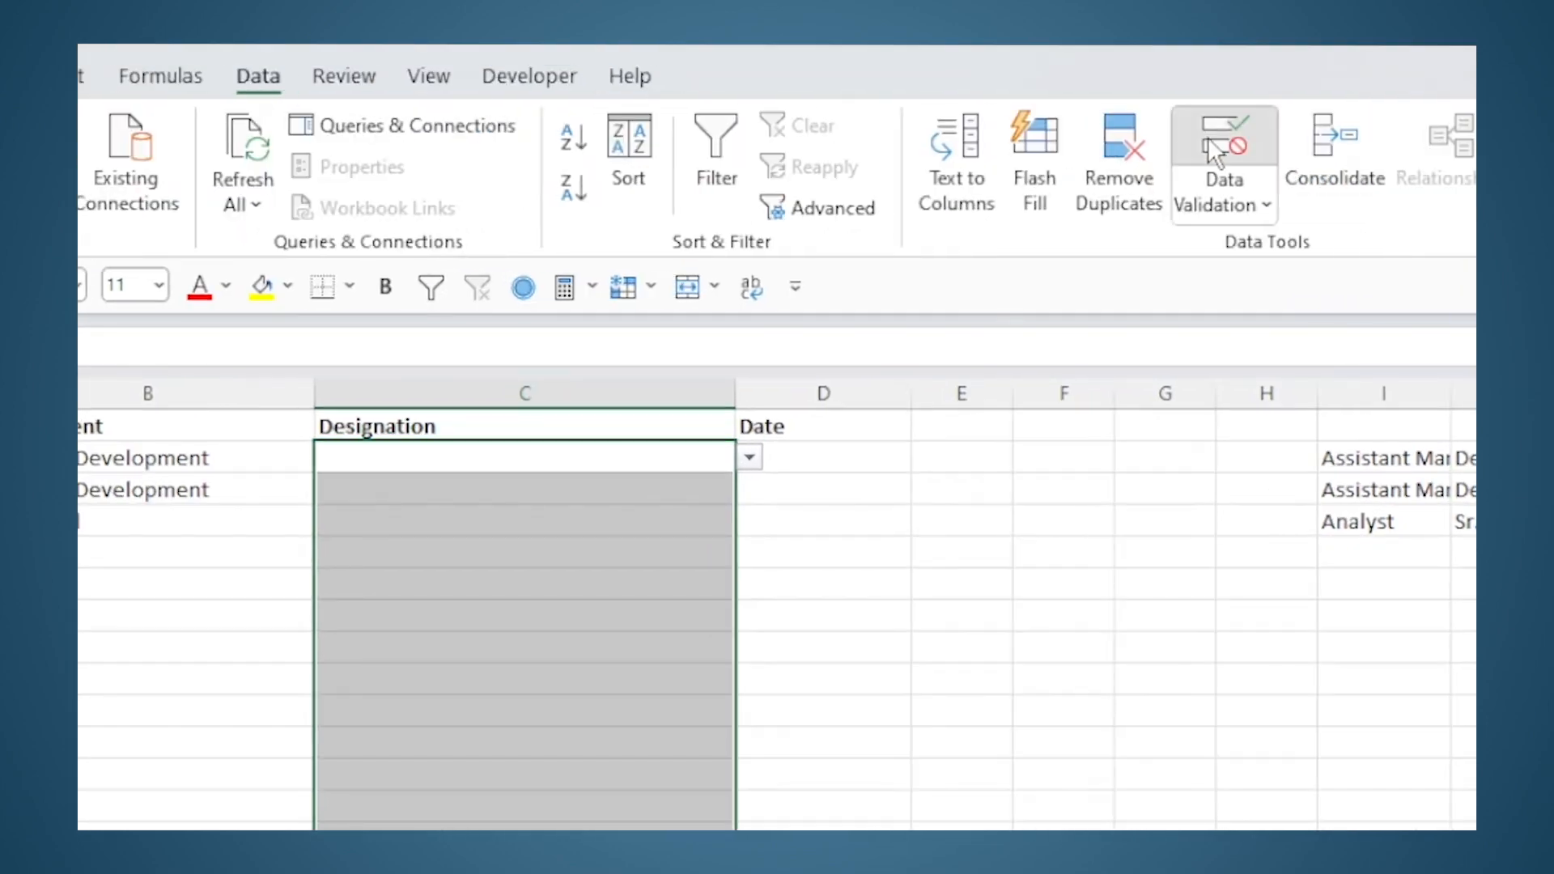
{"action": "left_click", "coordinate": [1224, 159]}
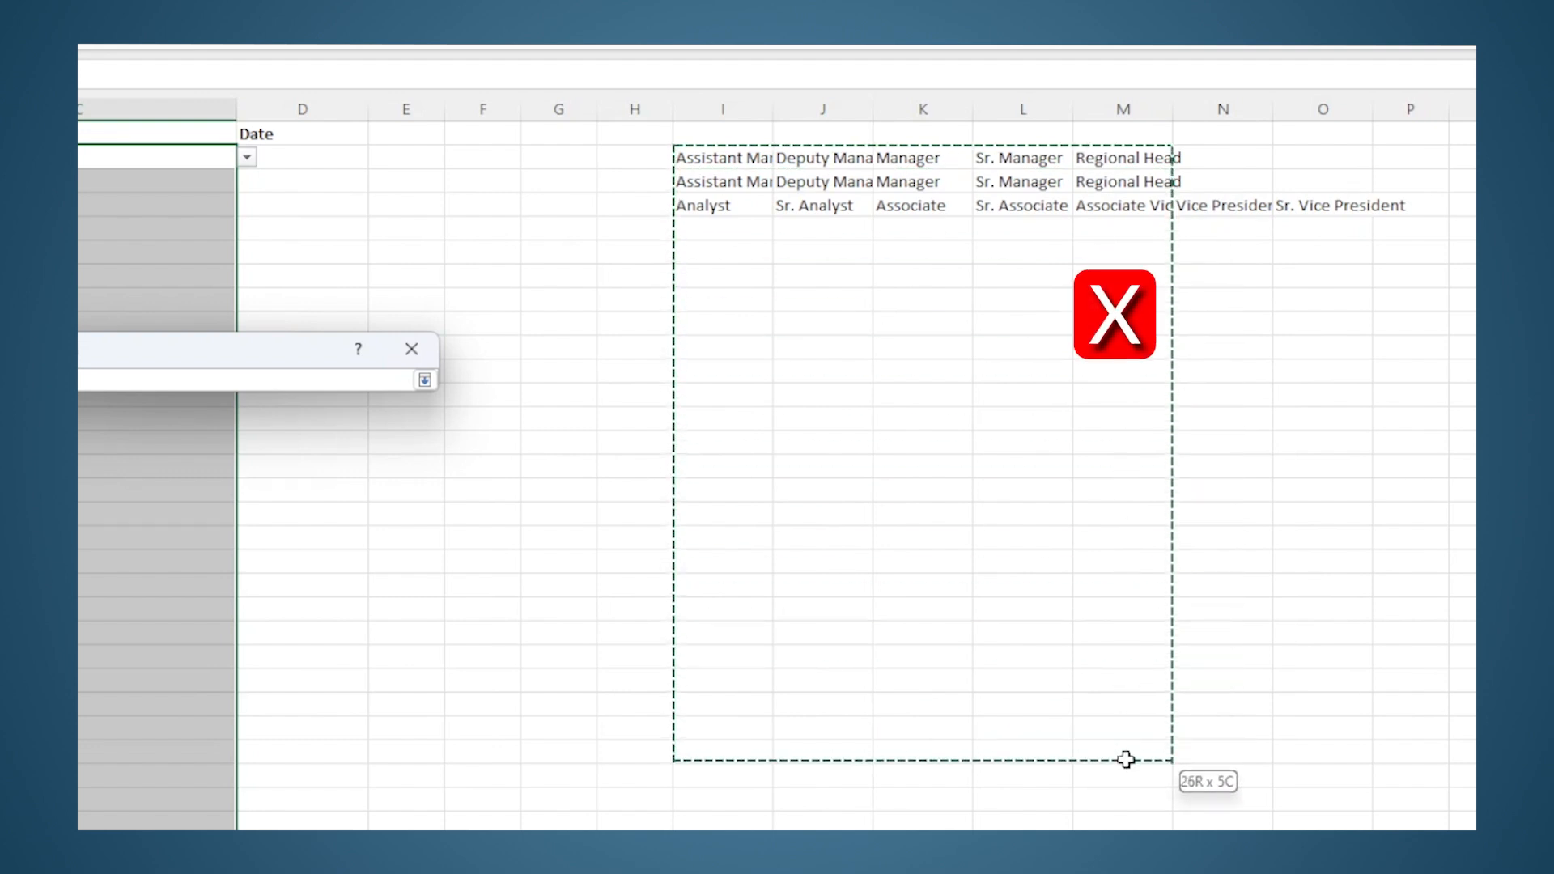
Step: Allow a List sourced from the relative helper range =I2:Q2 and confirm the validation
{"action": "left_click_drag", "start_coordinate": [1125, 760], "coordinate": [1140, 240]}
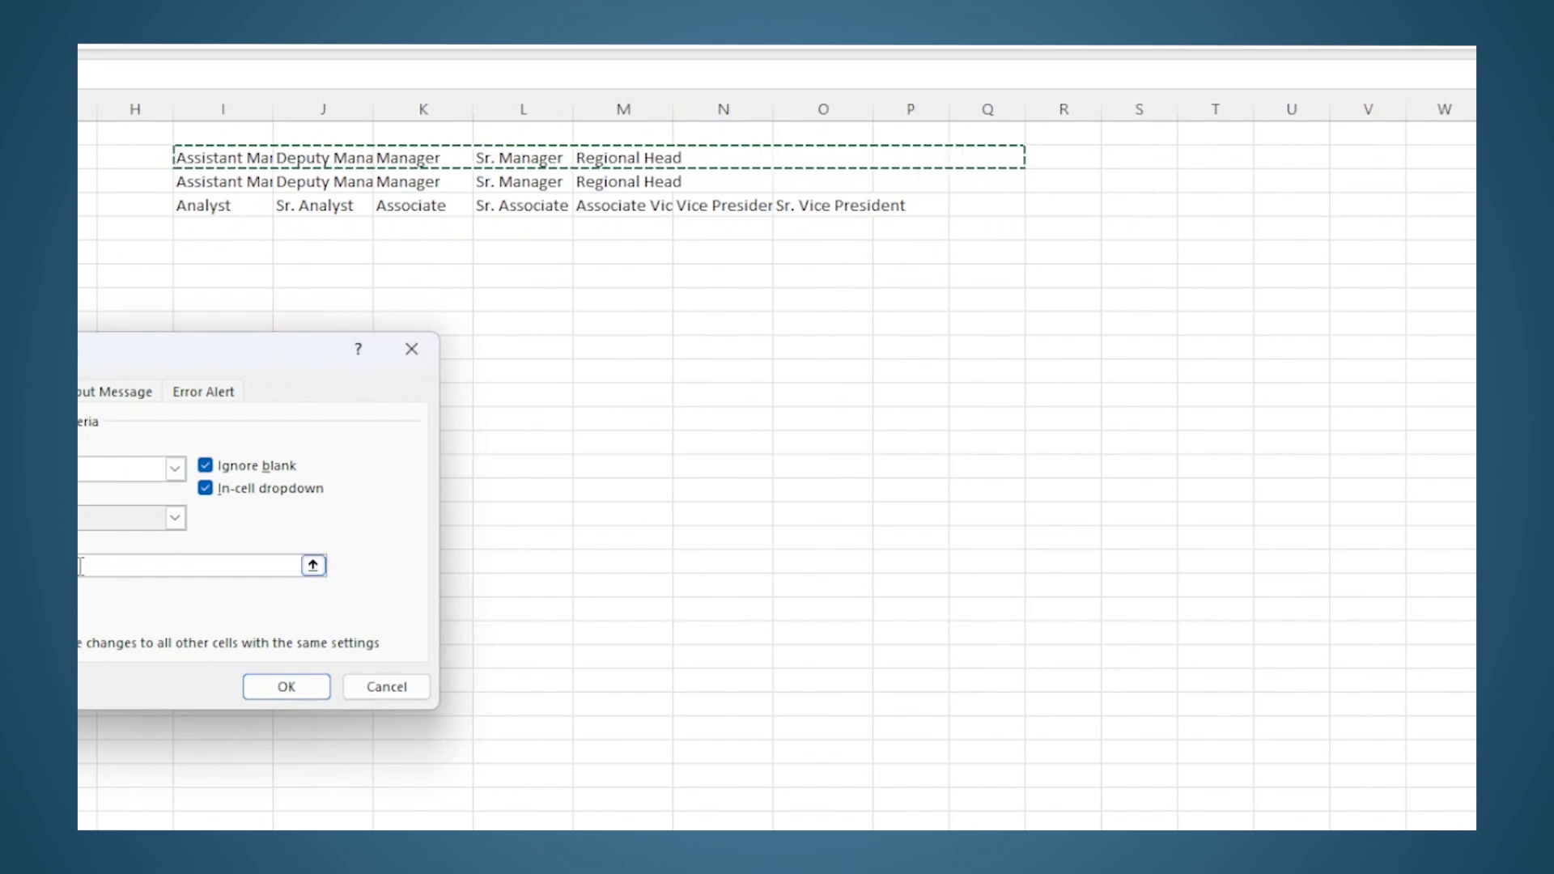
{"action": "left_click", "coordinate": [313, 565]}
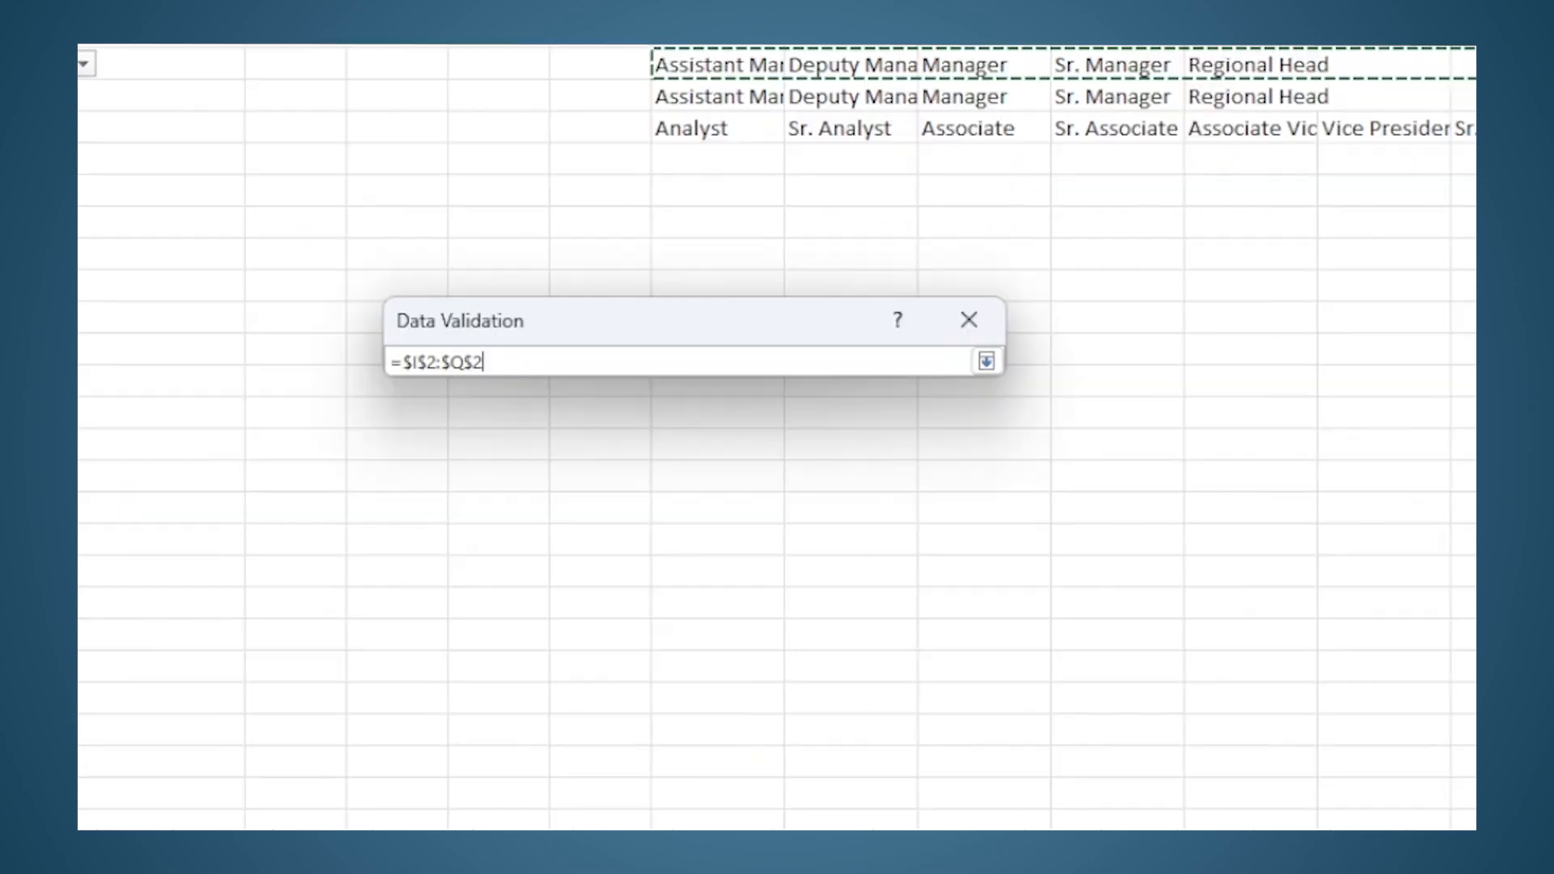
{"action": "left_click", "coordinate": [985, 359]}
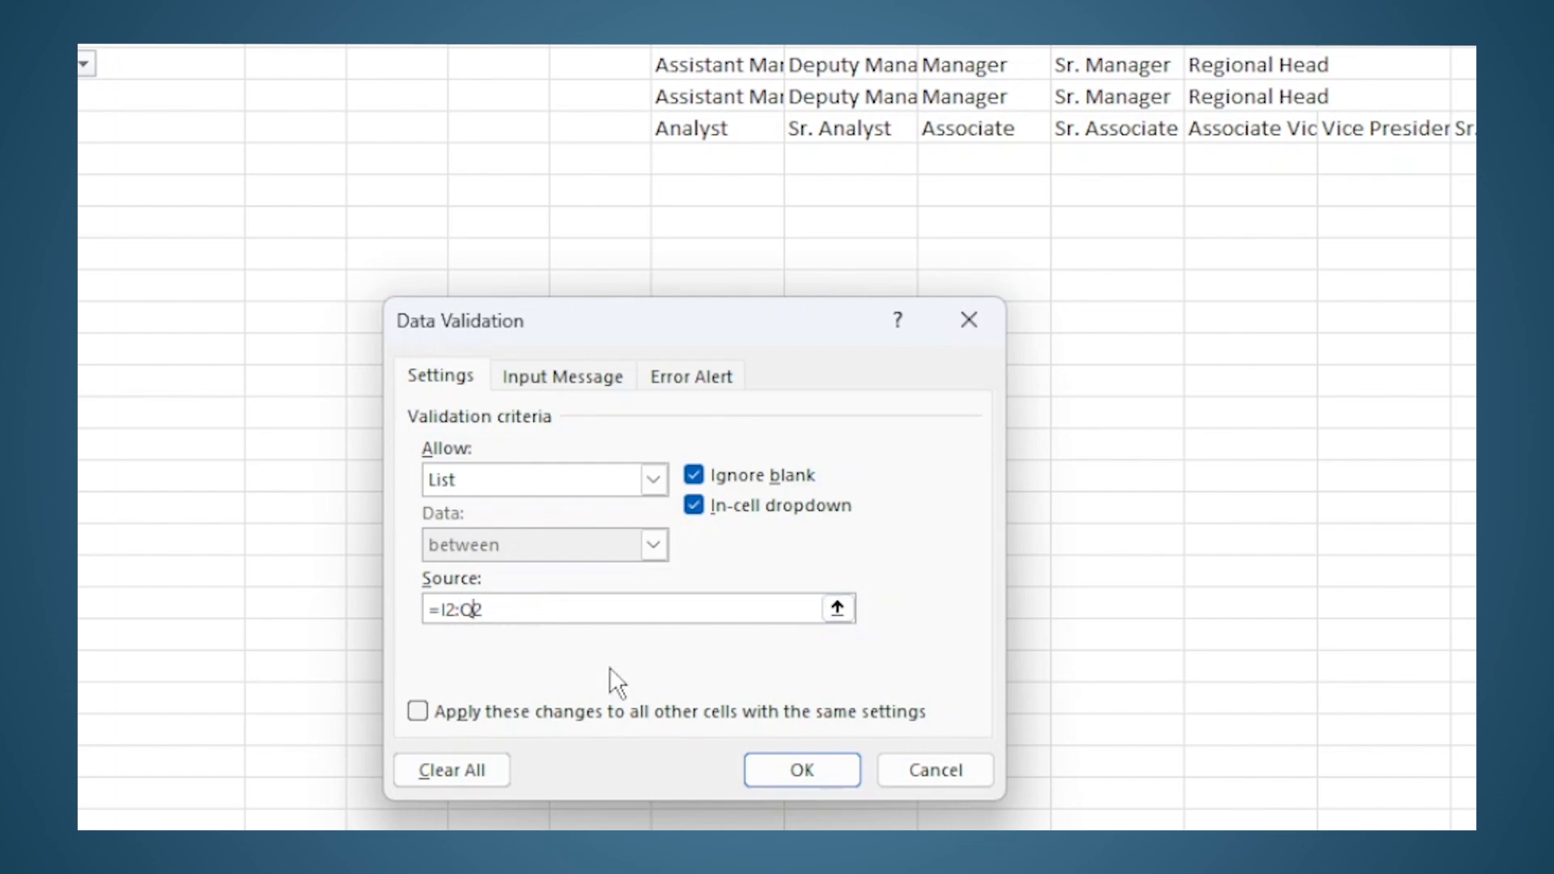
{"action": "left_click", "coordinate": [802, 770]}
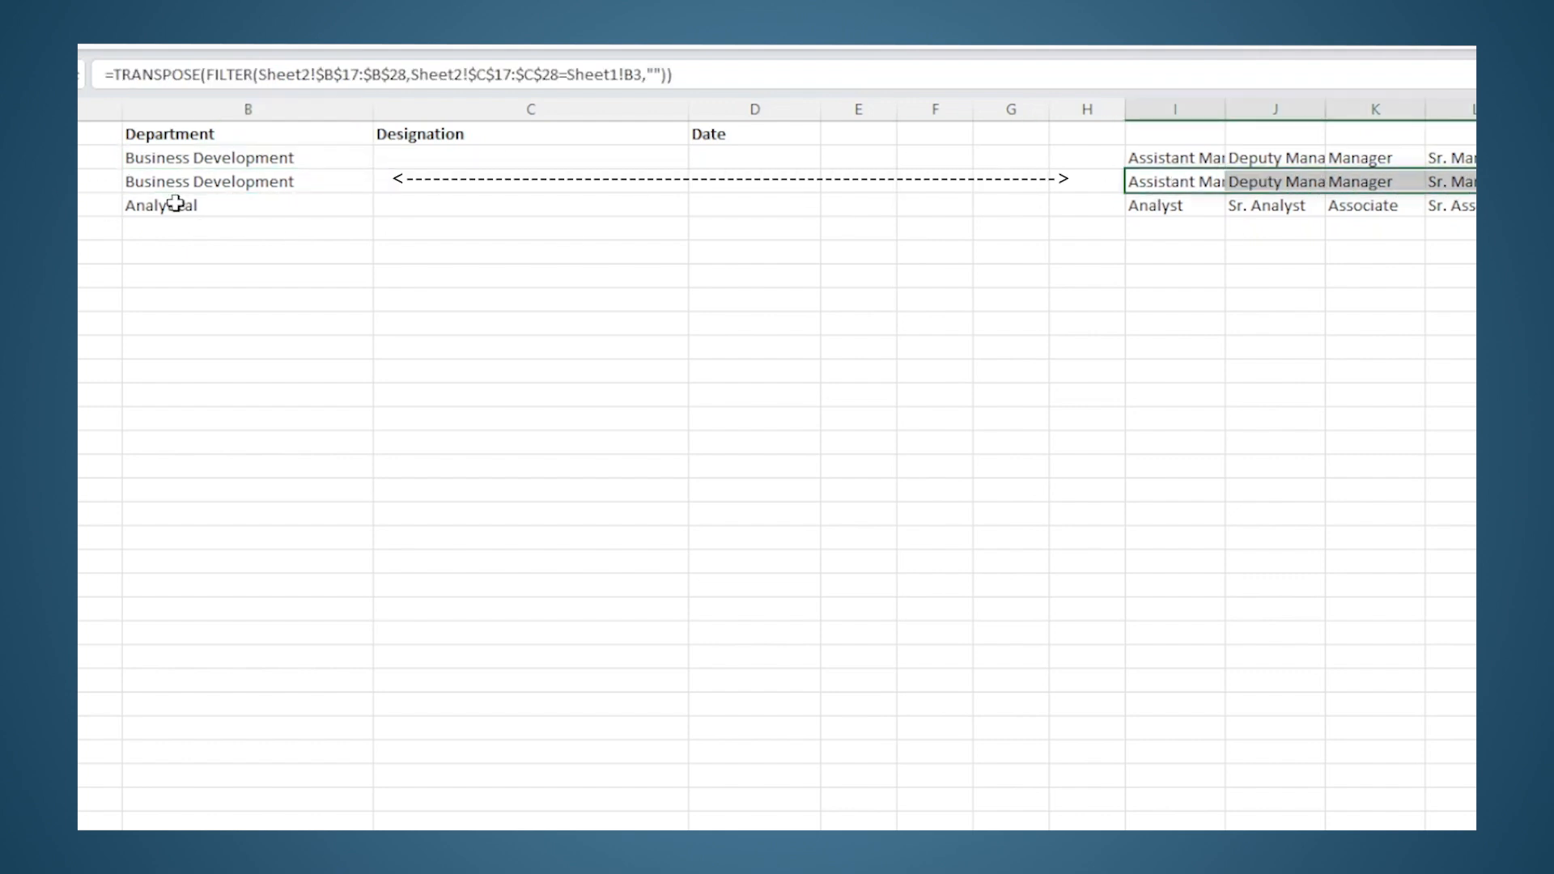
{"action": "mouse_move", "coordinate": [264, 162]}
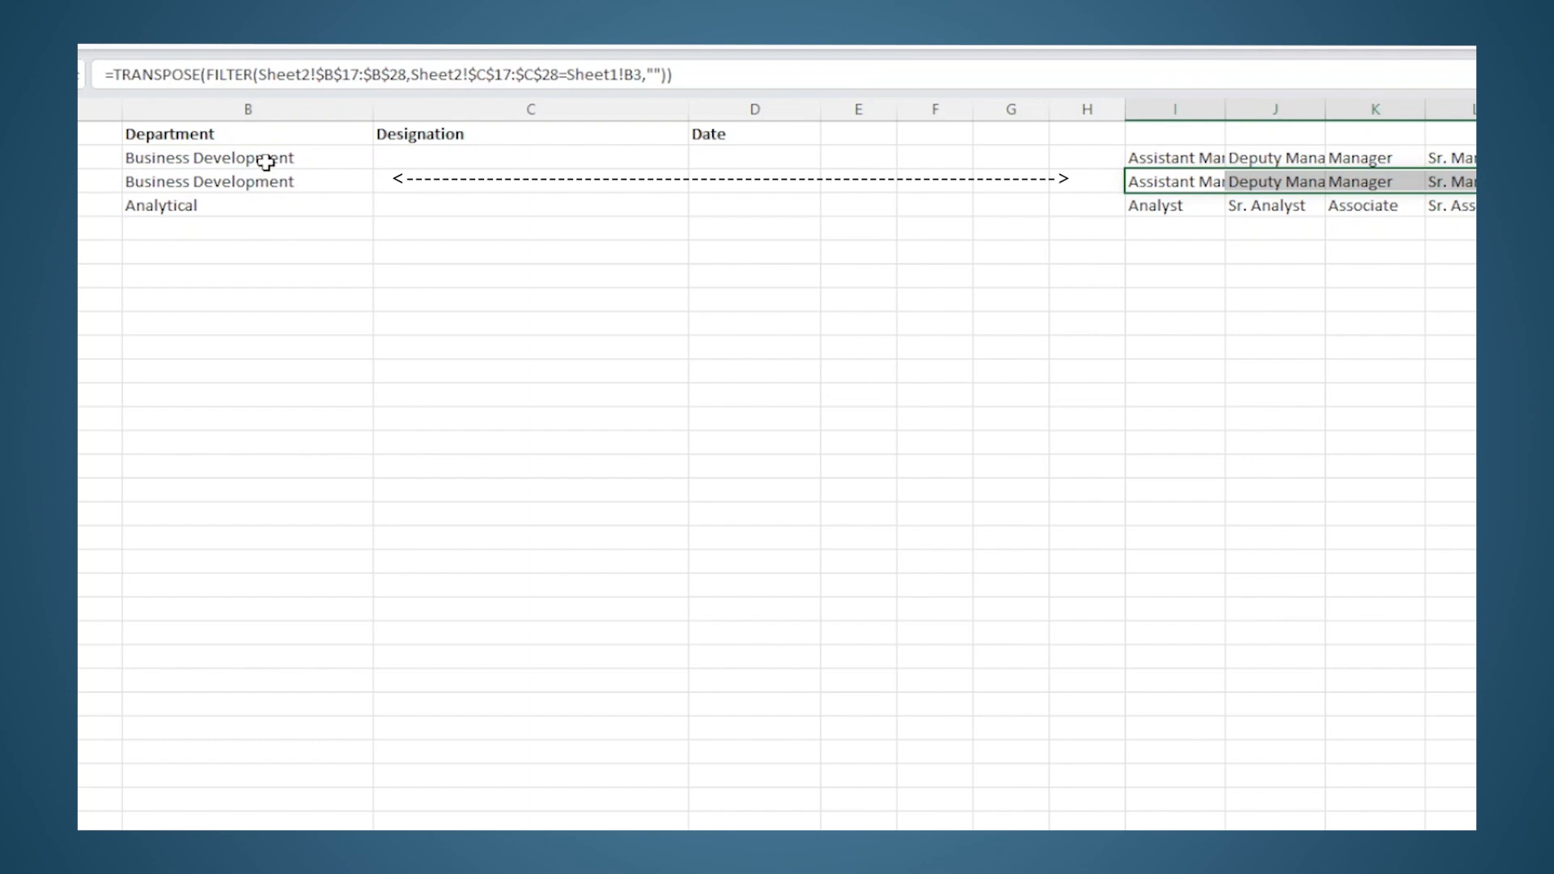
Step: Pick Analytical as B3's department and confirm C3's drop-down now offers the seven Analytical designations
{"action": "left_click", "coordinate": [248, 157]}
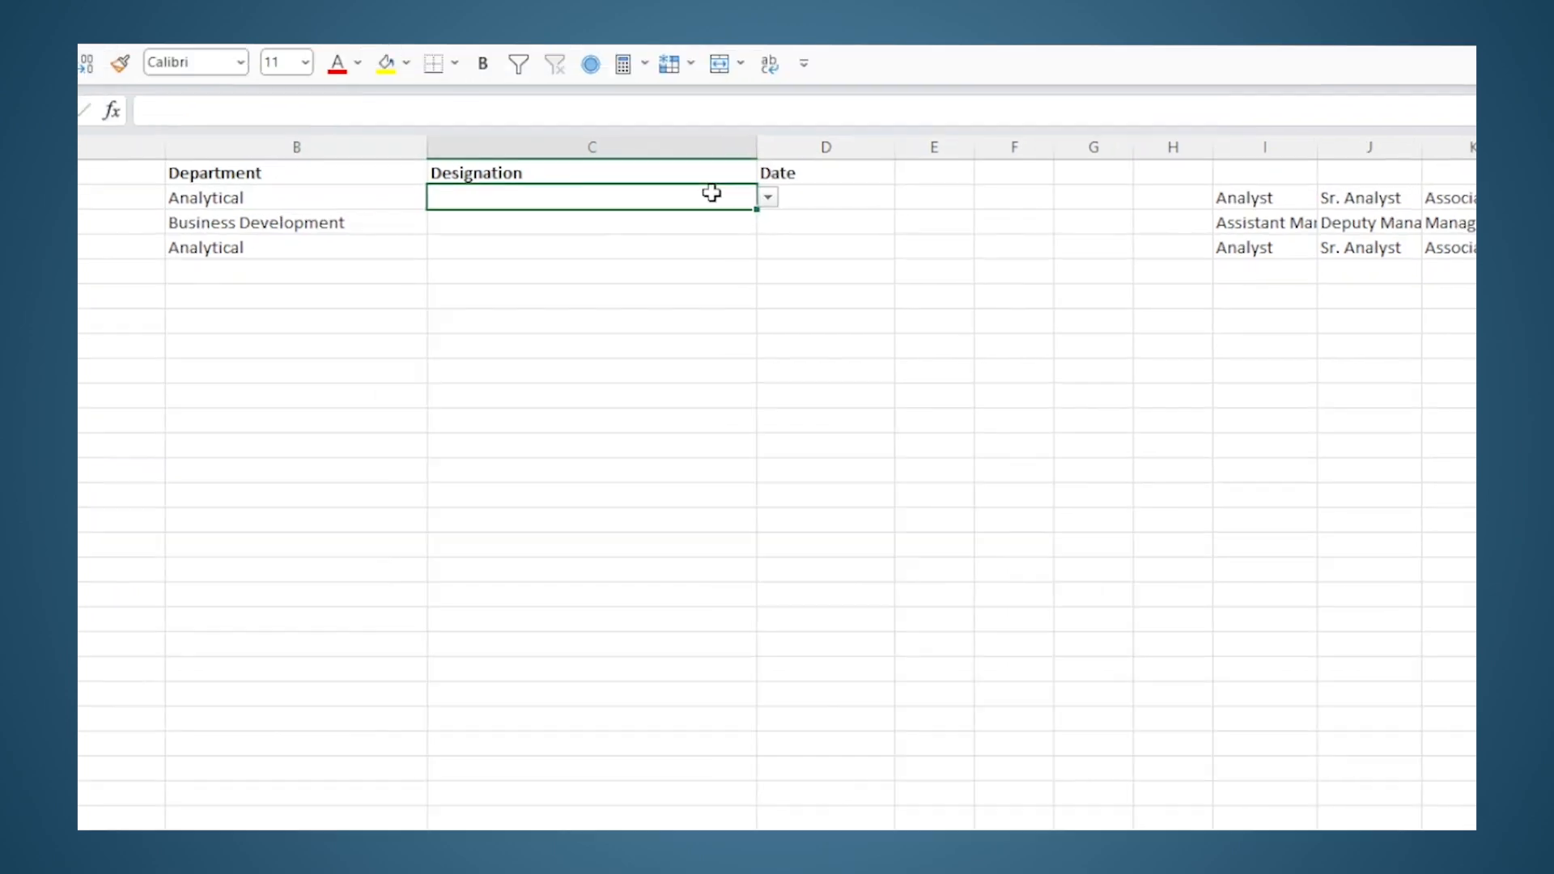
{"action": "left_click", "coordinate": [767, 196]}
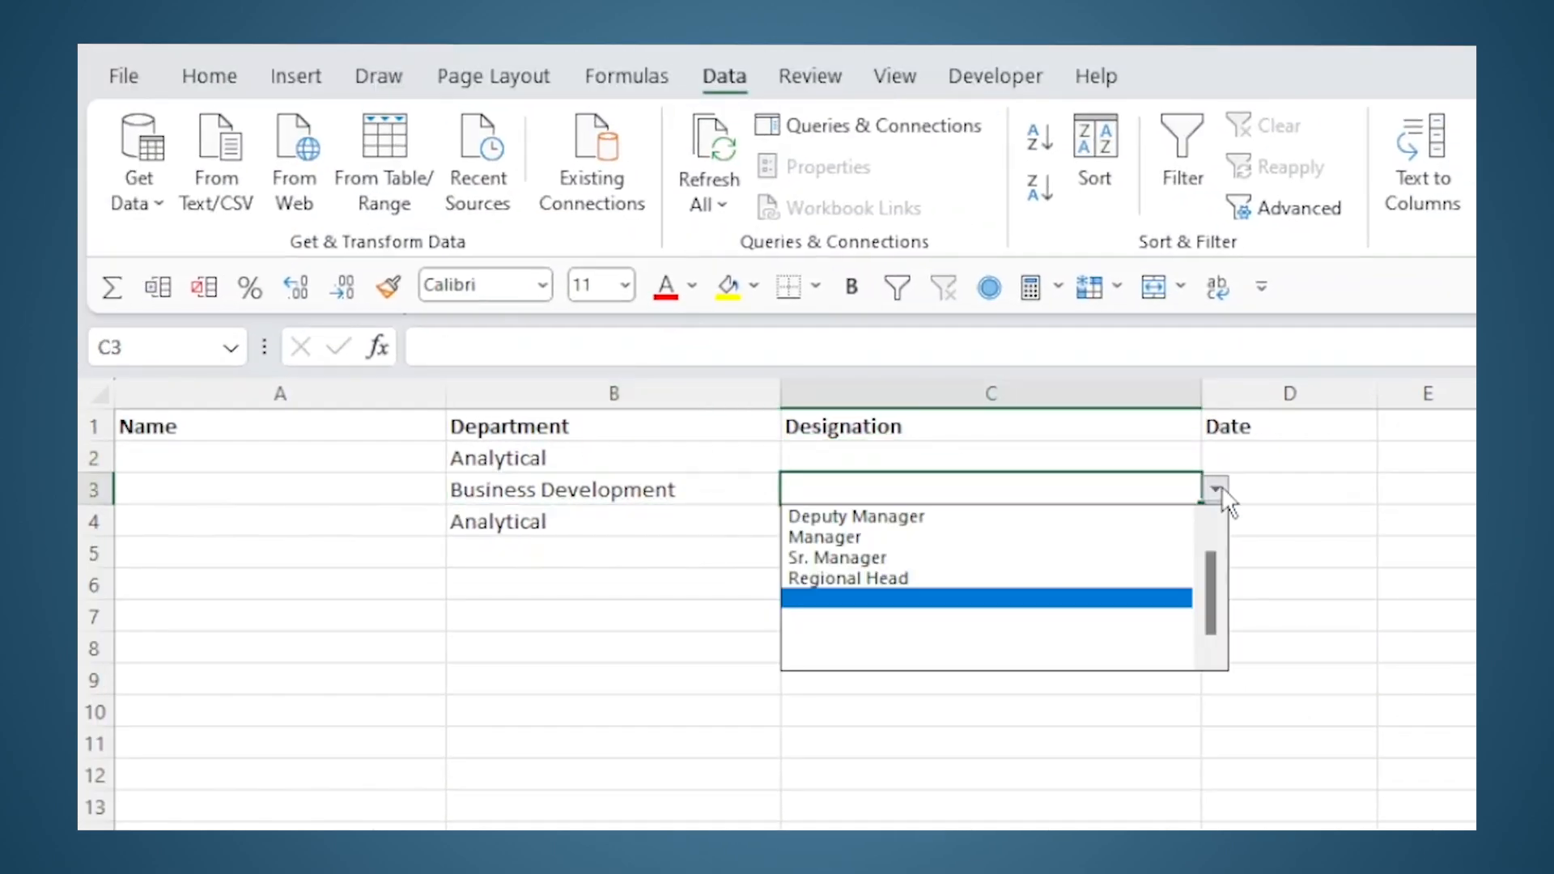
{"action": "left_click", "coordinate": [612, 489]}
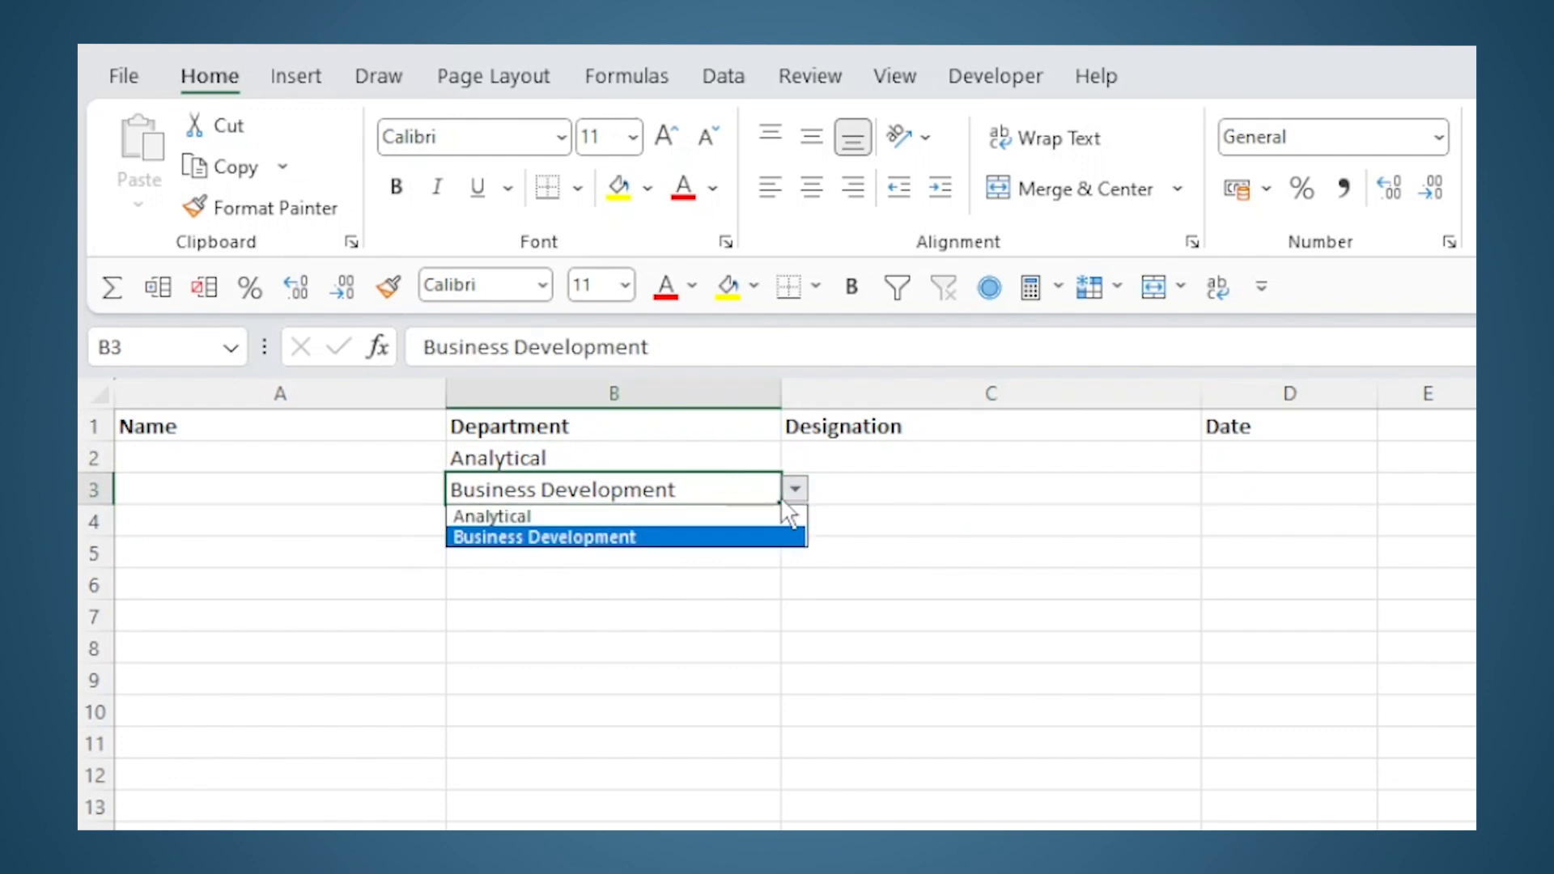
{"action": "left_click", "coordinate": [520, 515]}
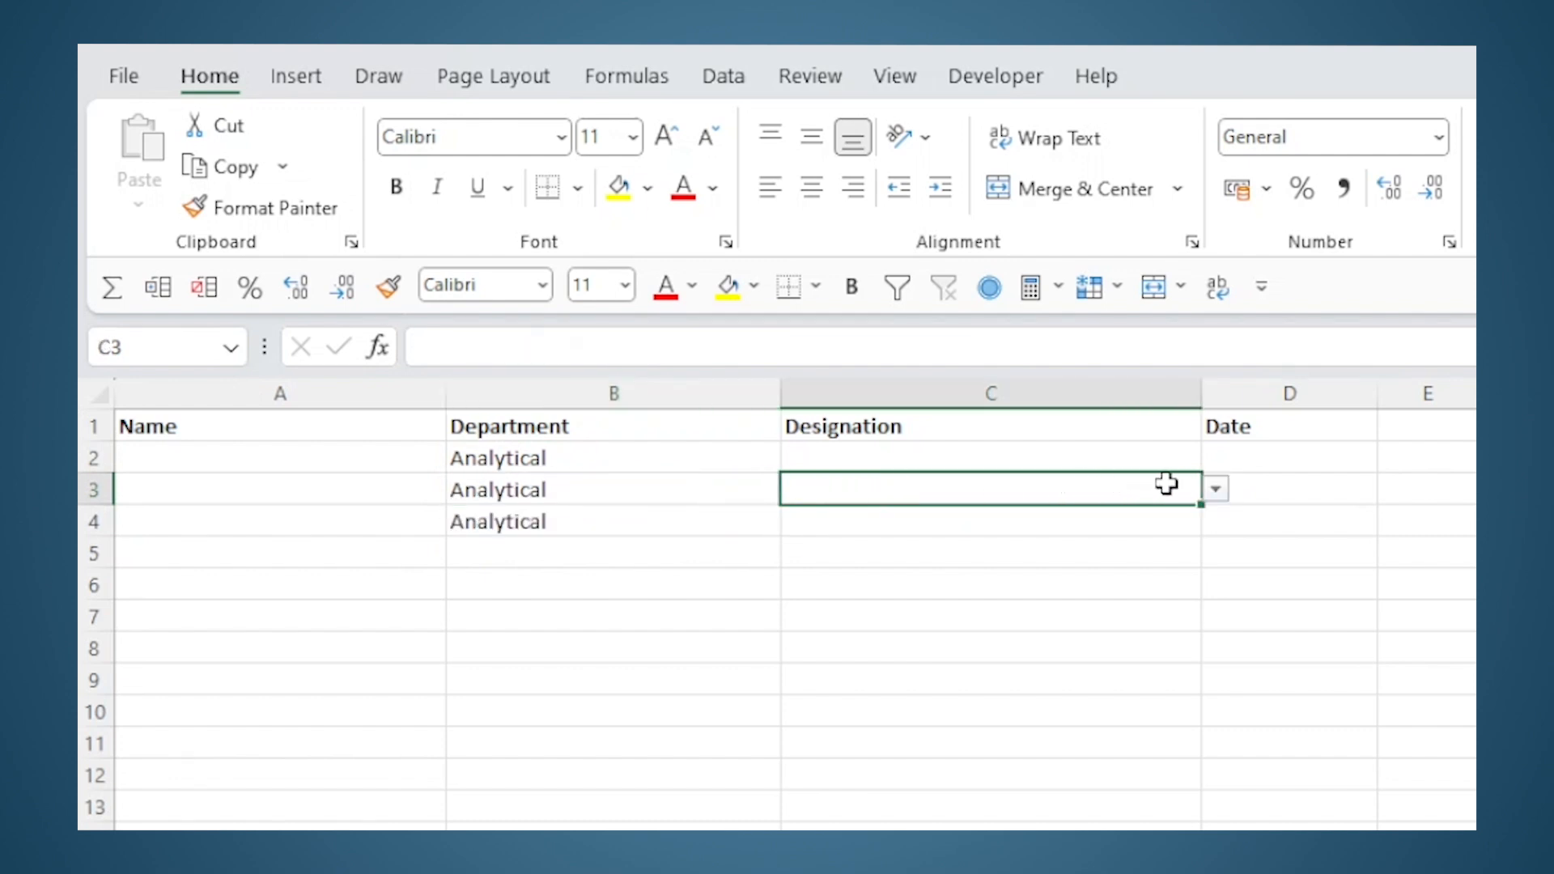
{"action": "left_click", "coordinate": [1212, 487]}
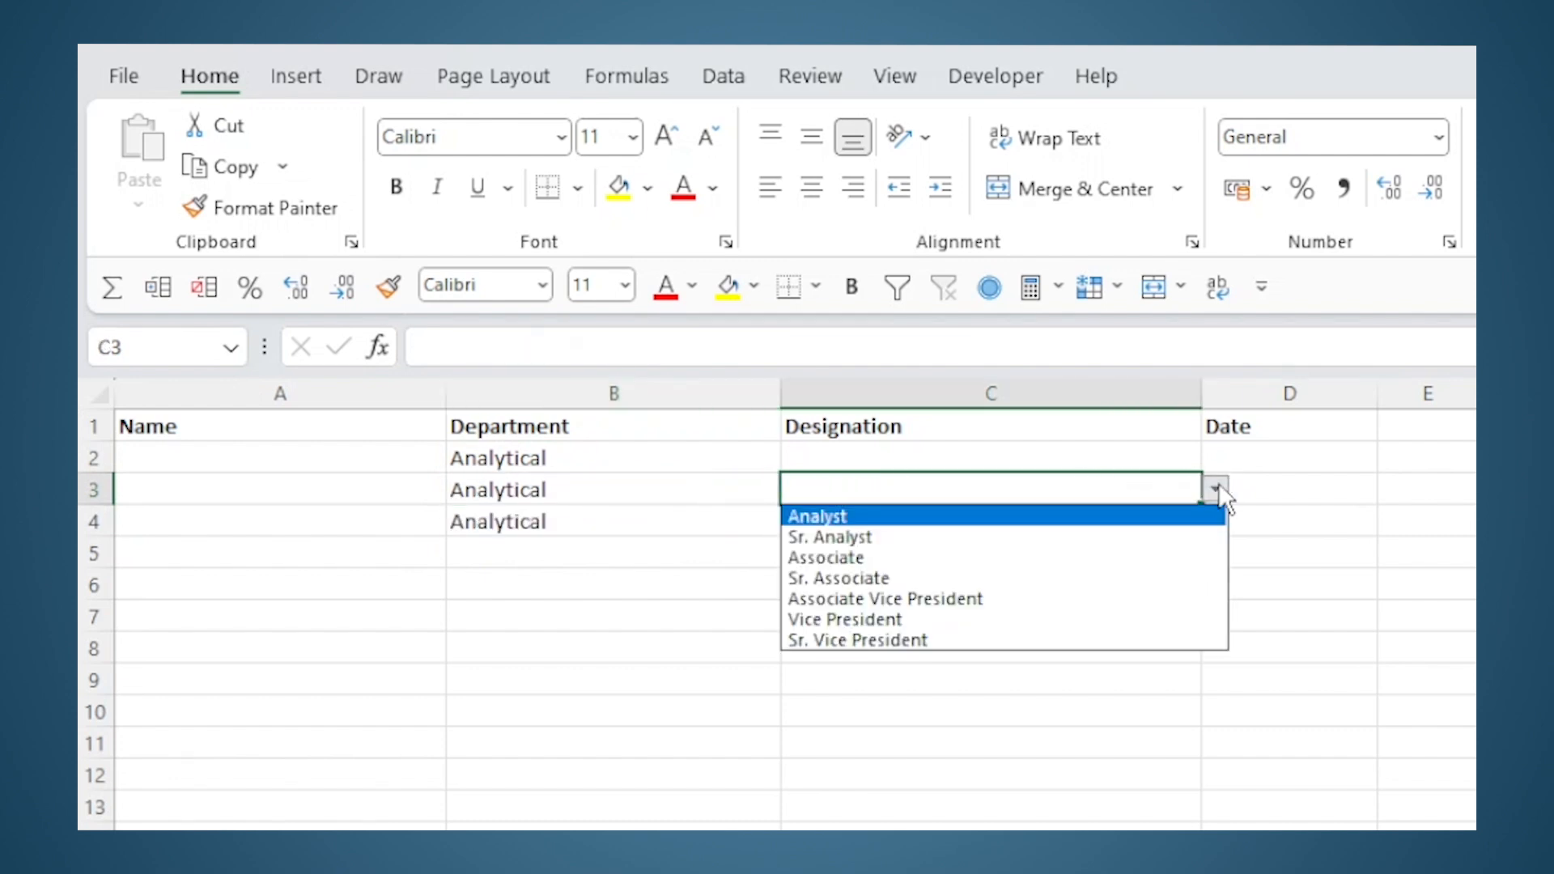